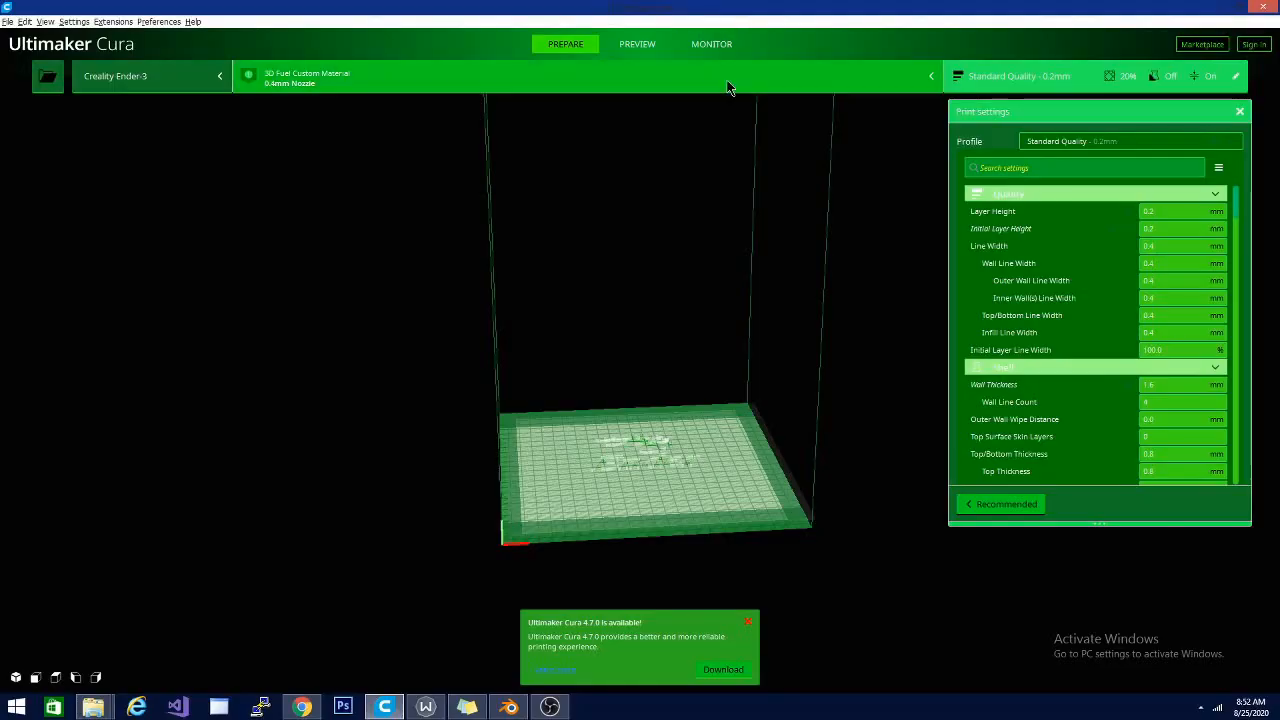
pyautogui.moveTo(892, 480)
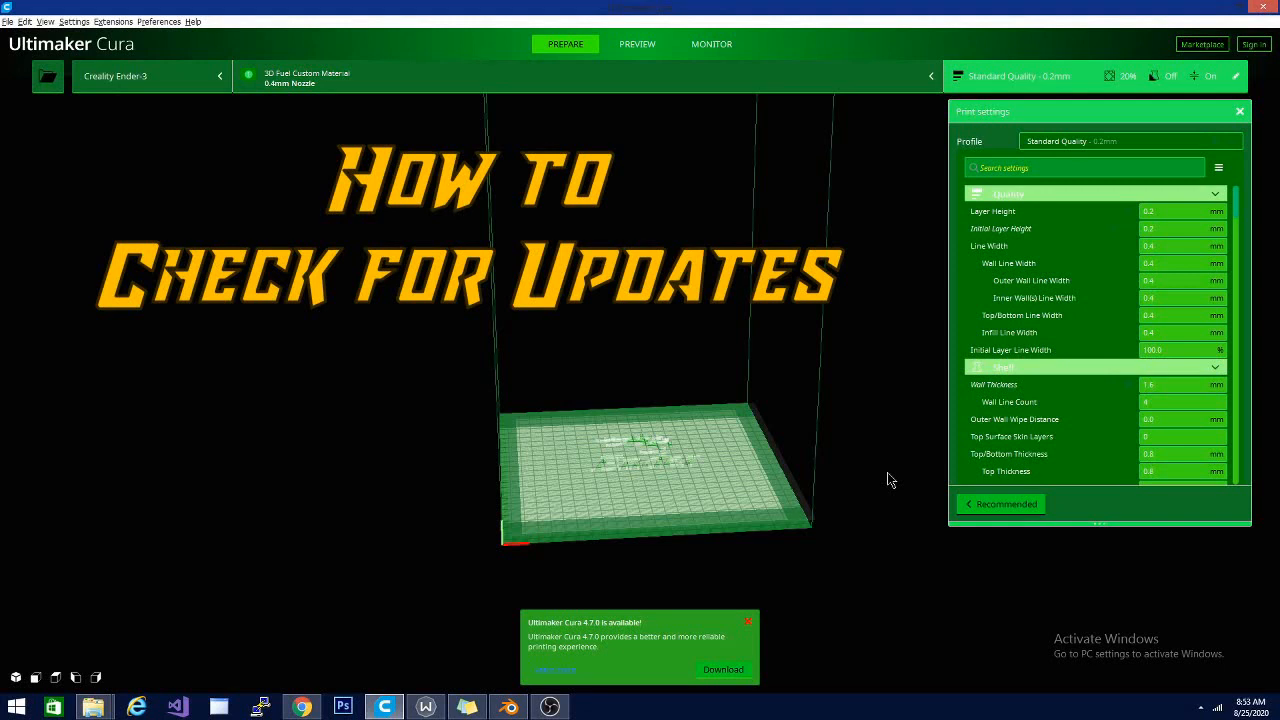
pyautogui.moveTo(932, 380)
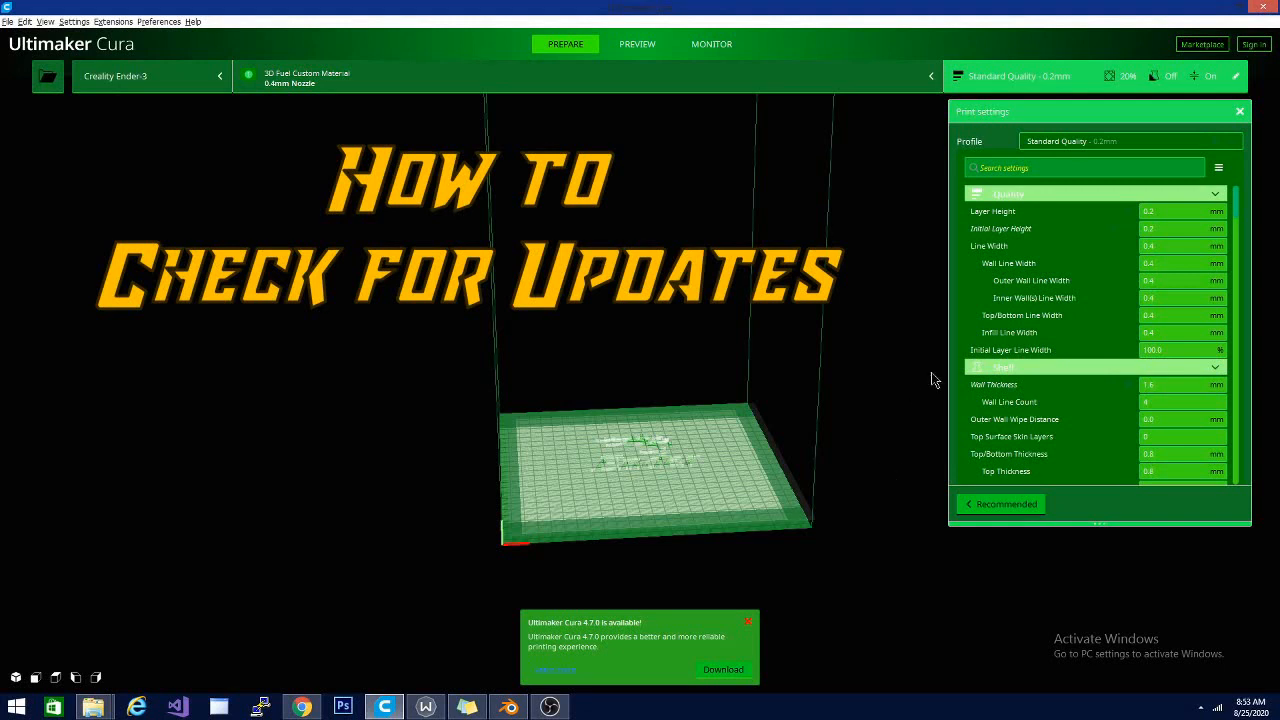
pyautogui.moveTo(596, 690)
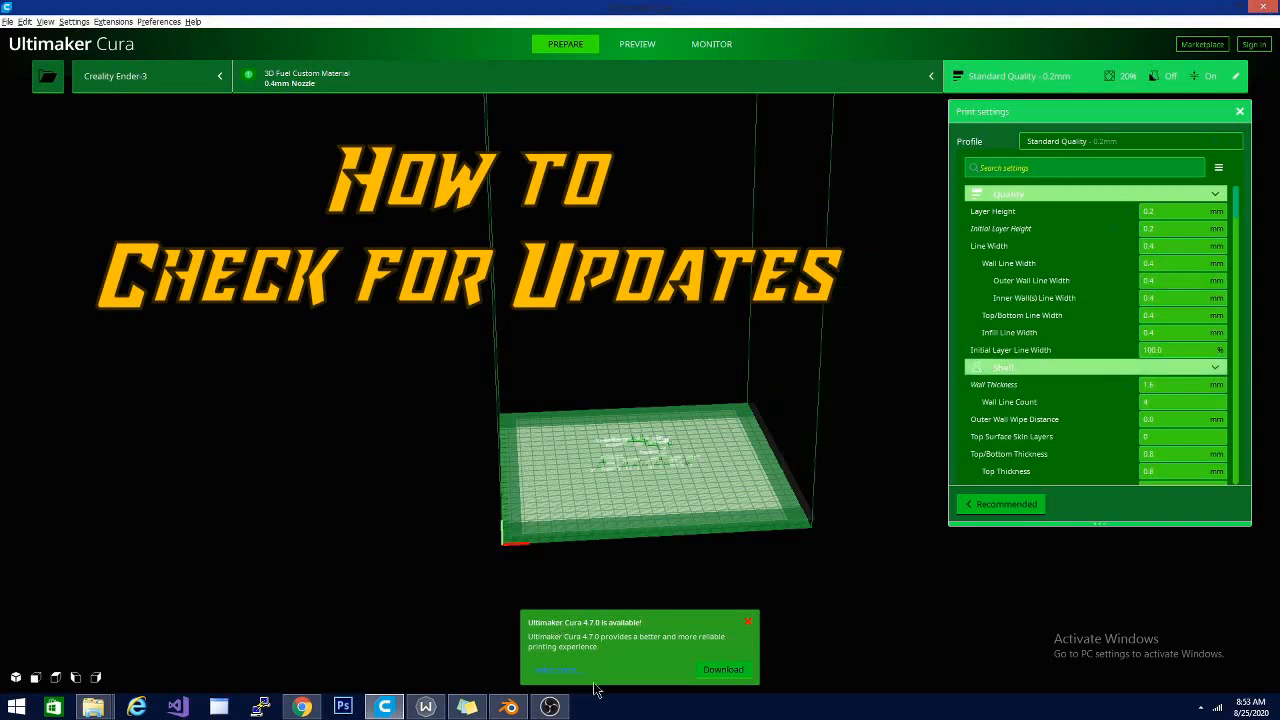
pyautogui.moveTo(628, 650)
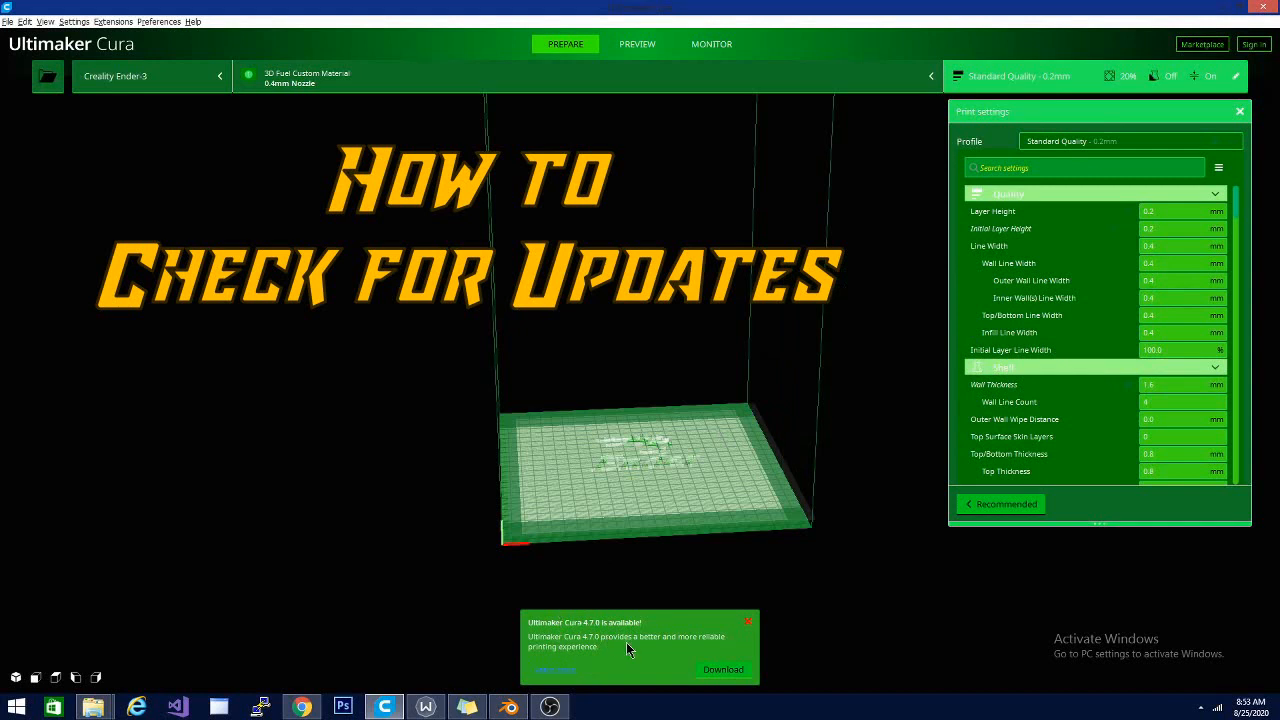
pyautogui.moveTo(580, 660)
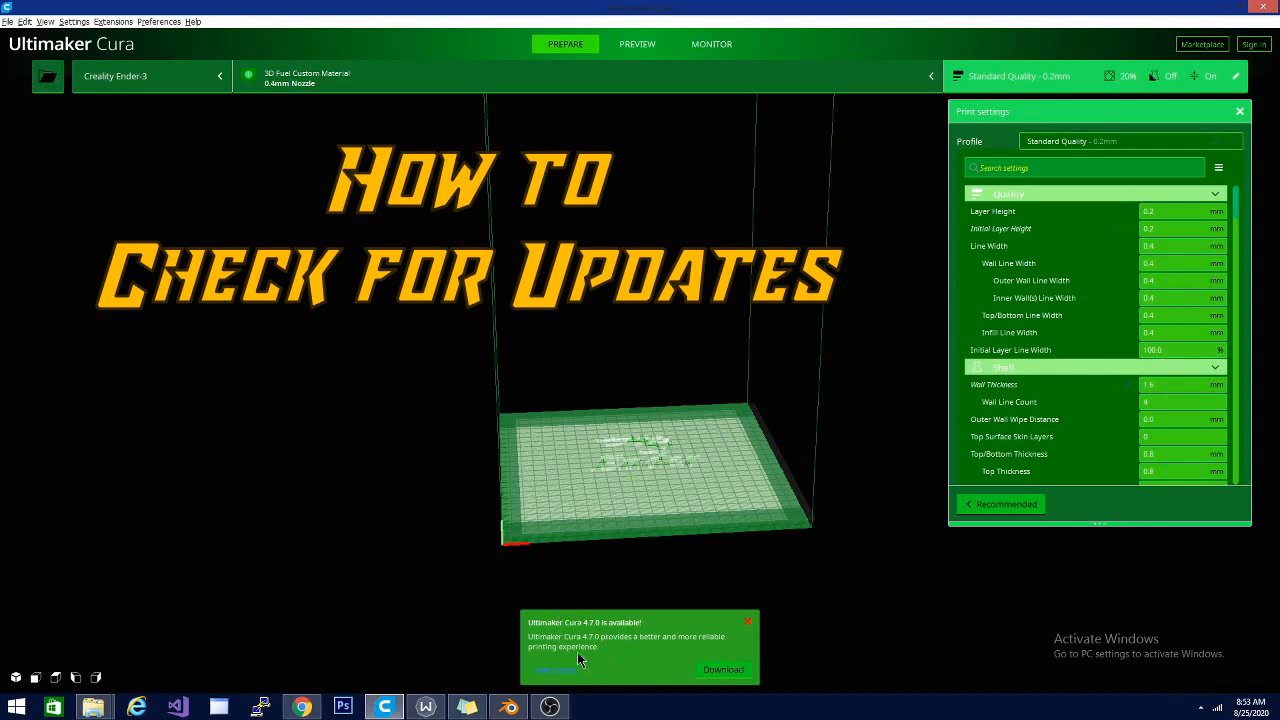
pyautogui.moveTo(644, 642)
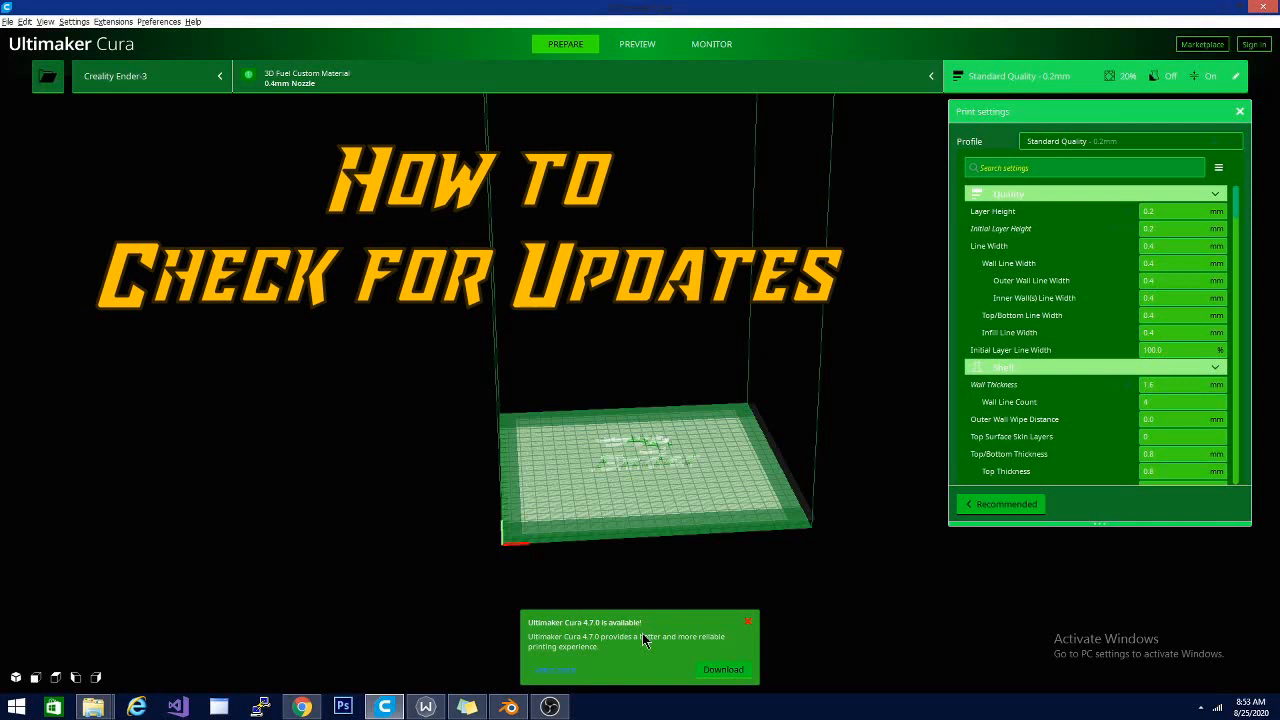
pyautogui.moveTo(632, 652)
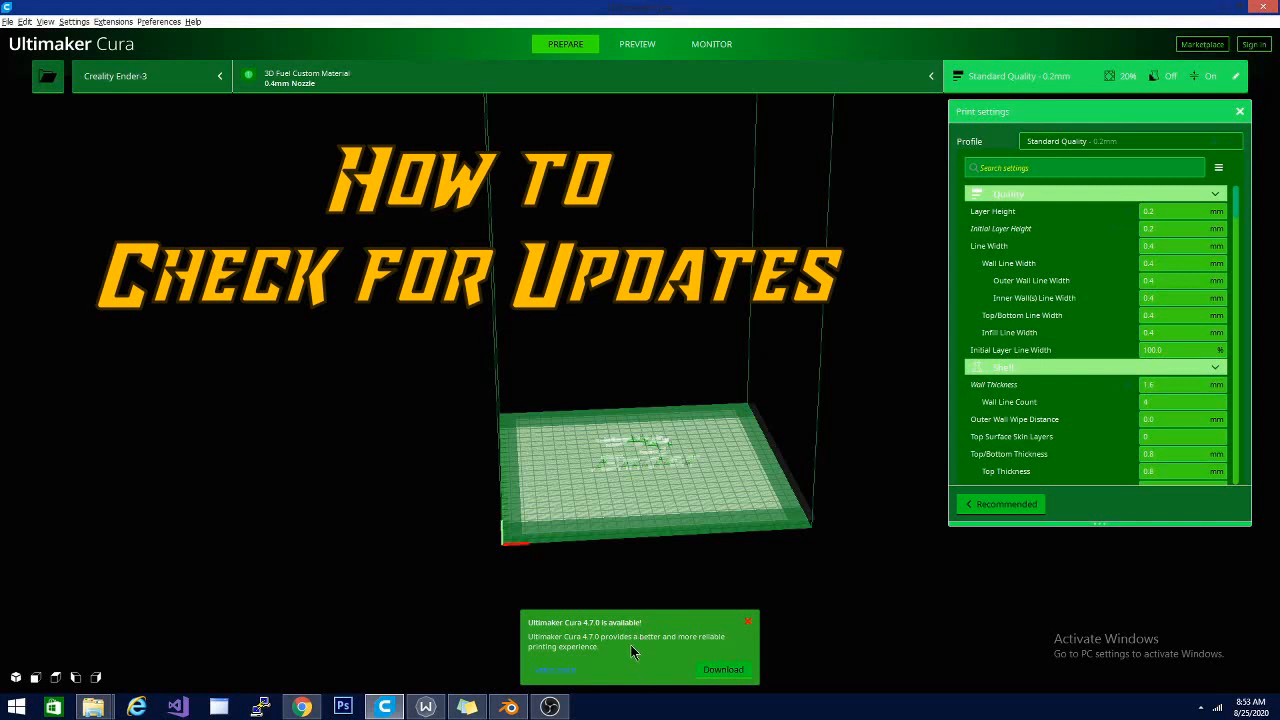
pyautogui.moveTo(296, 76)
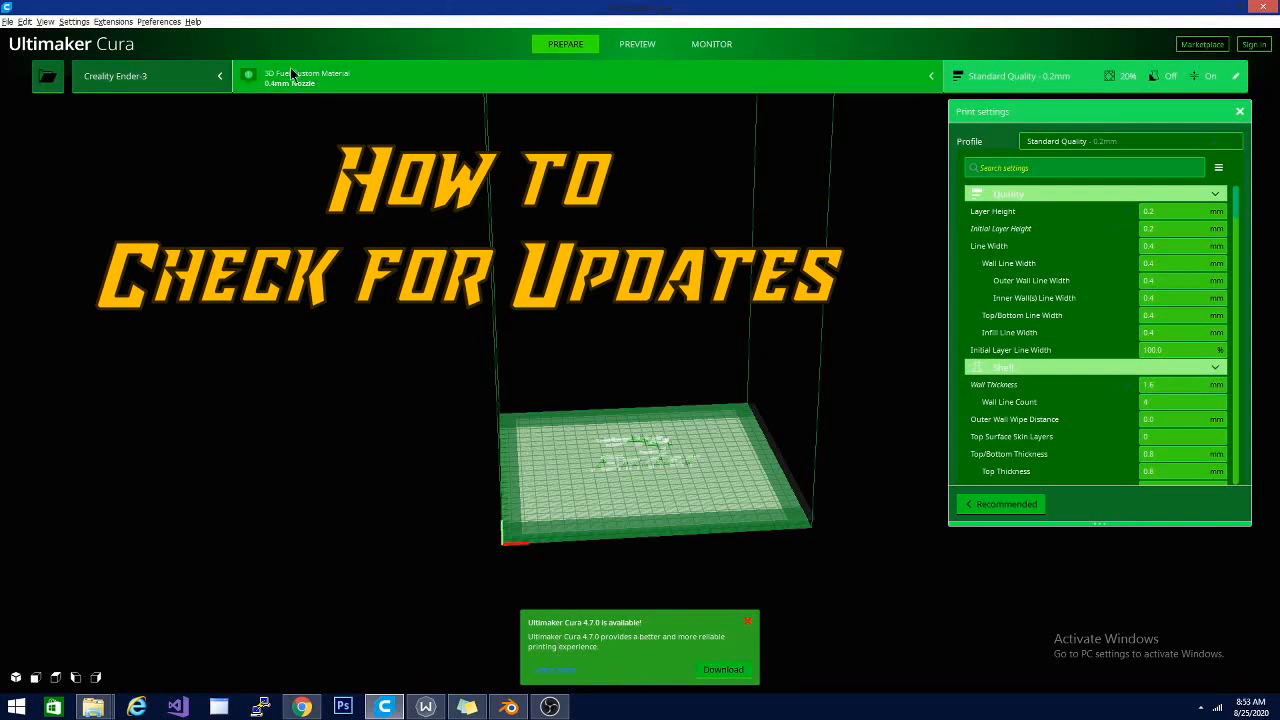
# Open the Configure Cura preferences and close them again without changes.
pyautogui.click(158, 20)
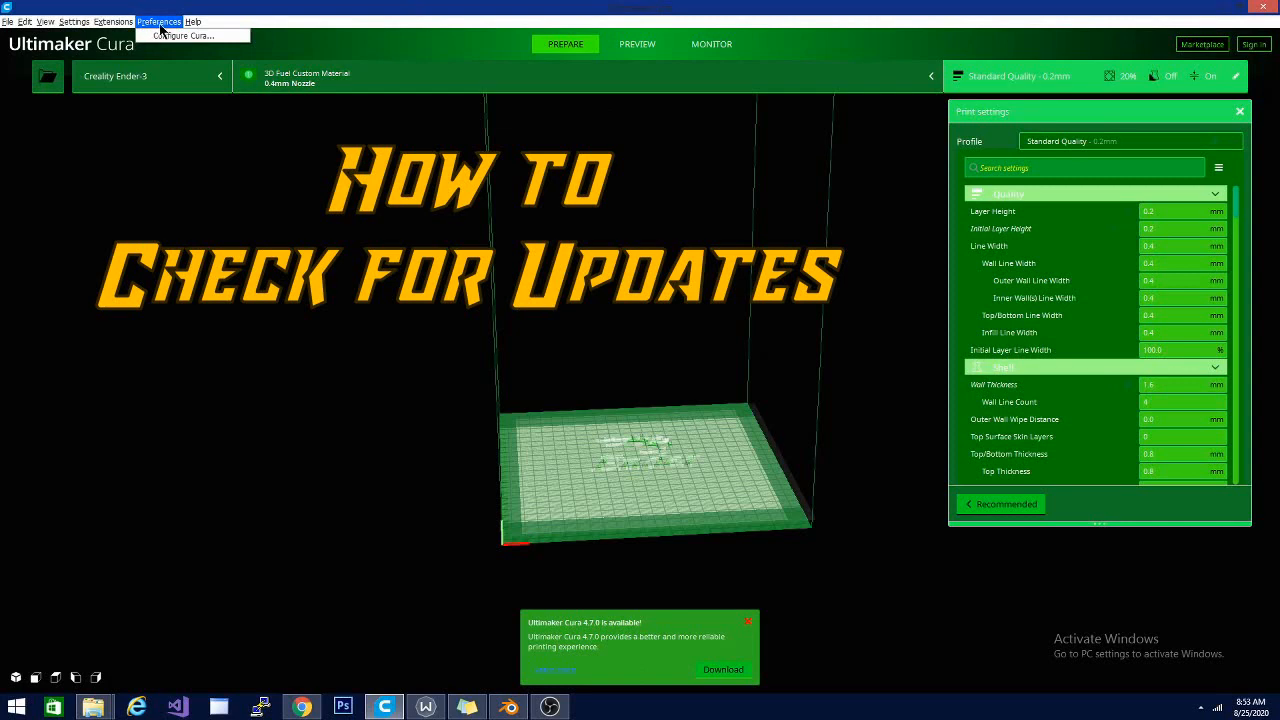
pyautogui.click(180, 36)
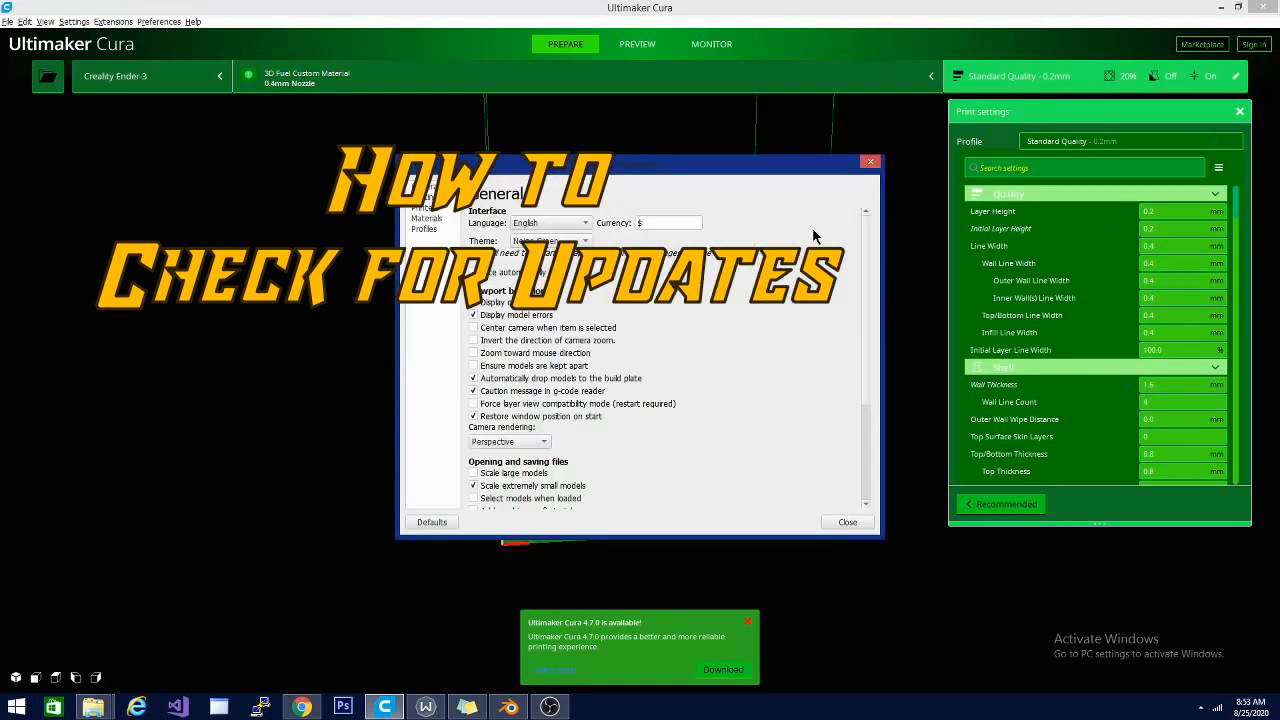
pyautogui.click(848, 520)
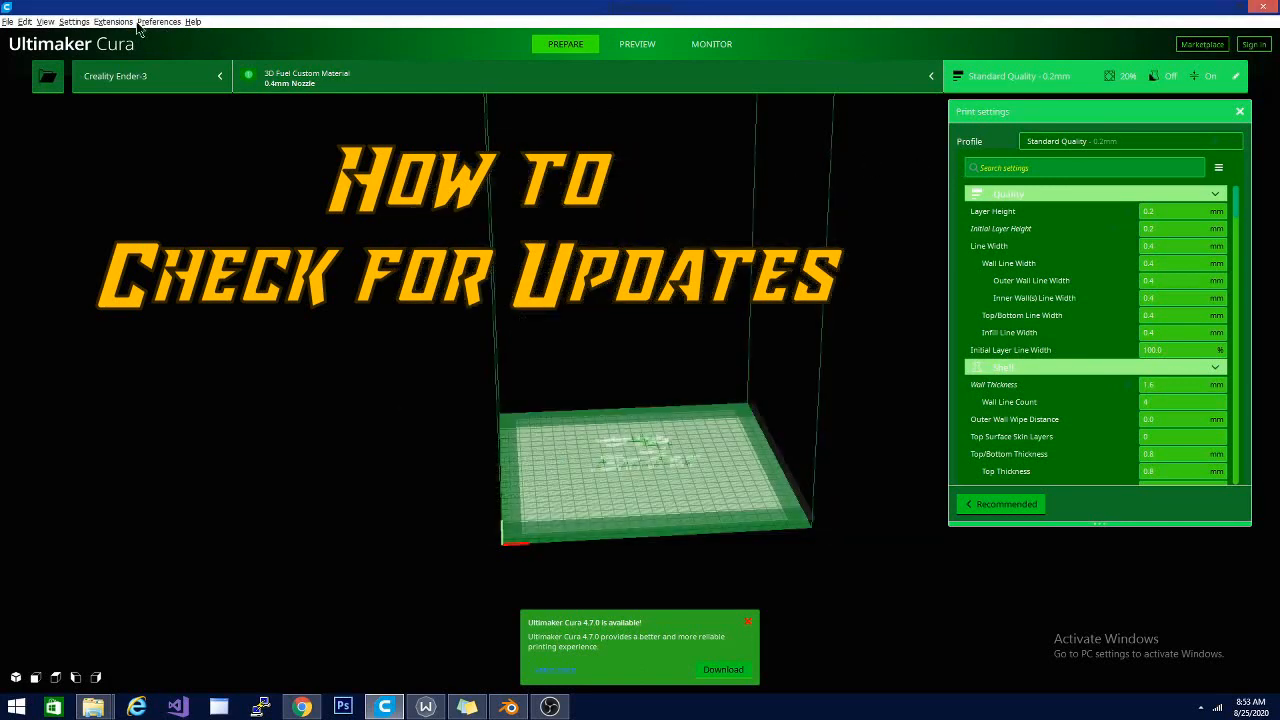
# Run Help > Check for Updates and dismiss the Cura 4.7.0 update notices.
pyautogui.click(112, 20)
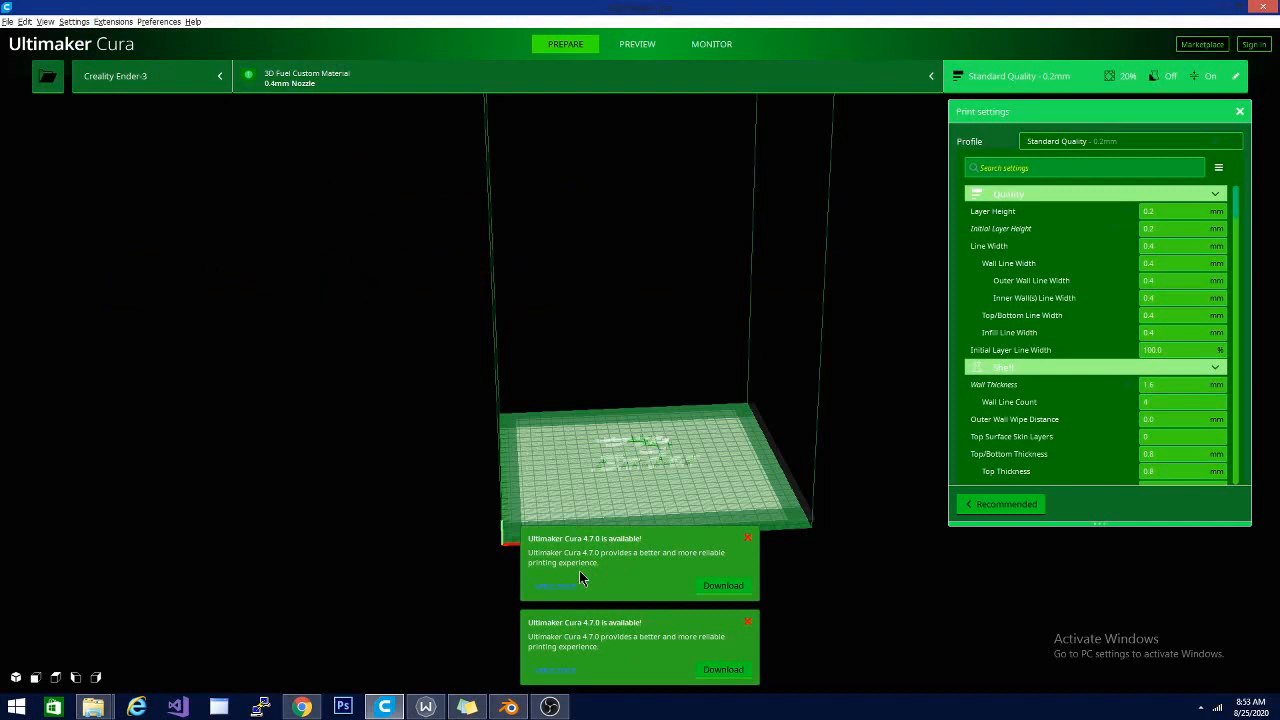
pyautogui.moveTo(758, 548)
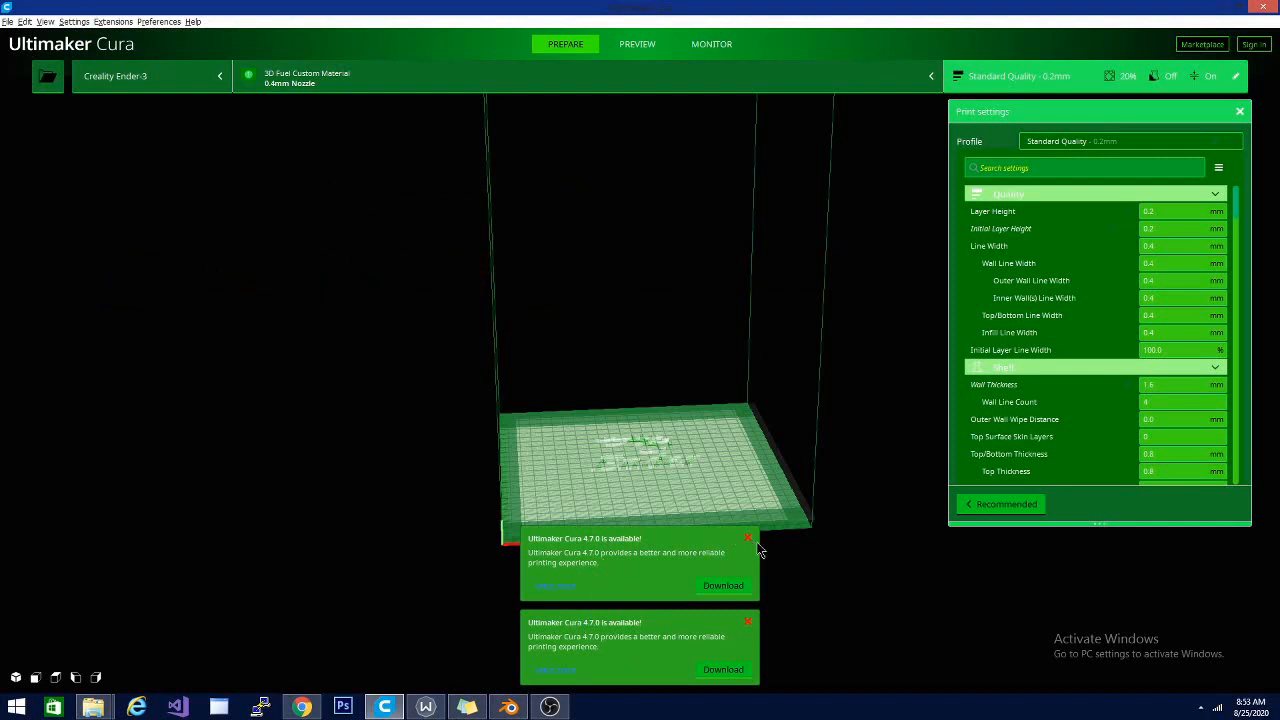
pyautogui.click(748, 538)
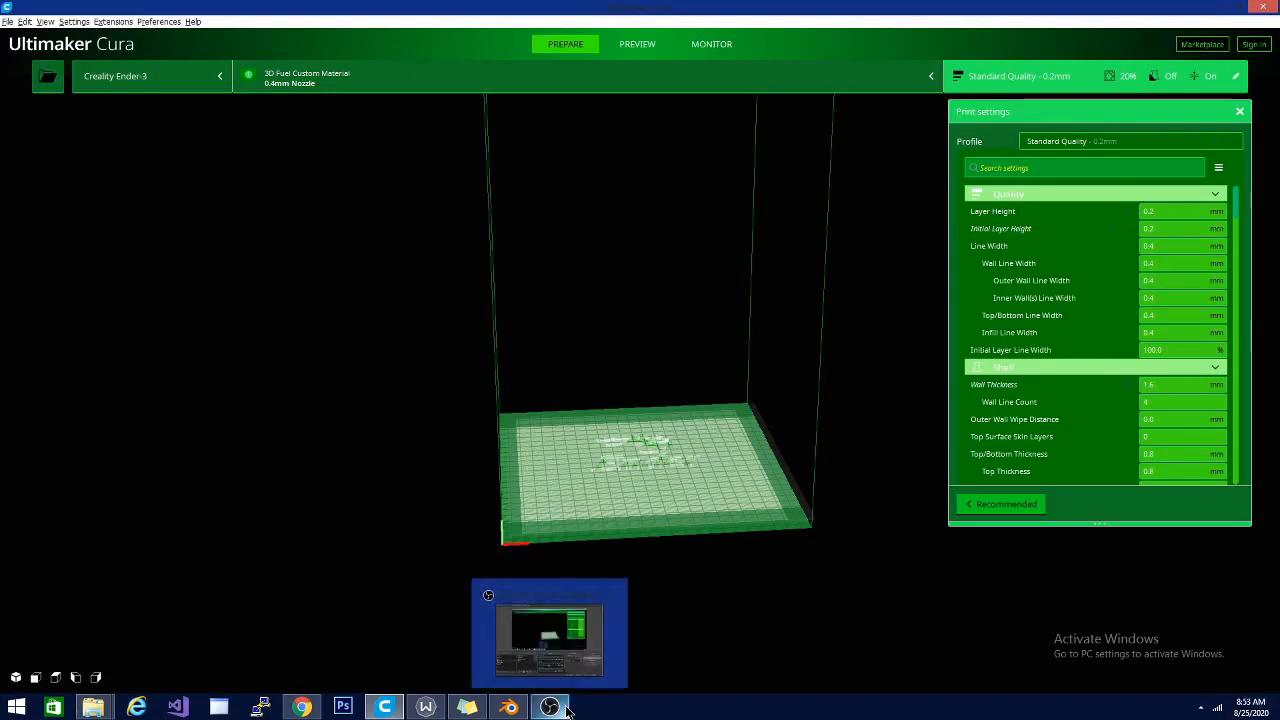
# Switch to Chrome and run the downloaded Ultimaker_Cura installer from the download bar.
pyautogui.click(300, 708)
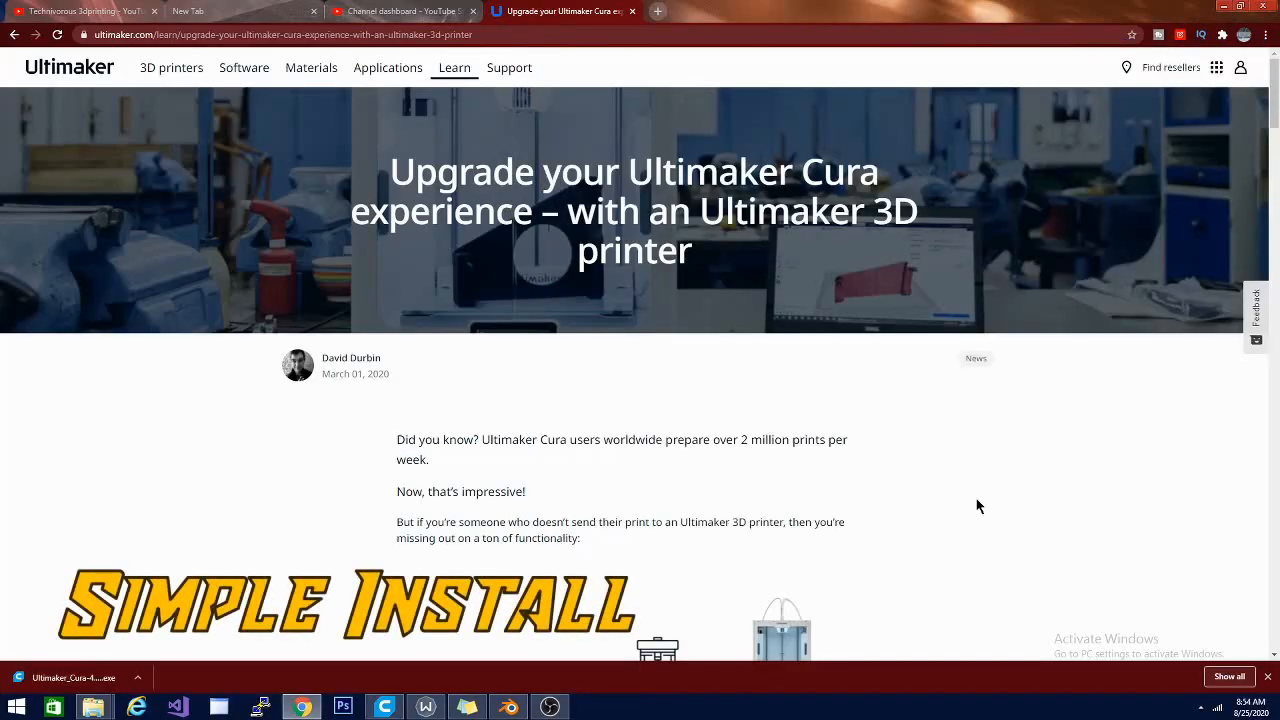
pyautogui.moveTo(684, 488)
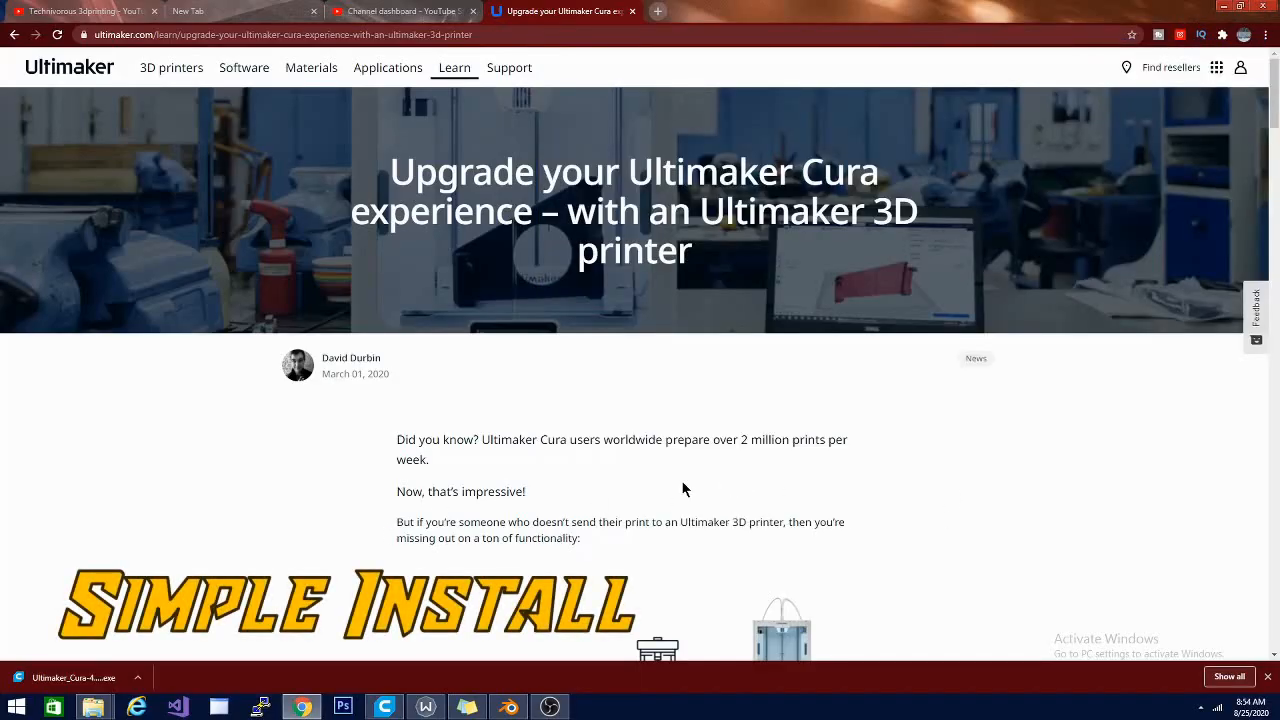
pyautogui.moveTo(680, 482)
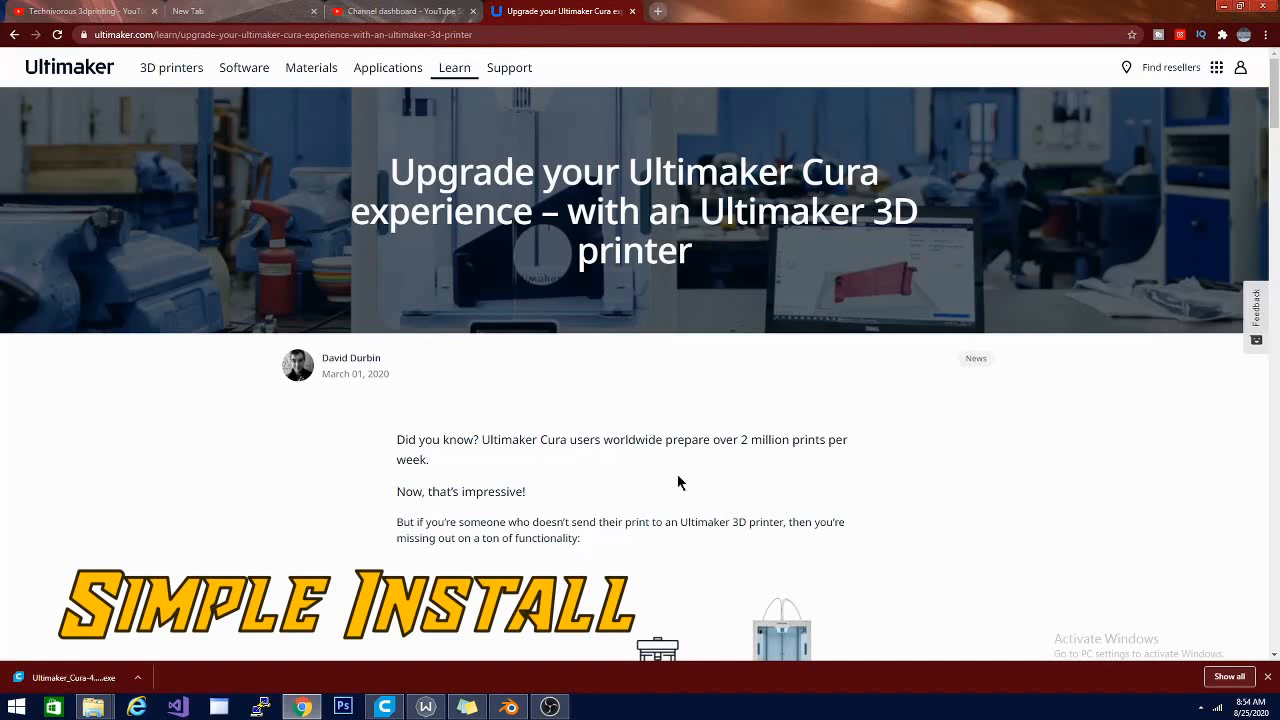
pyautogui.moveTo(622, 472)
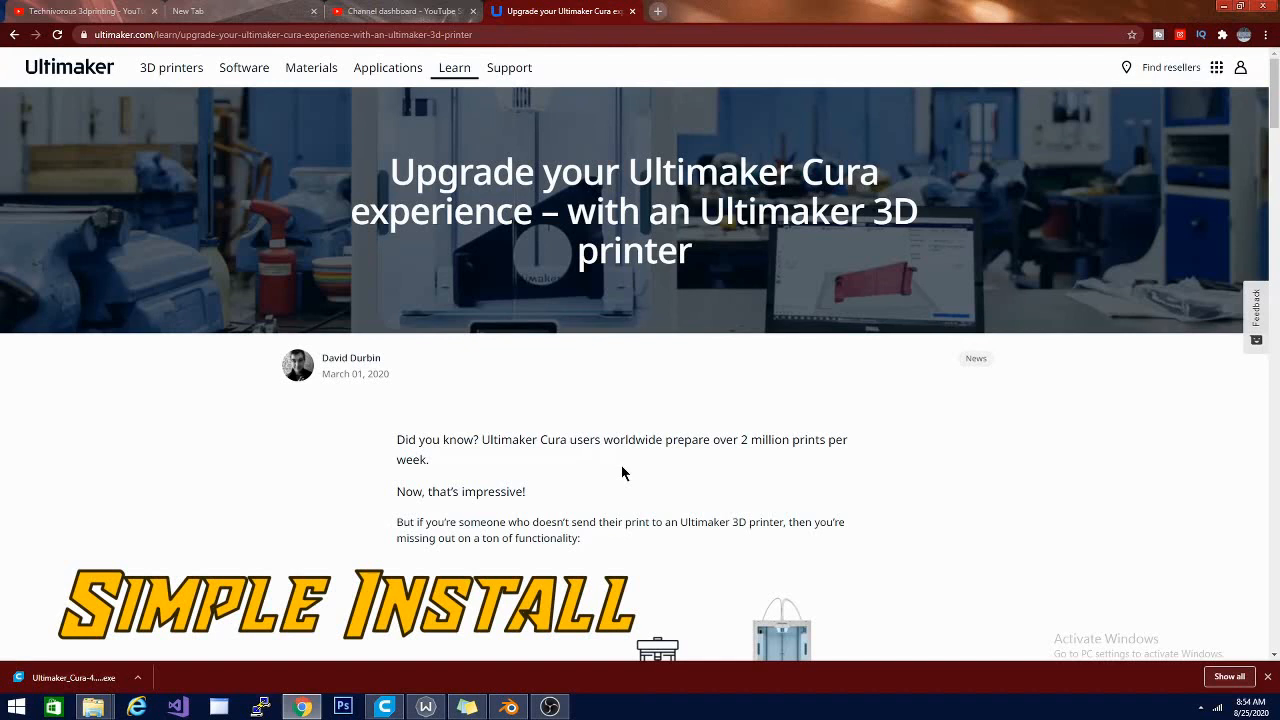
pyautogui.click(78, 676)
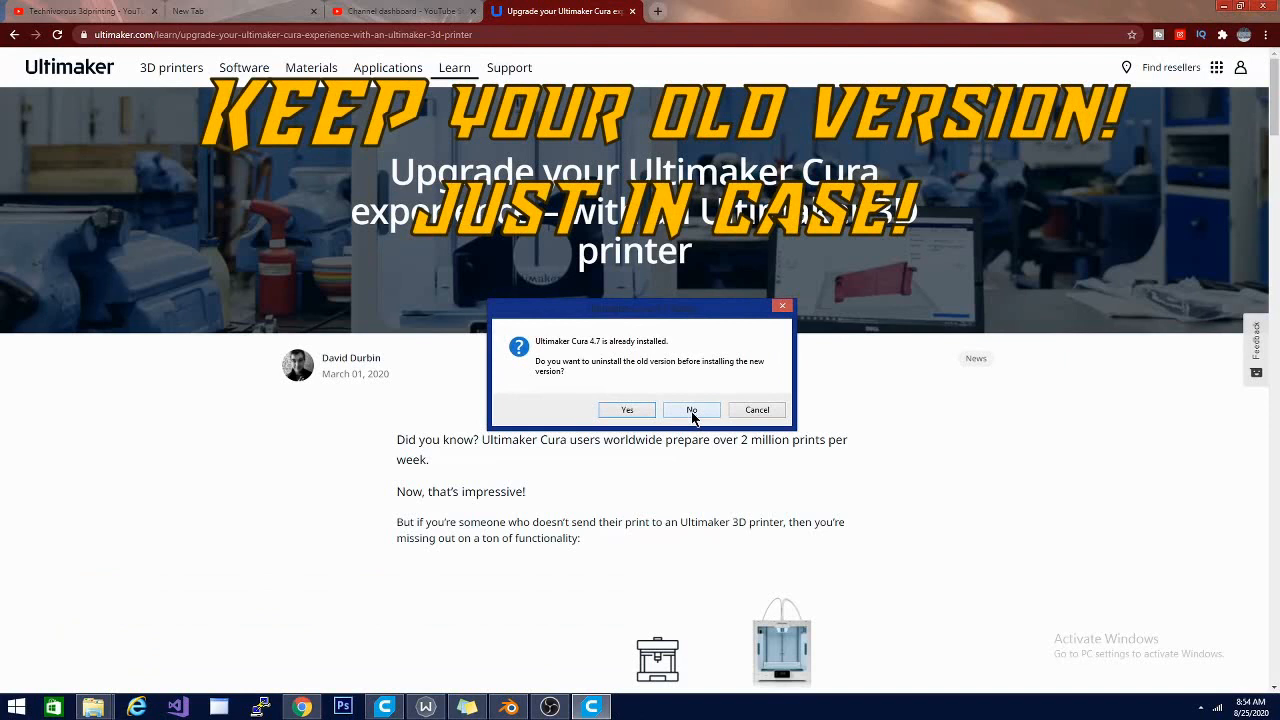
pyautogui.moveTo(600, 356)
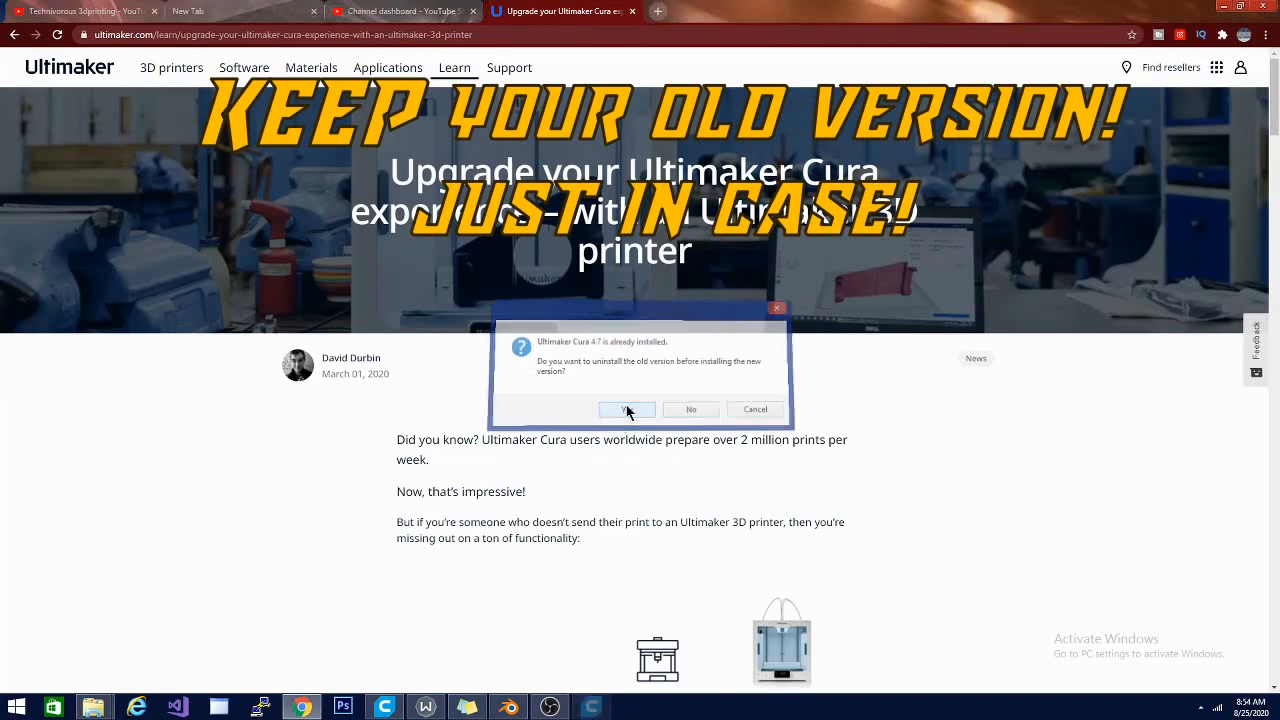
# Uninstall the old Cura 4.7 and delete its configuration files before the new install.
pyautogui.click(628, 408)
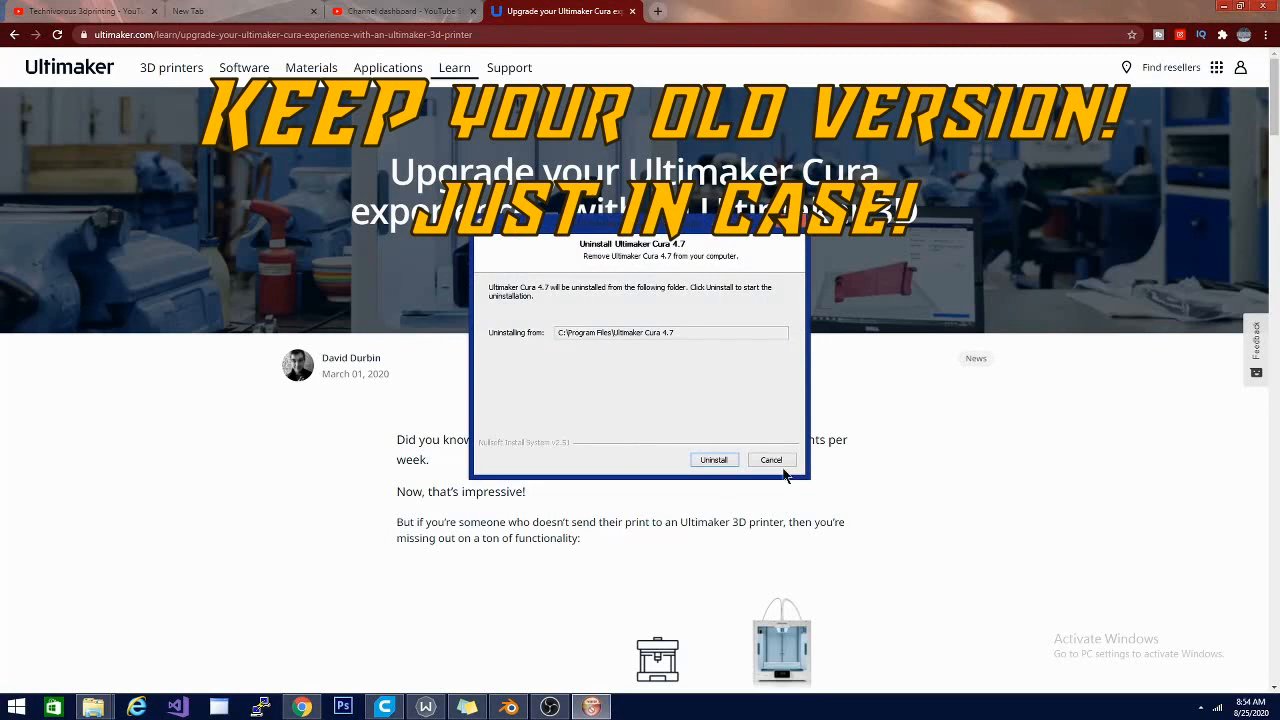
pyautogui.moveTo(714, 458)
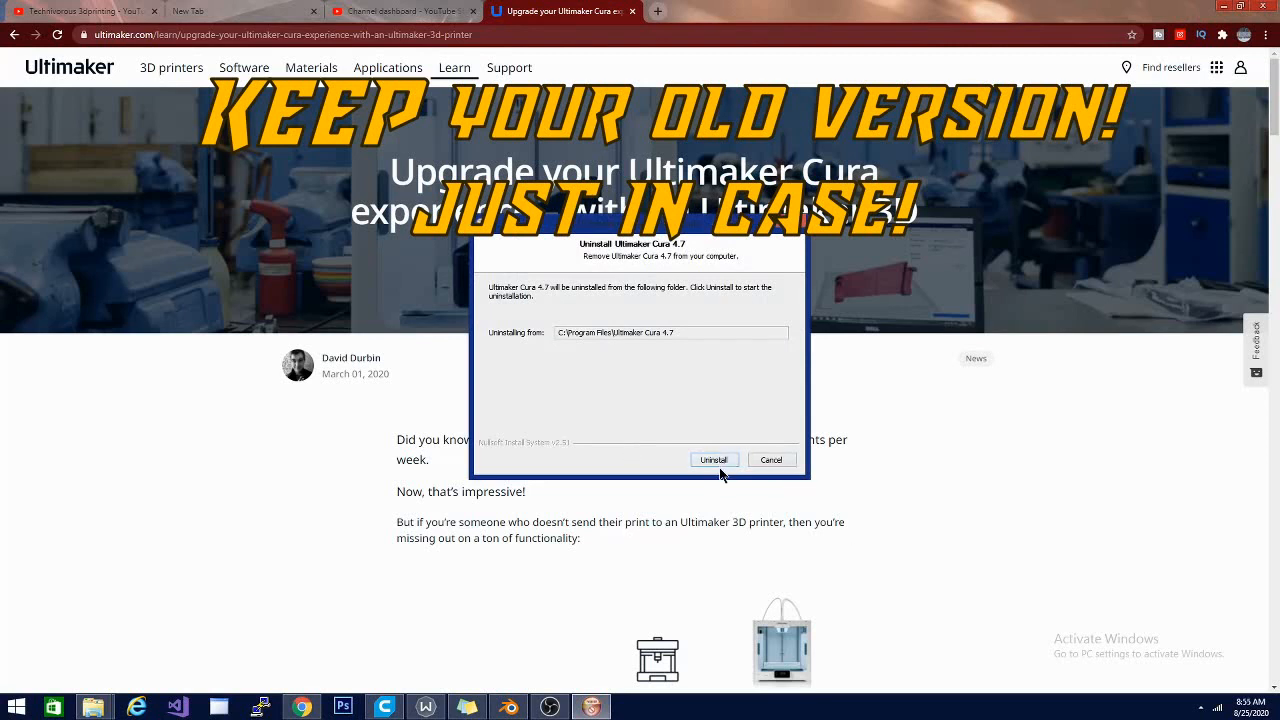
pyautogui.click(714, 458)
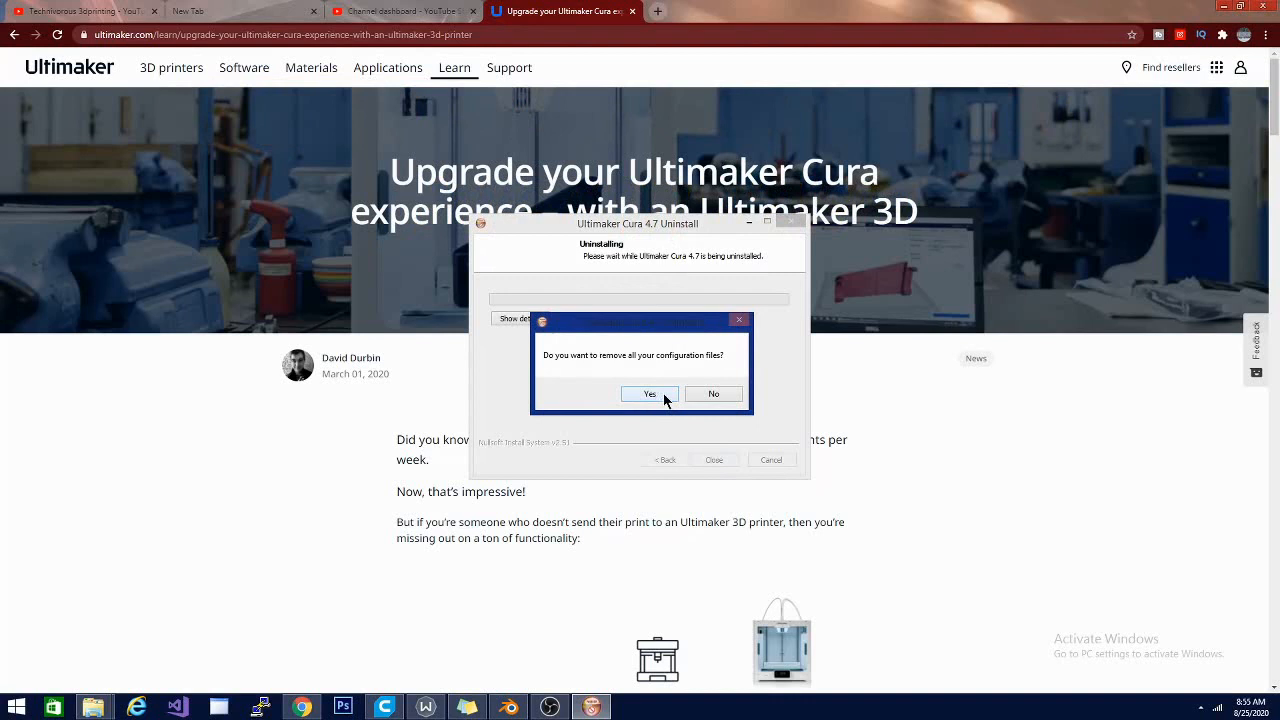
pyautogui.click(648, 392)
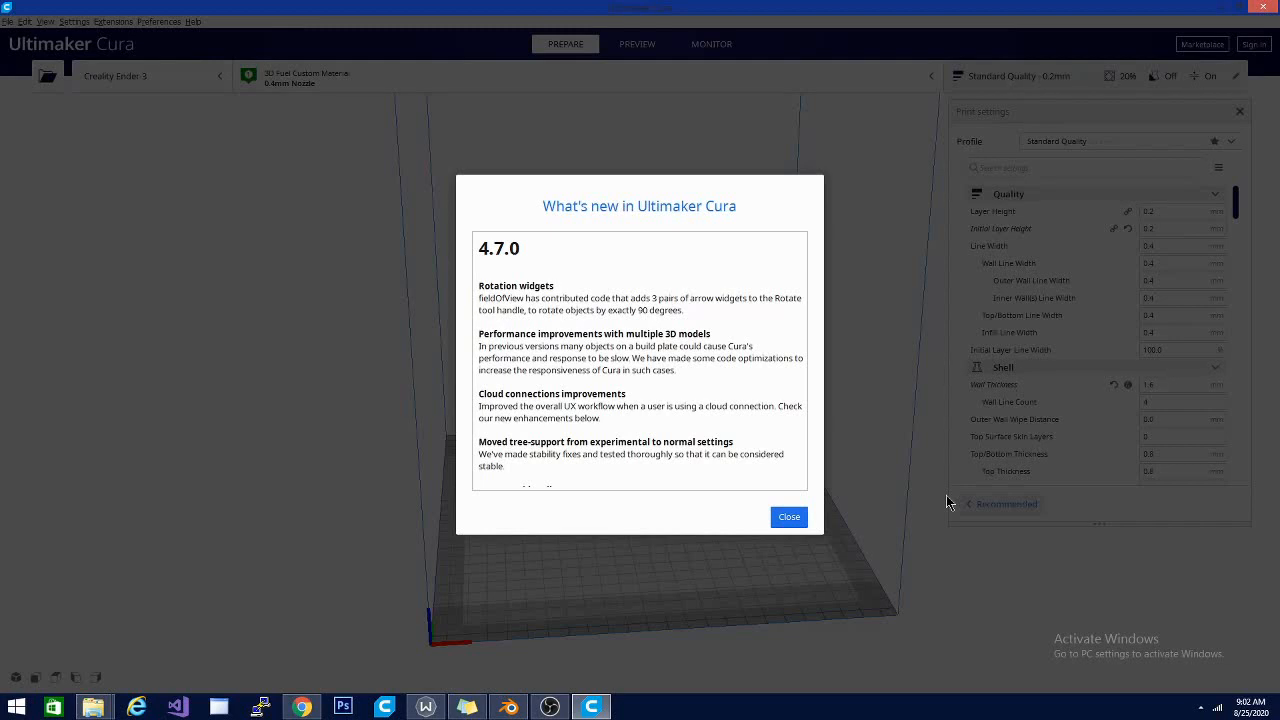
pyautogui.moveTo(1076, 672)
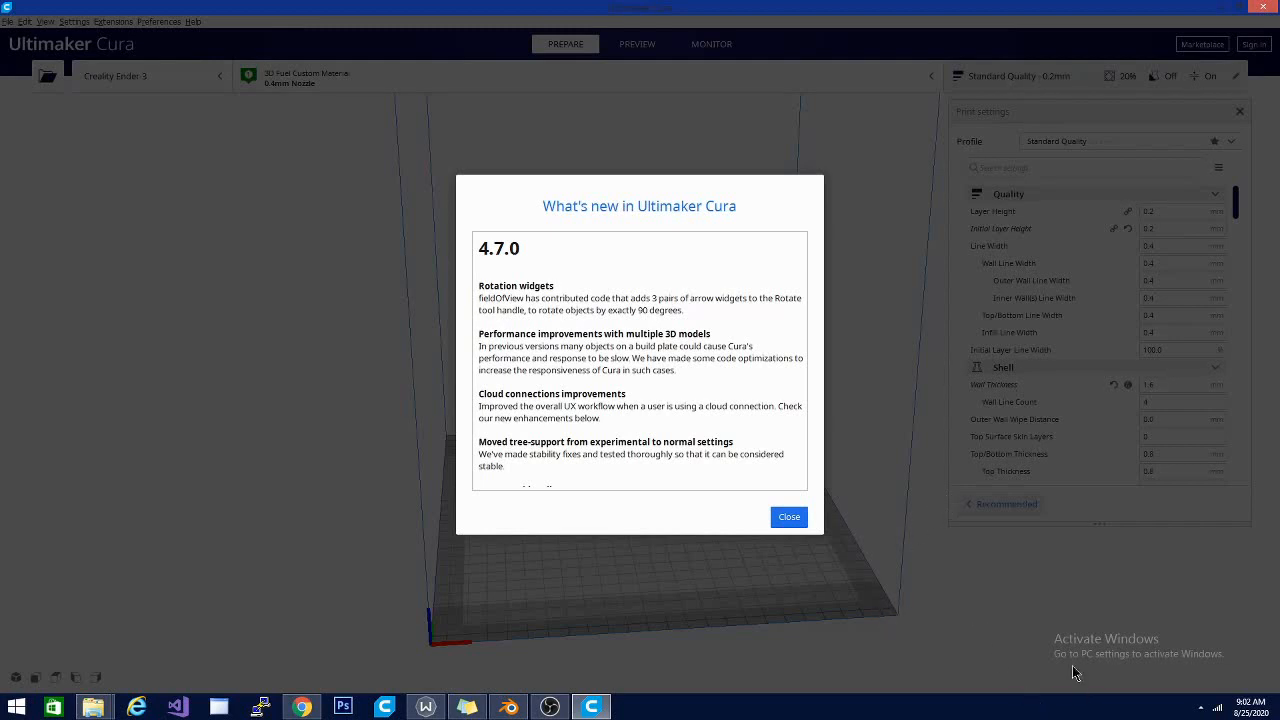
pyautogui.moveTo(1248, 652)
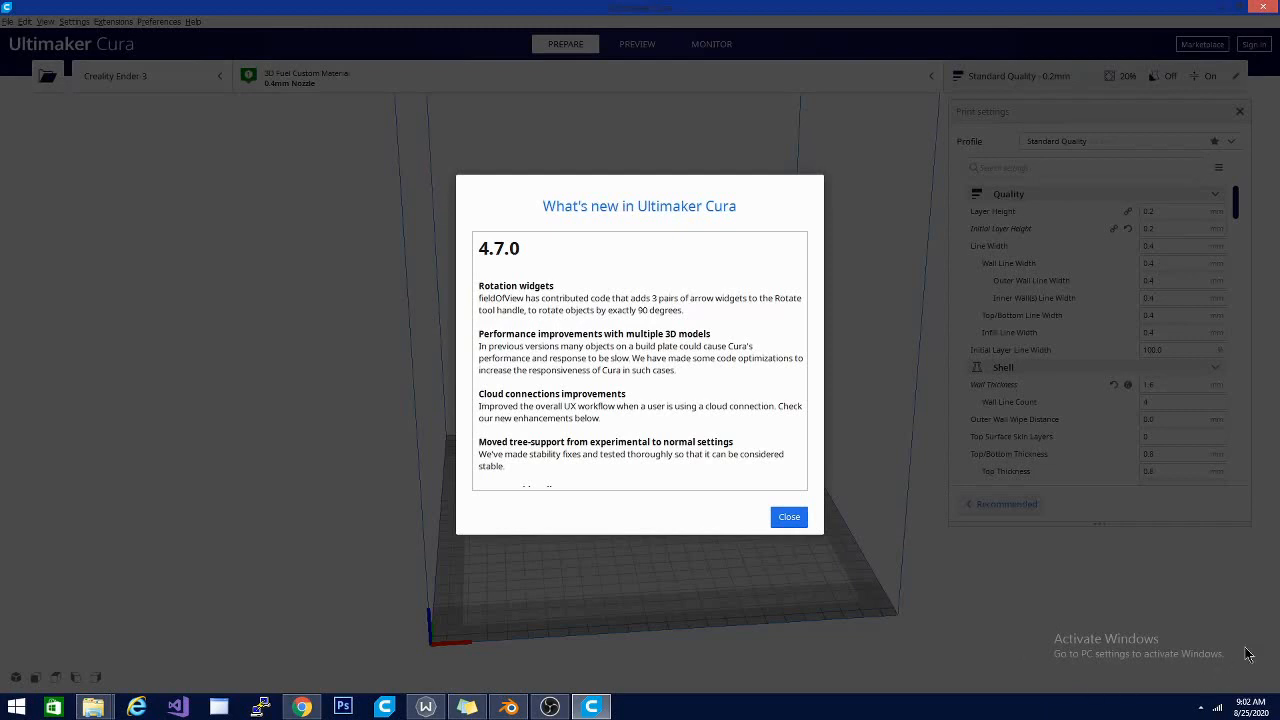
pyautogui.moveTo(1064, 672)
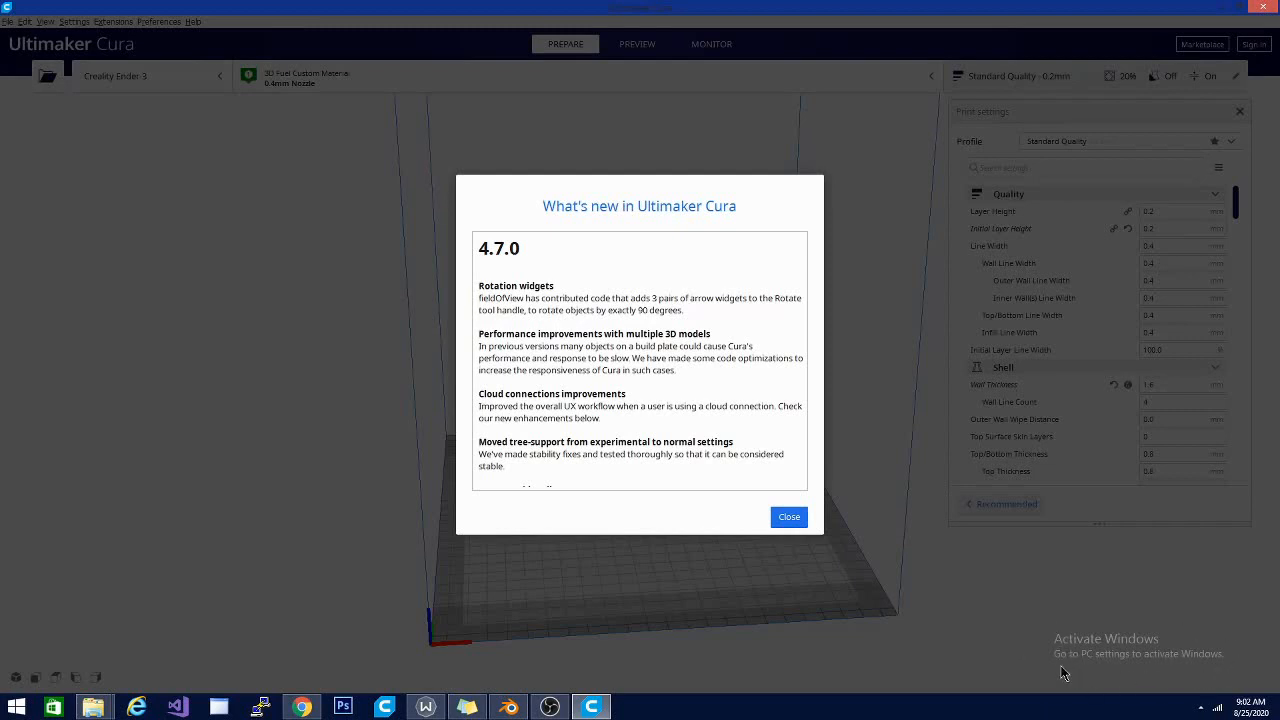
pyautogui.moveTo(1032, 672)
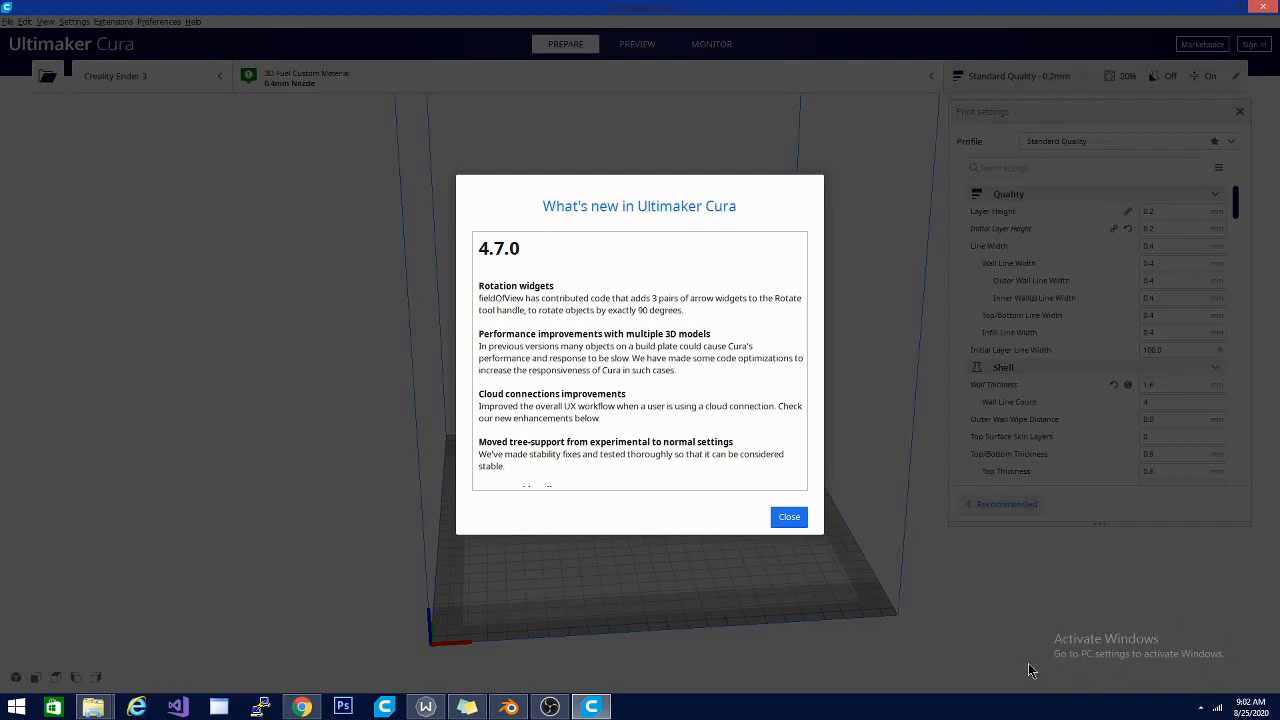
pyautogui.moveTo(1044, 666)
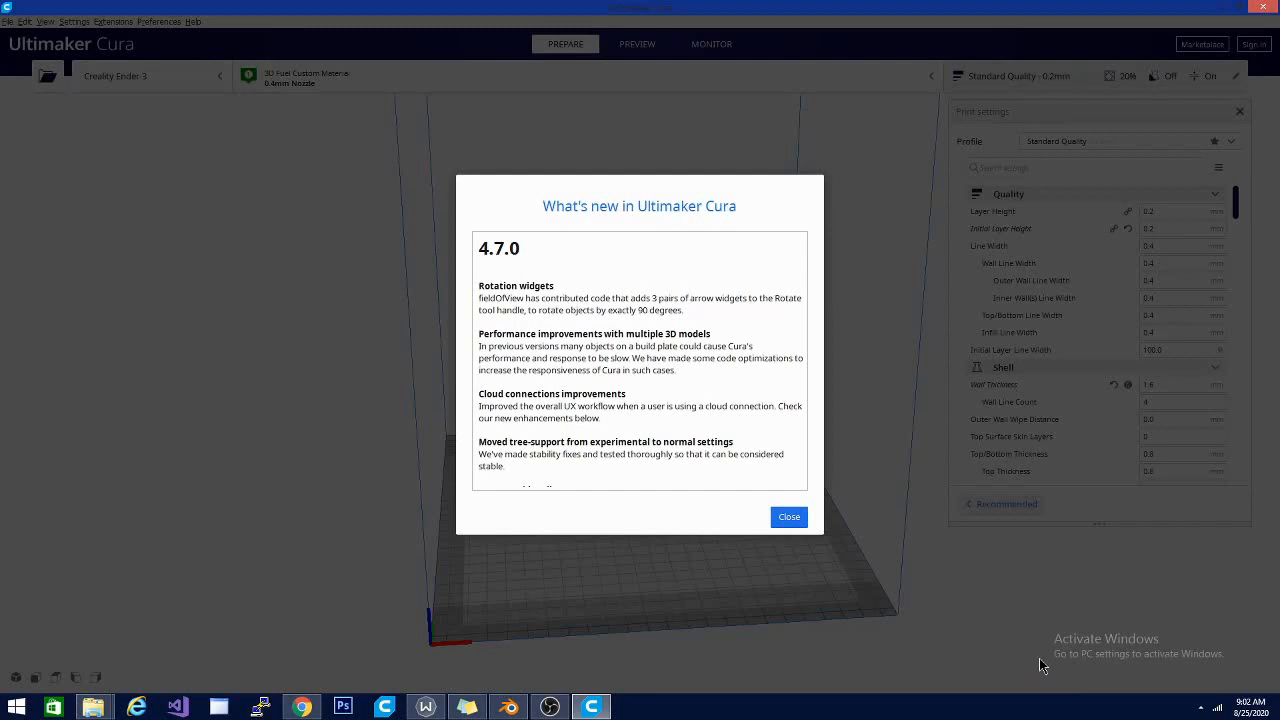
pyautogui.moveTo(1092, 660)
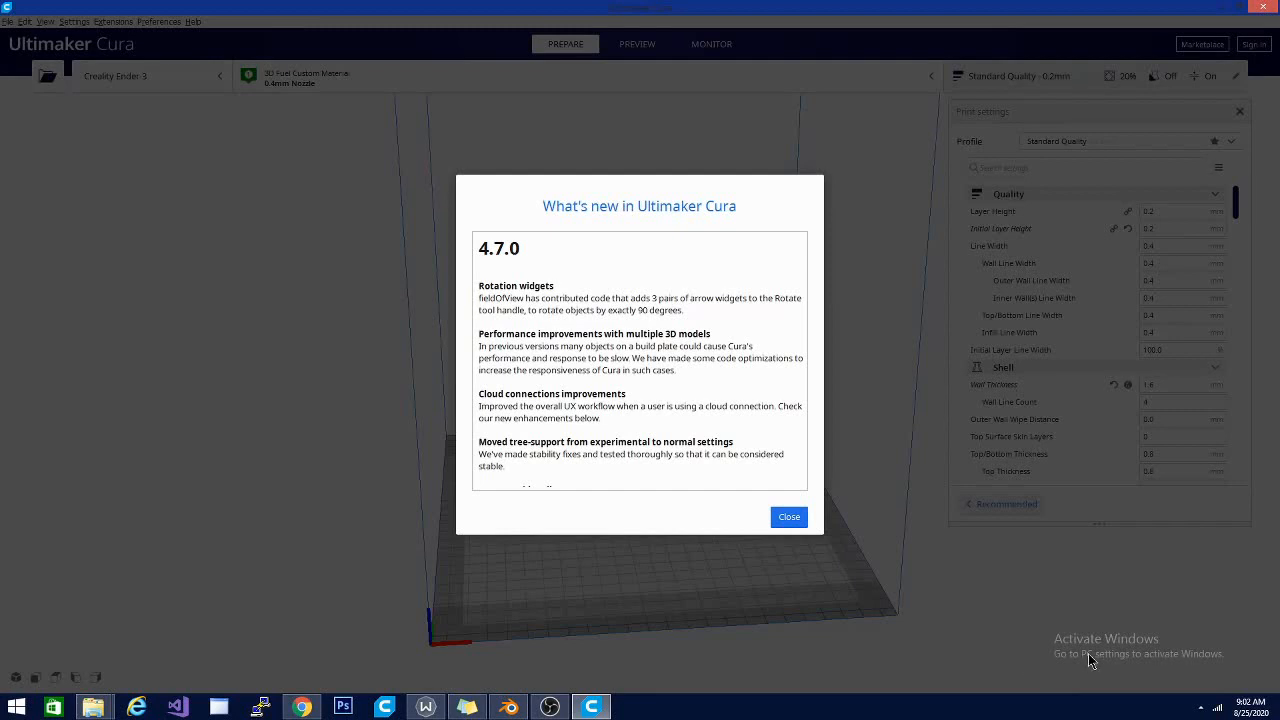
pyautogui.moveTo(636, 668)
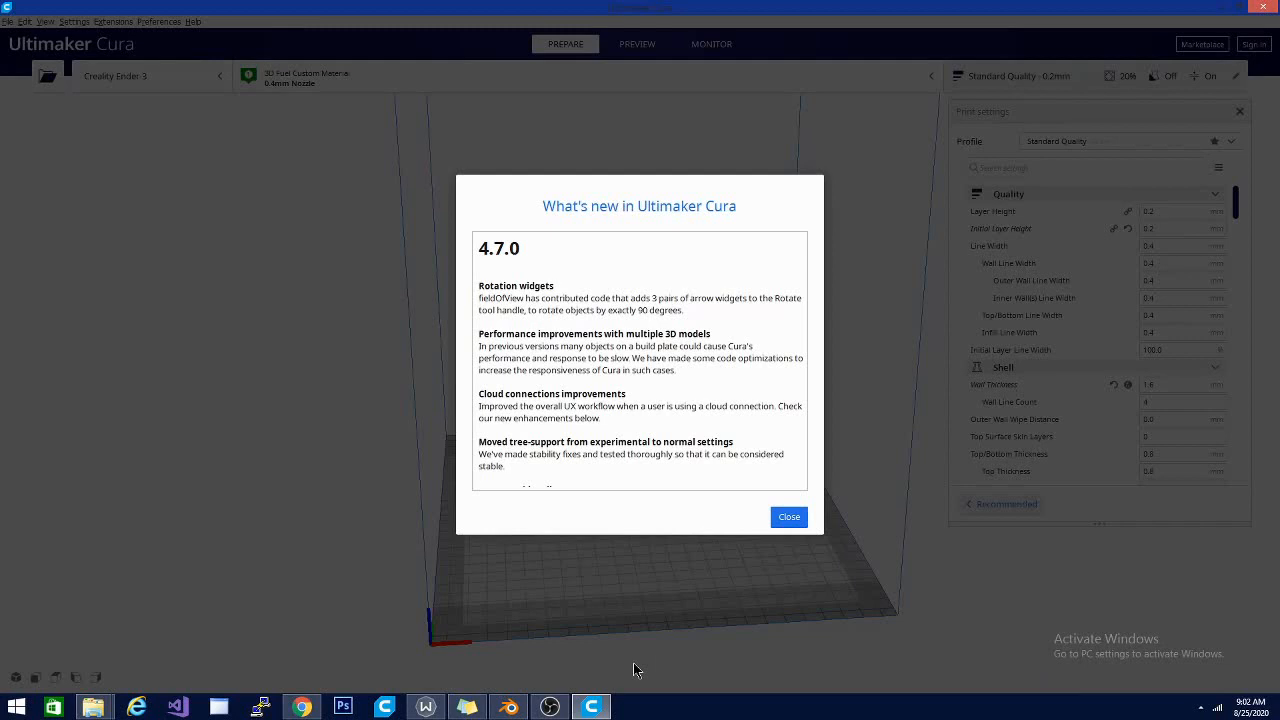
pyautogui.moveTo(696, 476)
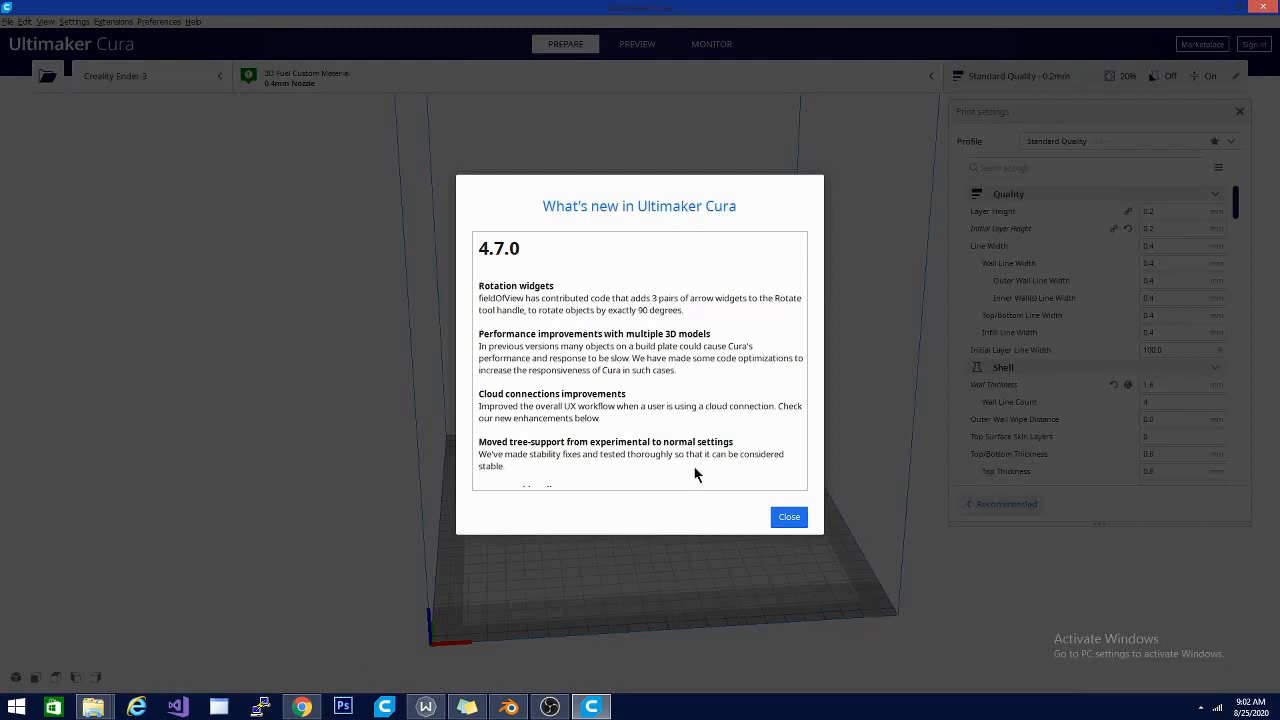
pyautogui.moveTo(694, 586)
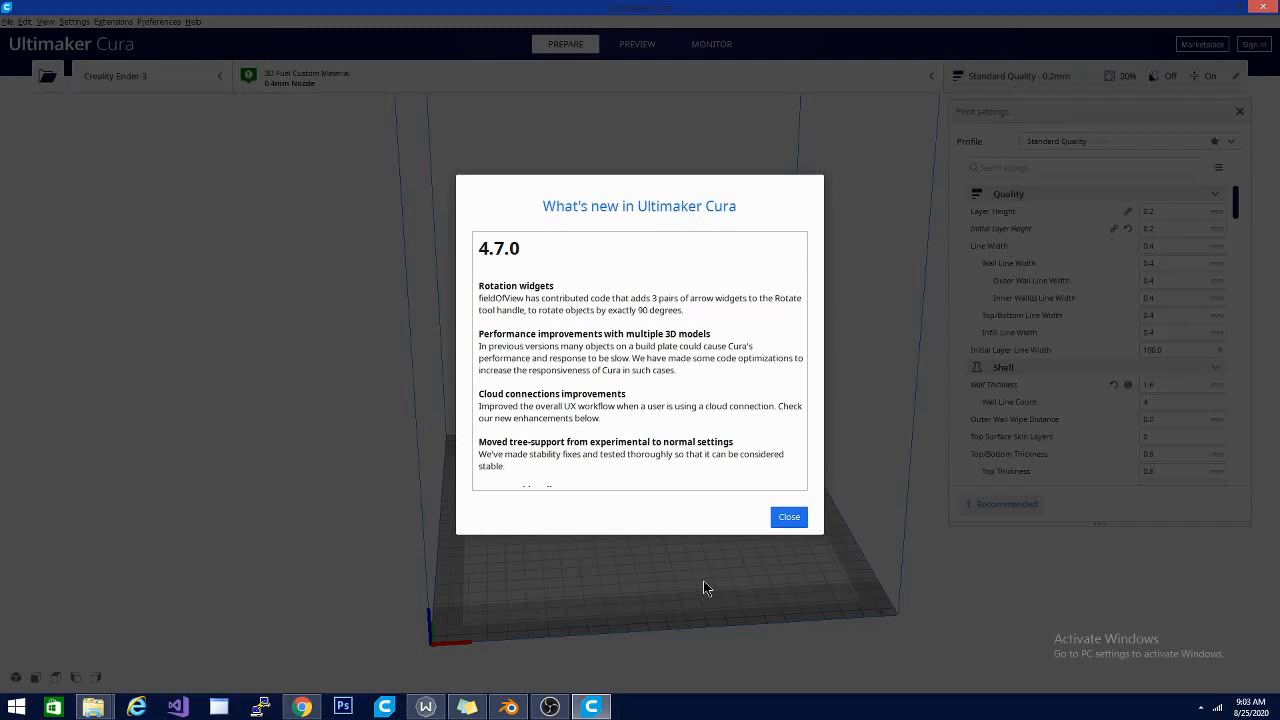
pyautogui.moveTo(704, 590)
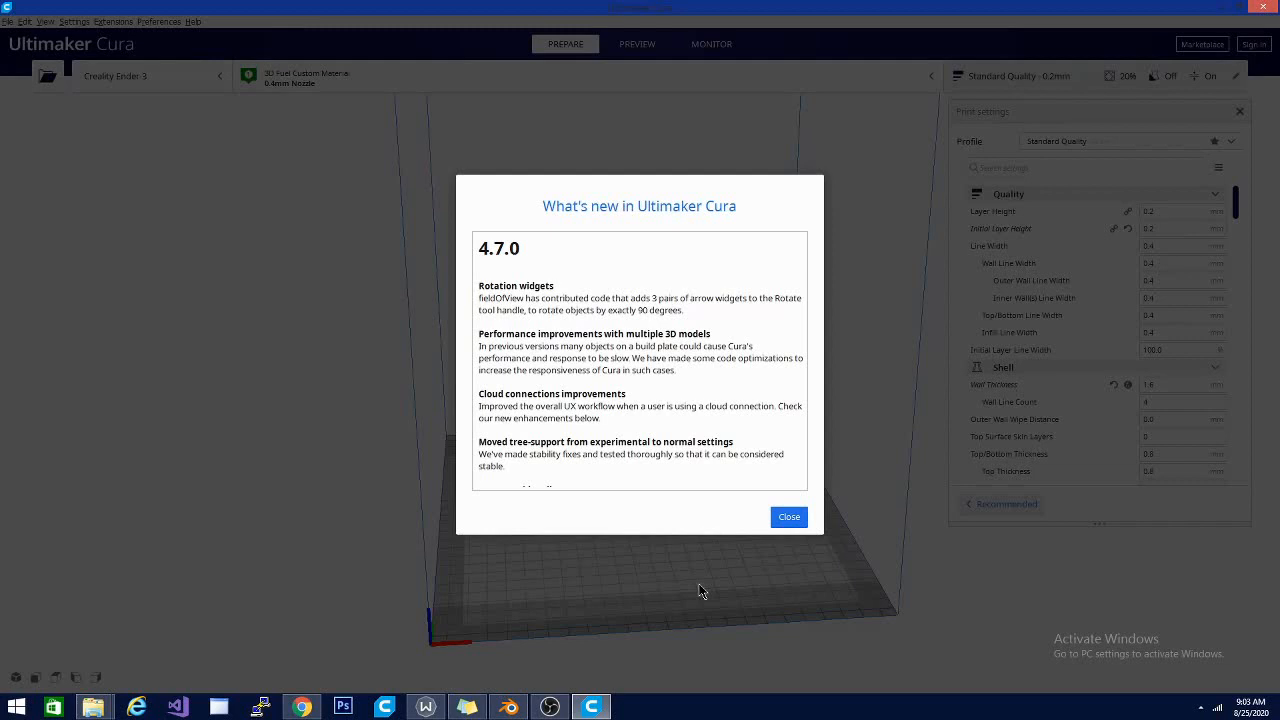
pyautogui.moveTo(828, 612)
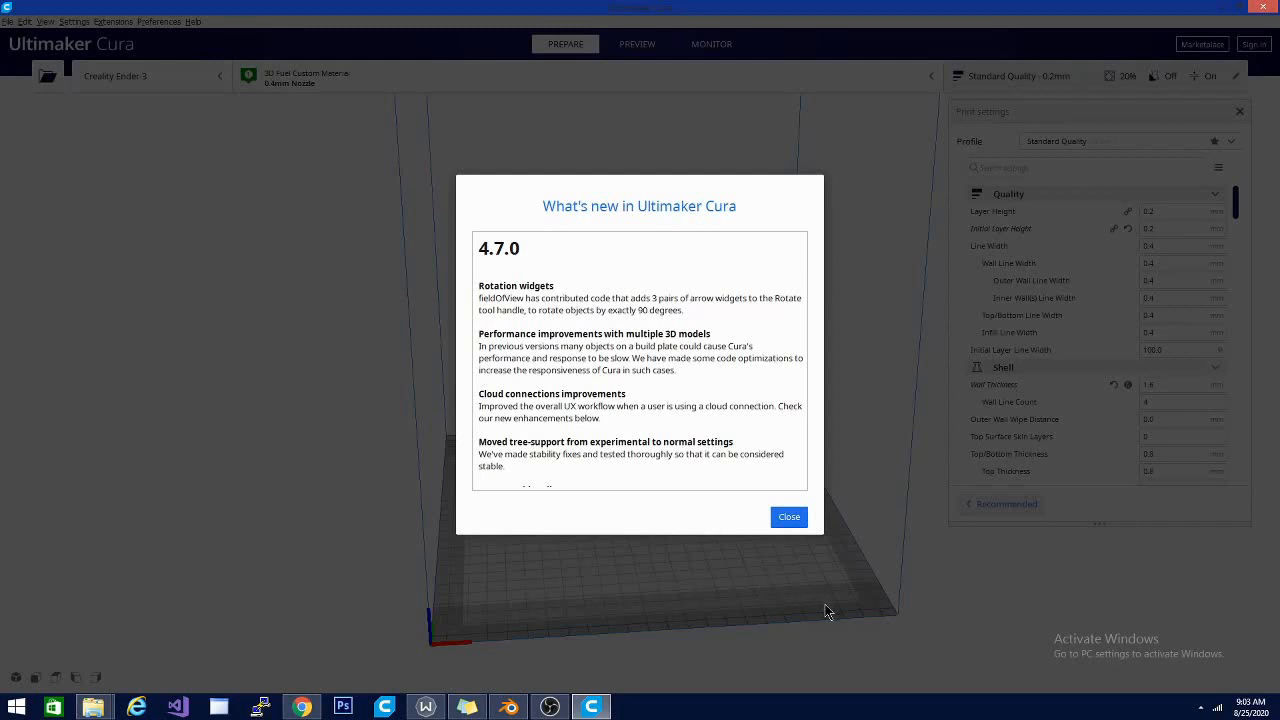
pyautogui.moveTo(840, 612)
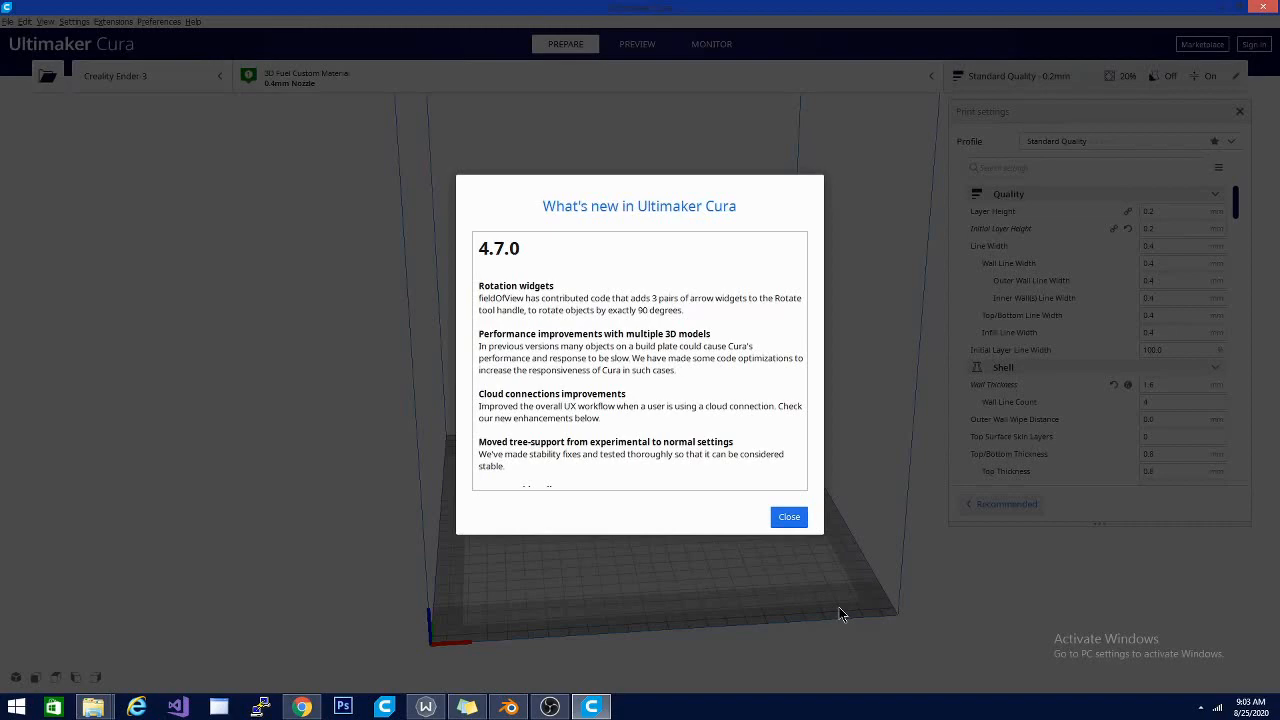
pyautogui.moveTo(598, 336)
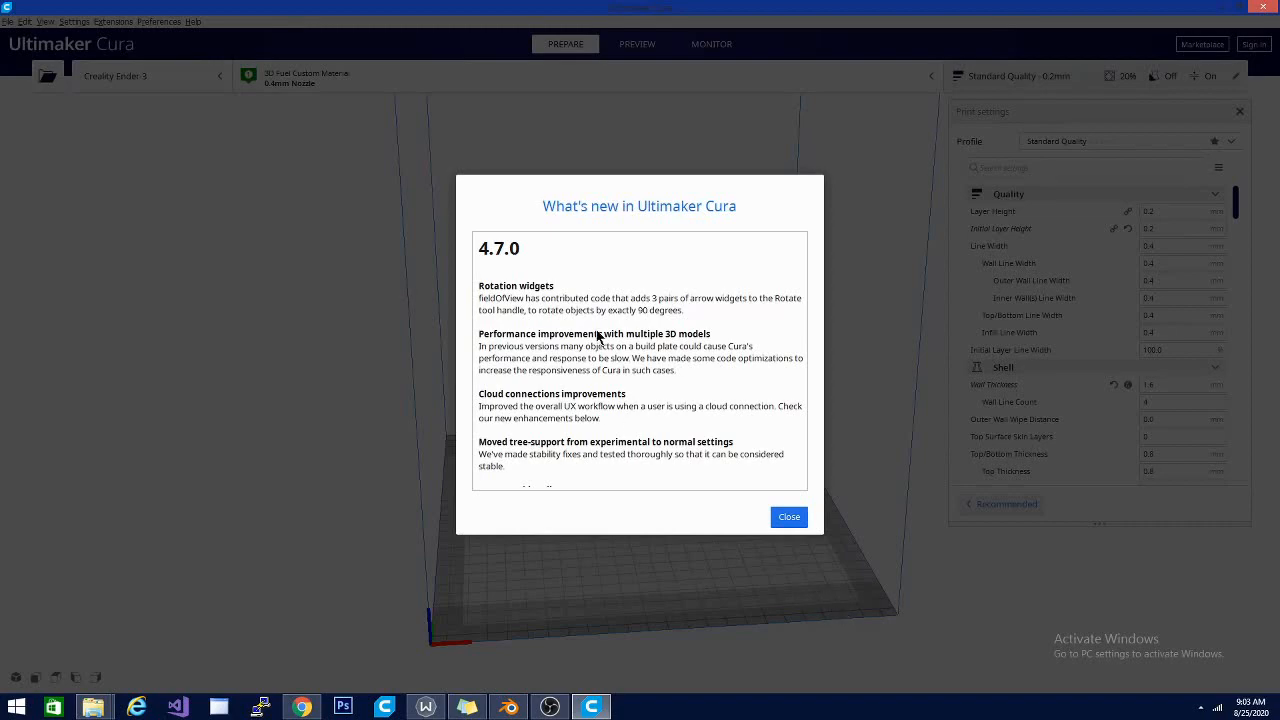
# Scroll through the What's new in Ultimaker Cura 4.7.0 release notes.
pyautogui.scroll(-3)
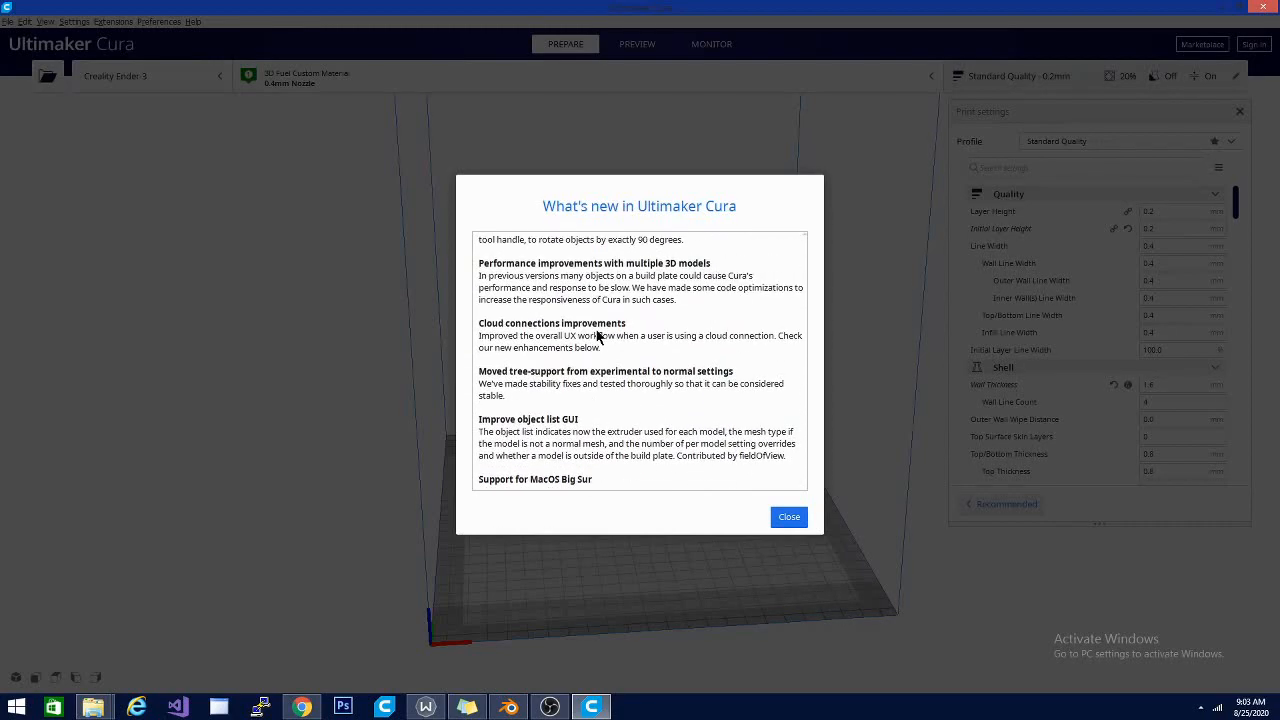
pyautogui.scroll(3)
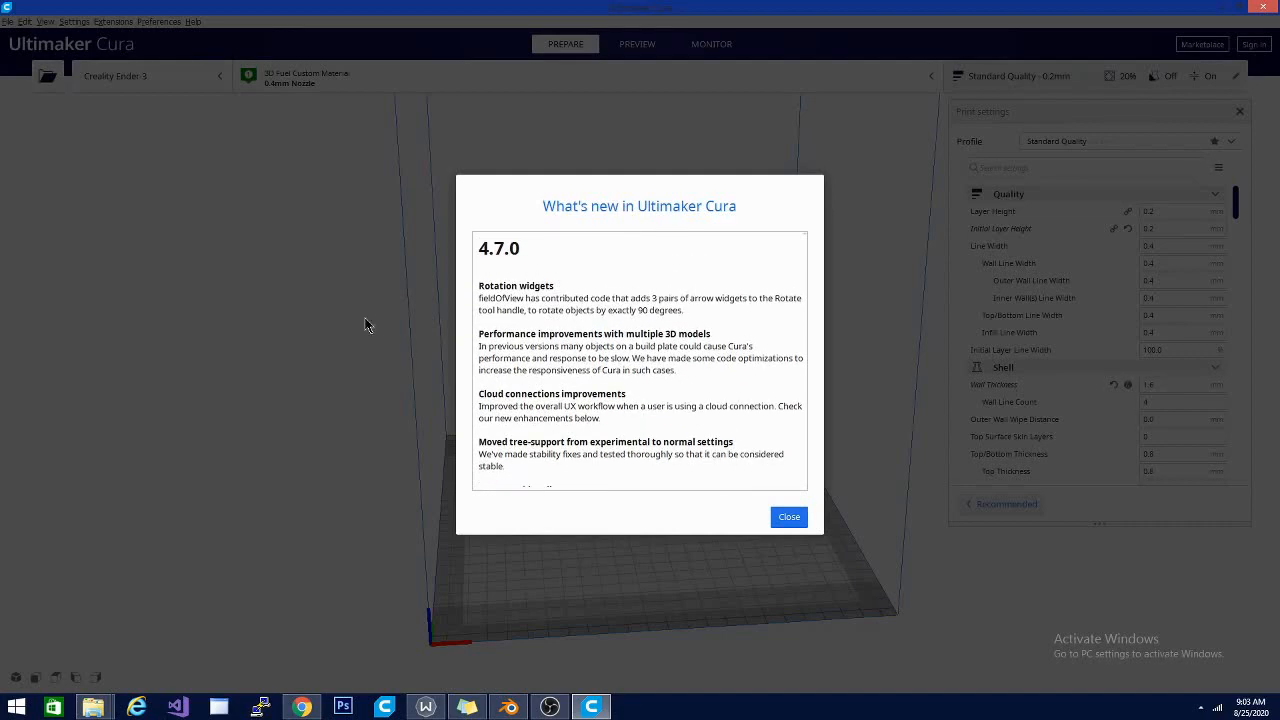
pyautogui.moveTo(656, 344)
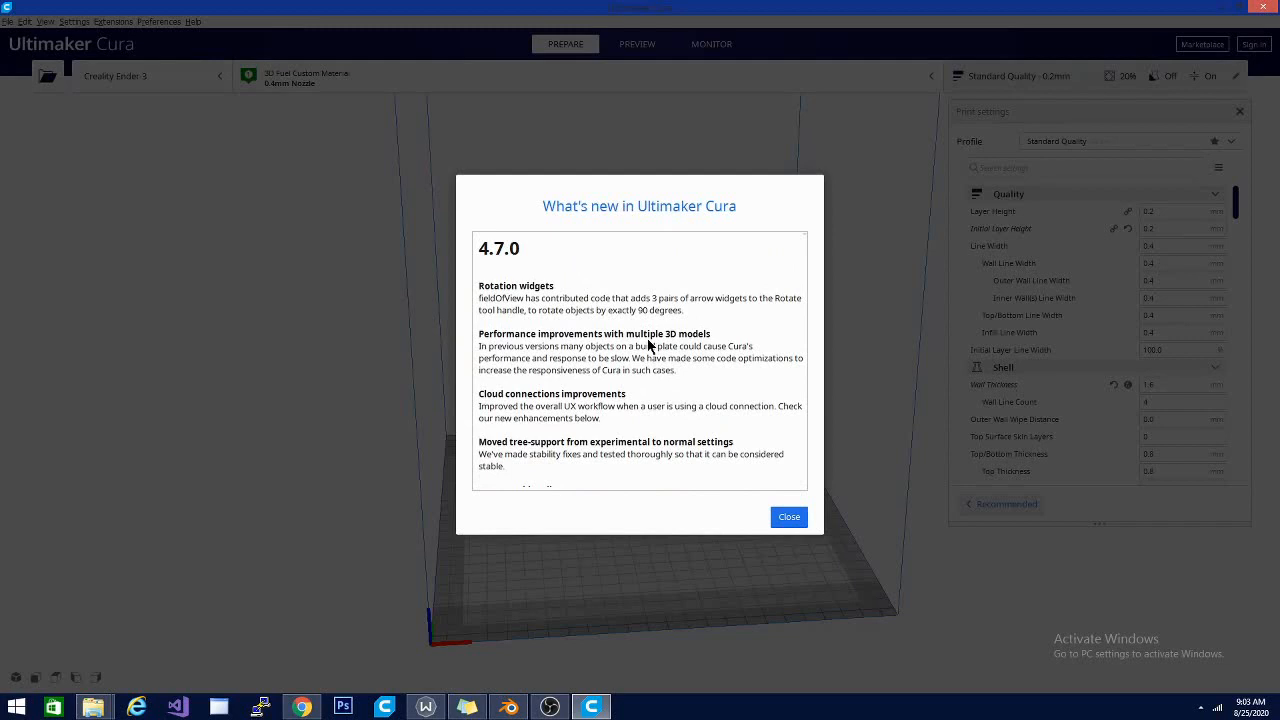
pyautogui.moveTo(636, 324)
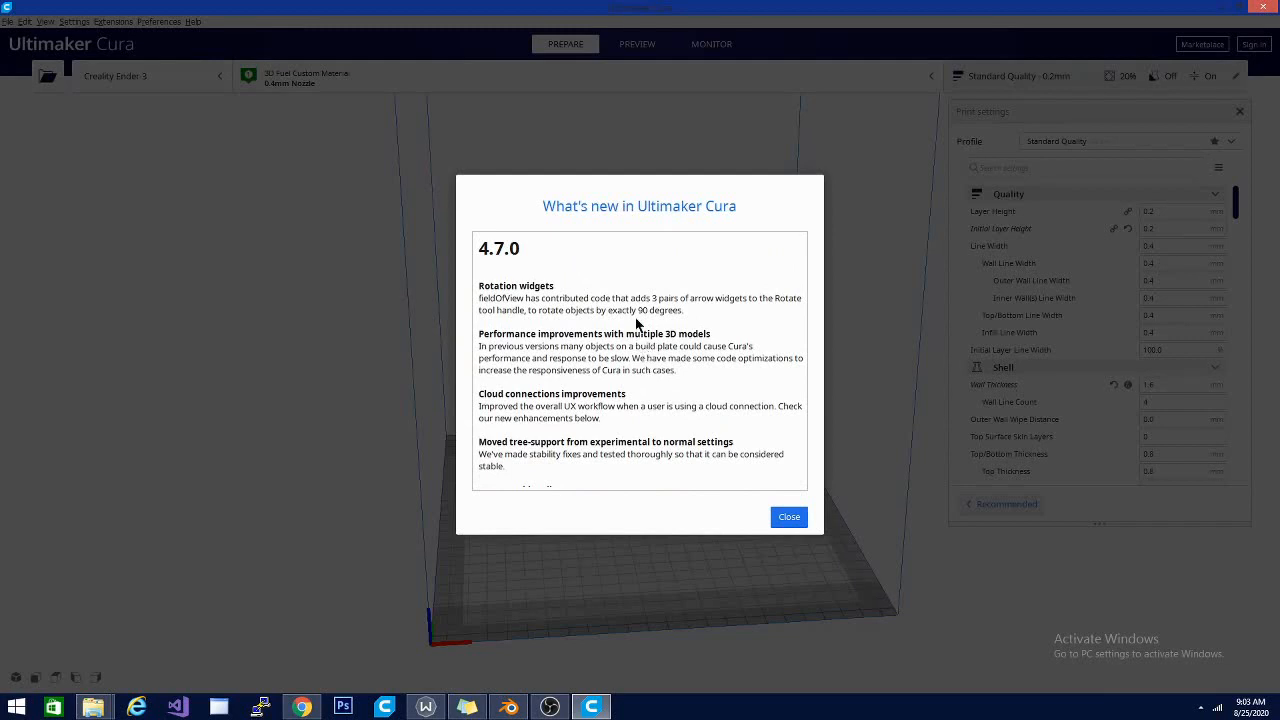
pyautogui.moveTo(288, 388)
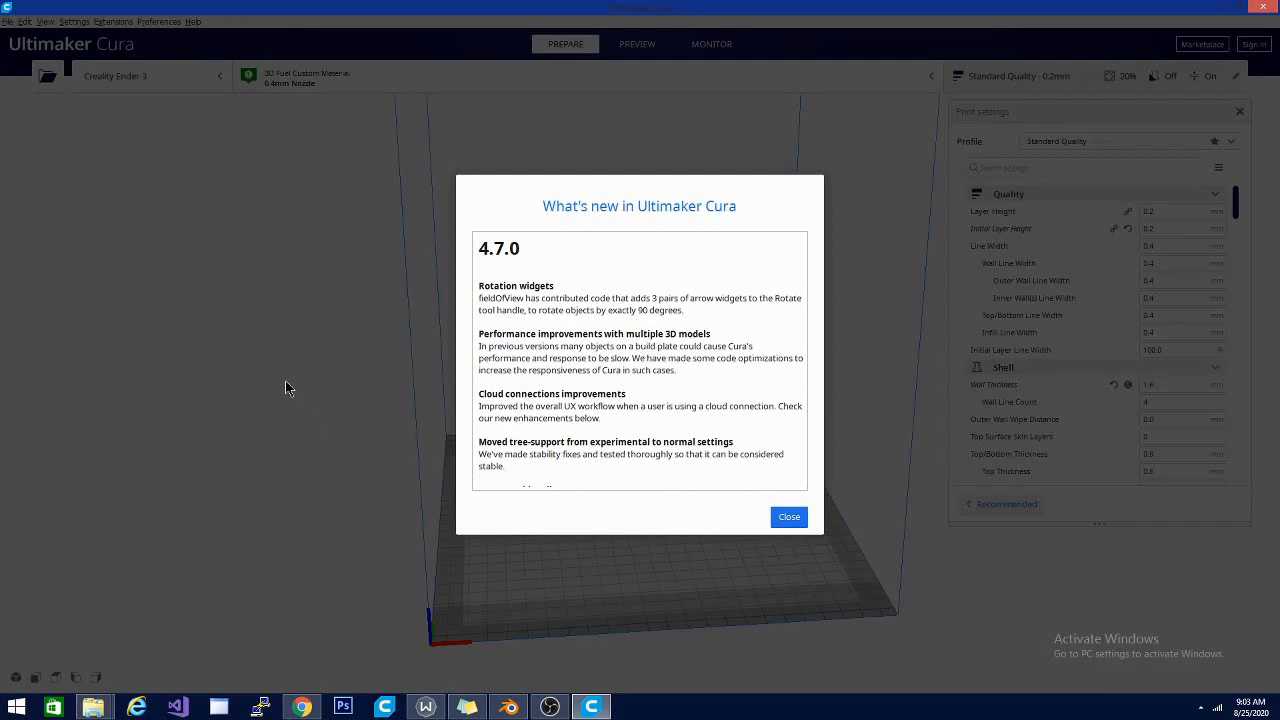
pyautogui.moveTo(294, 380)
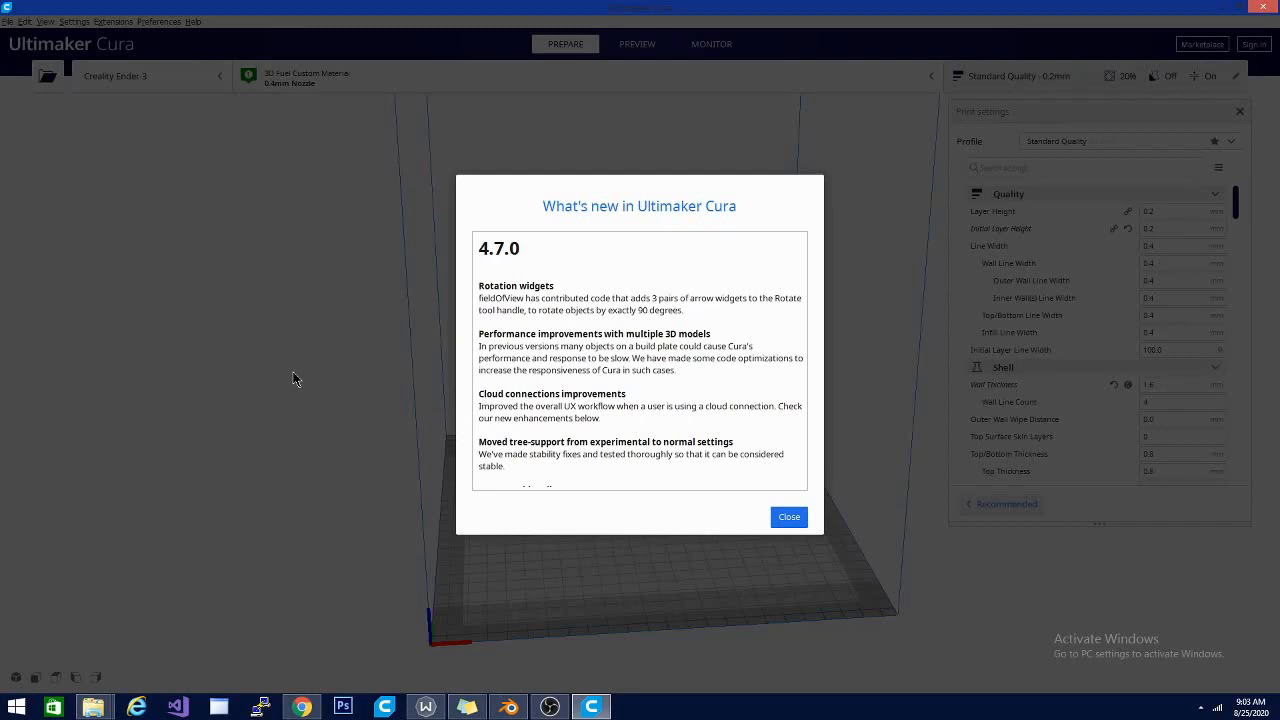
pyautogui.moveTo(664, 356)
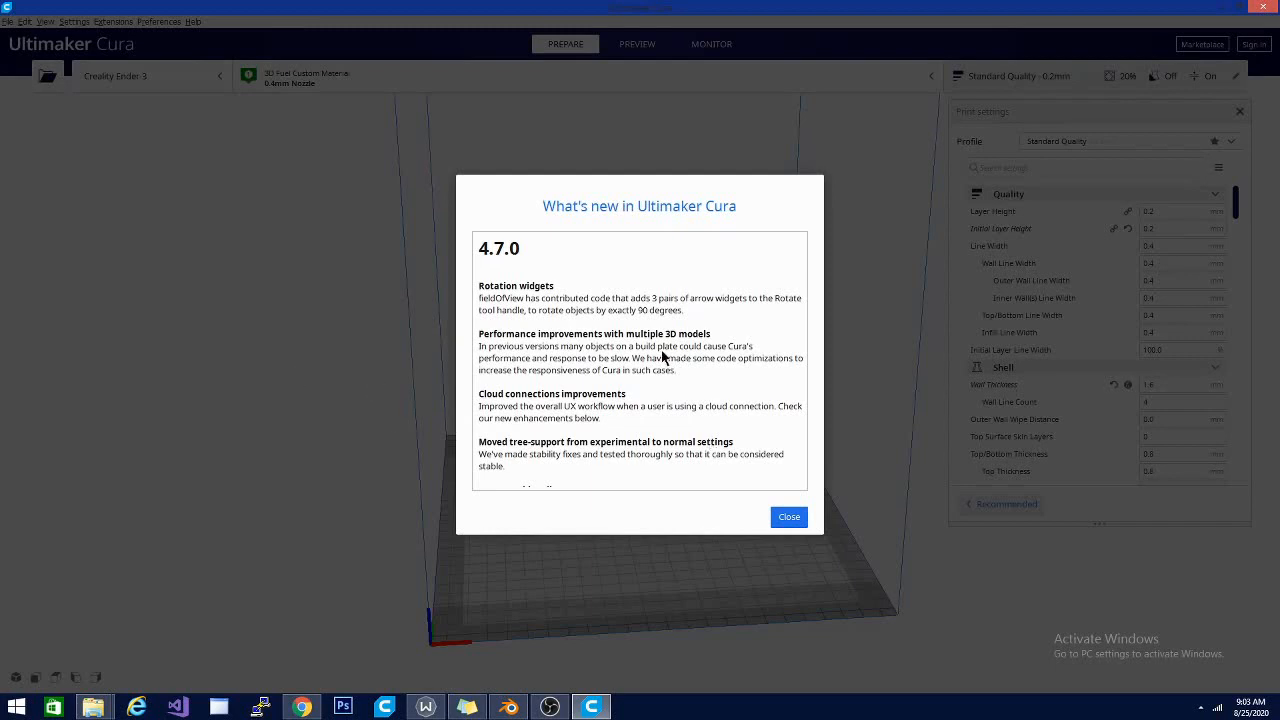
pyautogui.moveTo(608, 312)
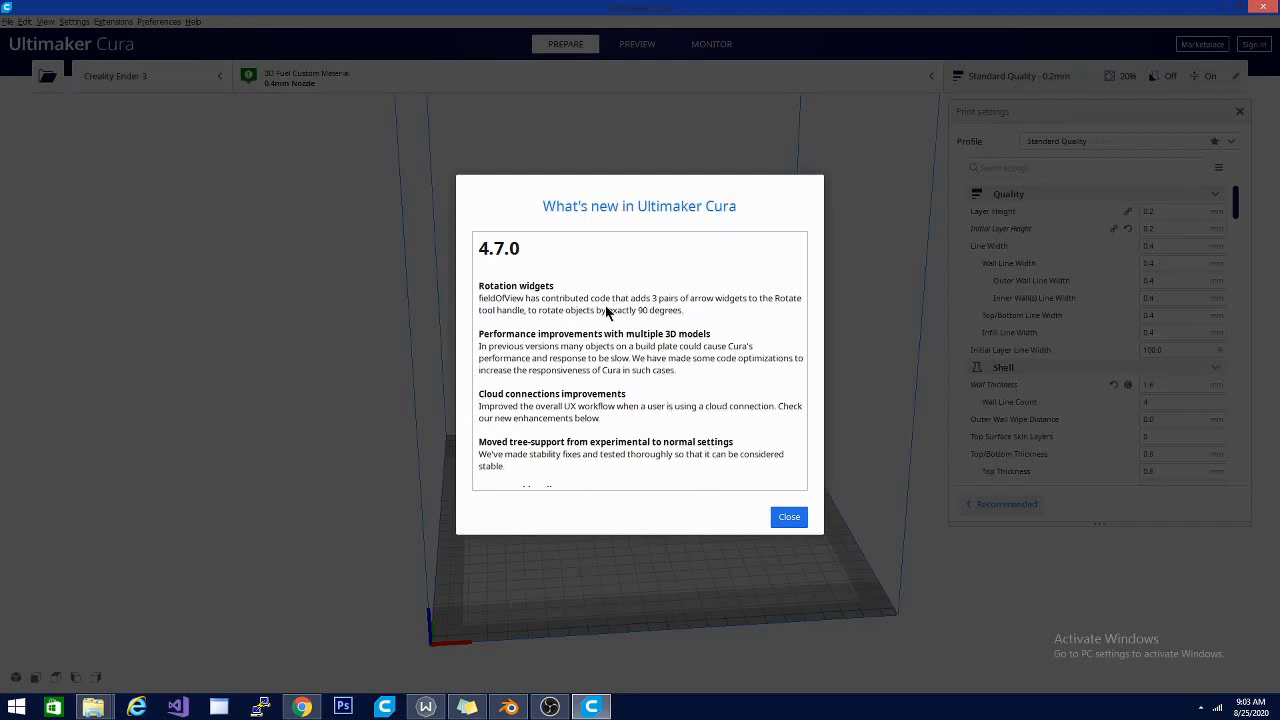
pyautogui.scroll(-3)
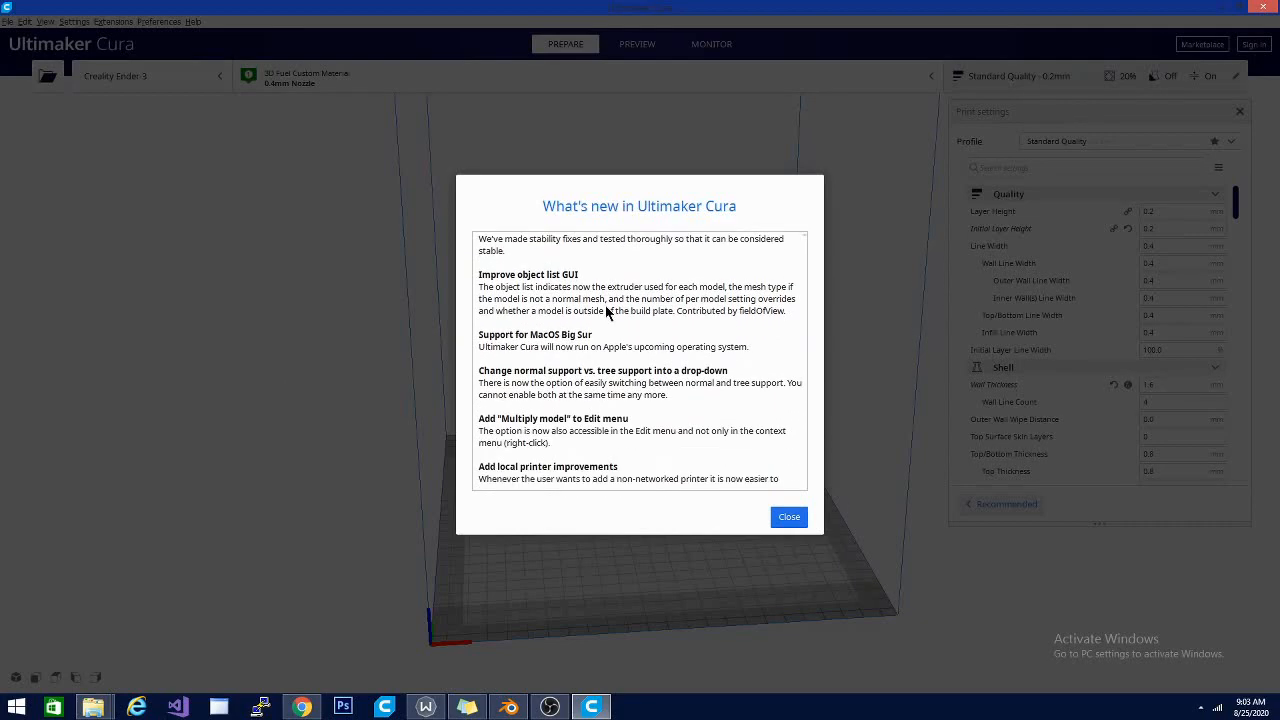
# Reach the end of the release notes and close them to show the Ender 3 build plate.
pyautogui.scroll(-3)
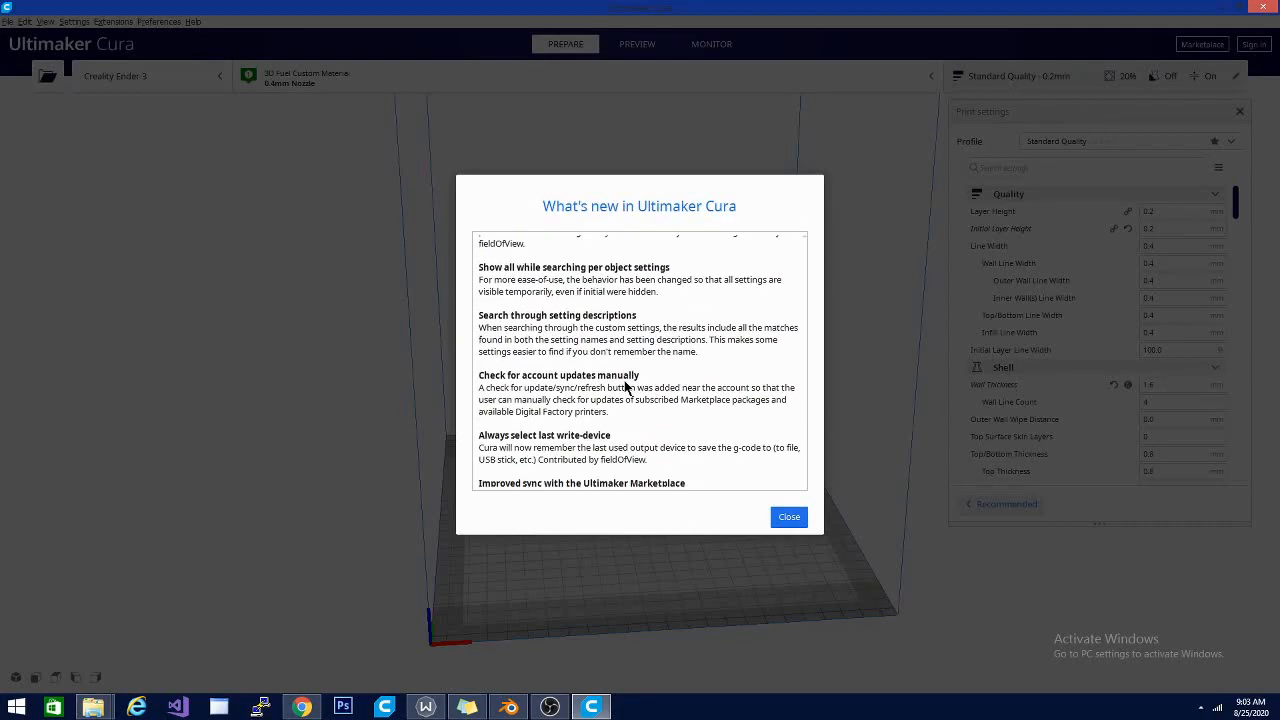
pyautogui.click(788, 516)
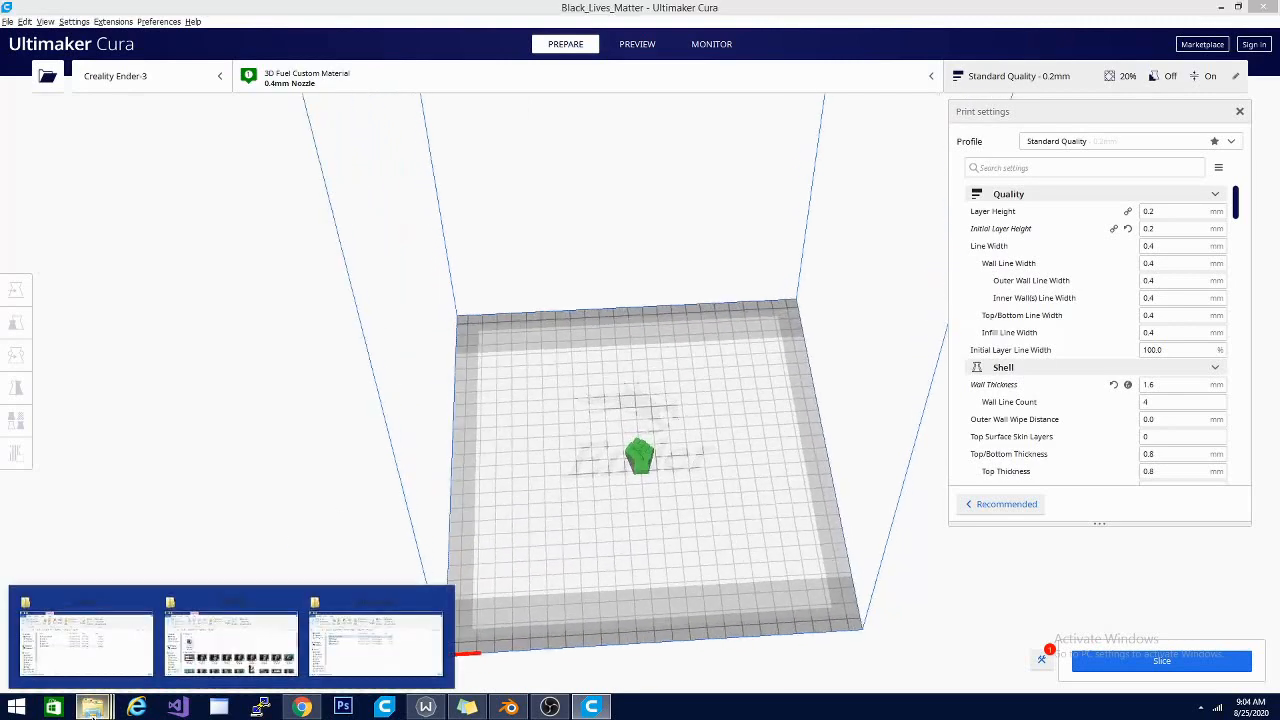
# Drag Black_Lives_Matter.stl from its File Explorer folder onto the build plate.
pyautogui.click(96, 708)
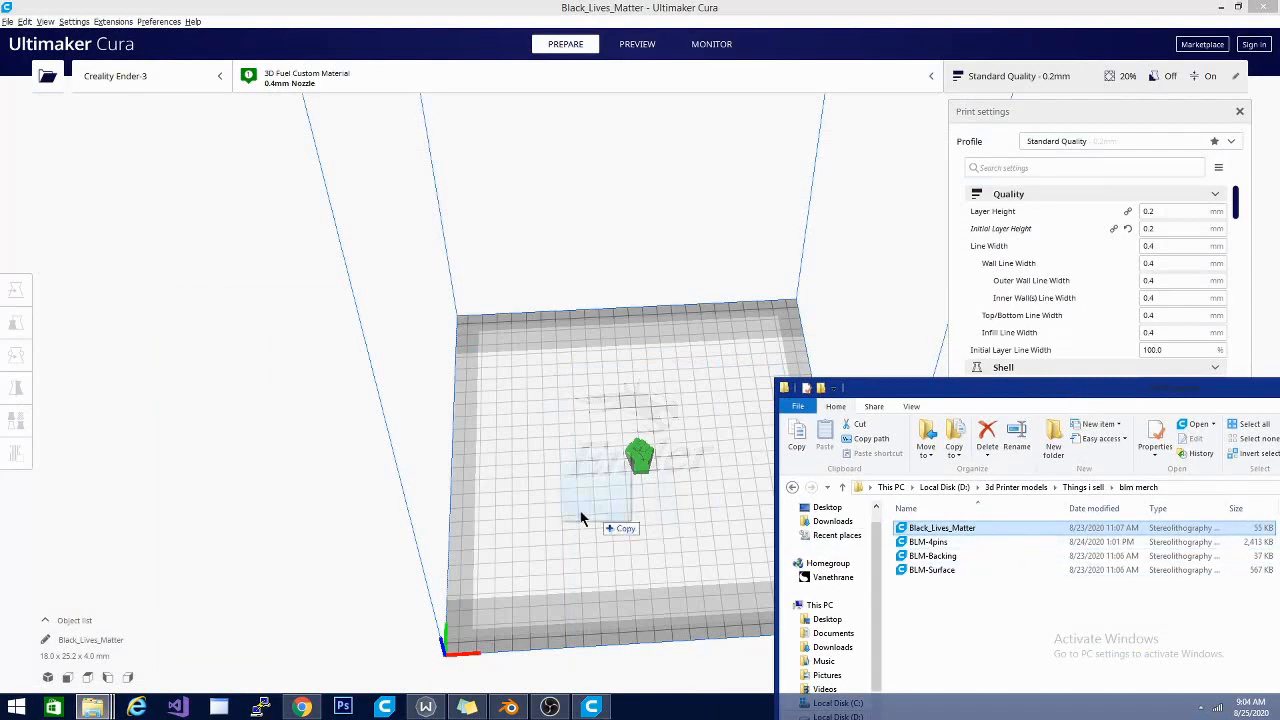
pyautogui.moveTo(1010, 388); pyautogui.dragTo(790, 396)
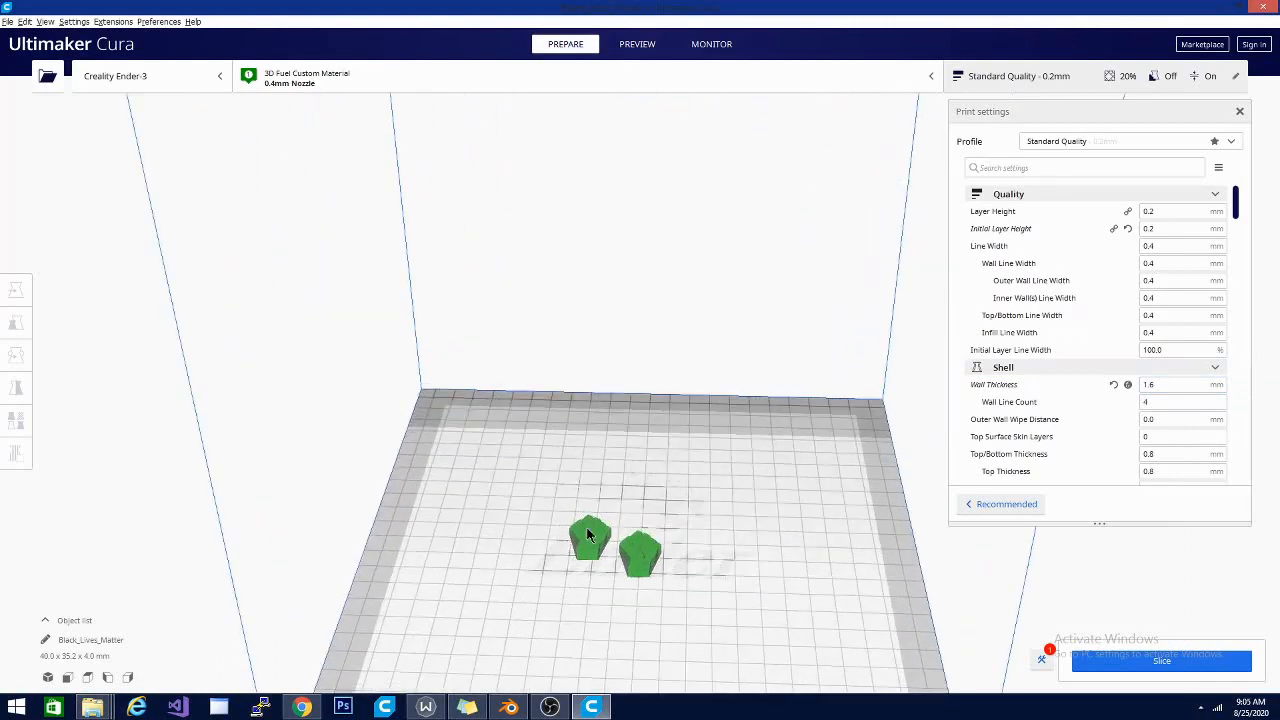
# Select the fist model and start rotating it to lie on its flat base.
pyautogui.click(640, 552)
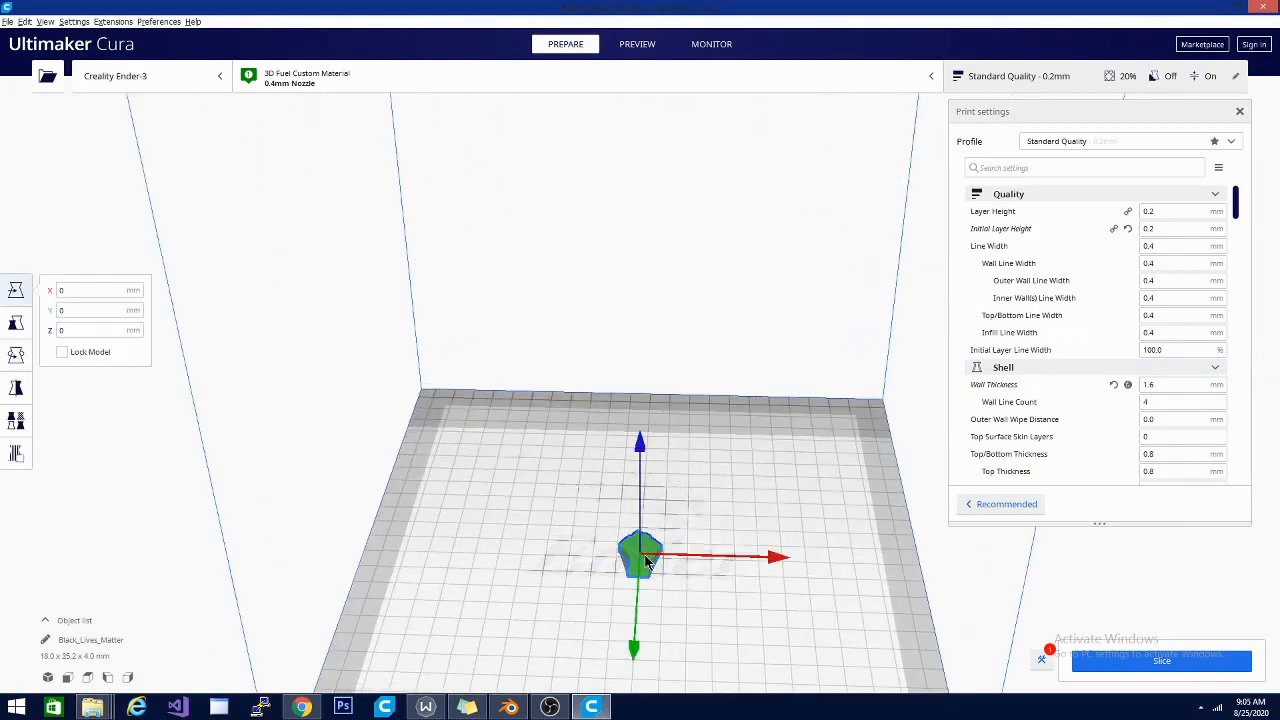
pyautogui.moveTo(20, 356)
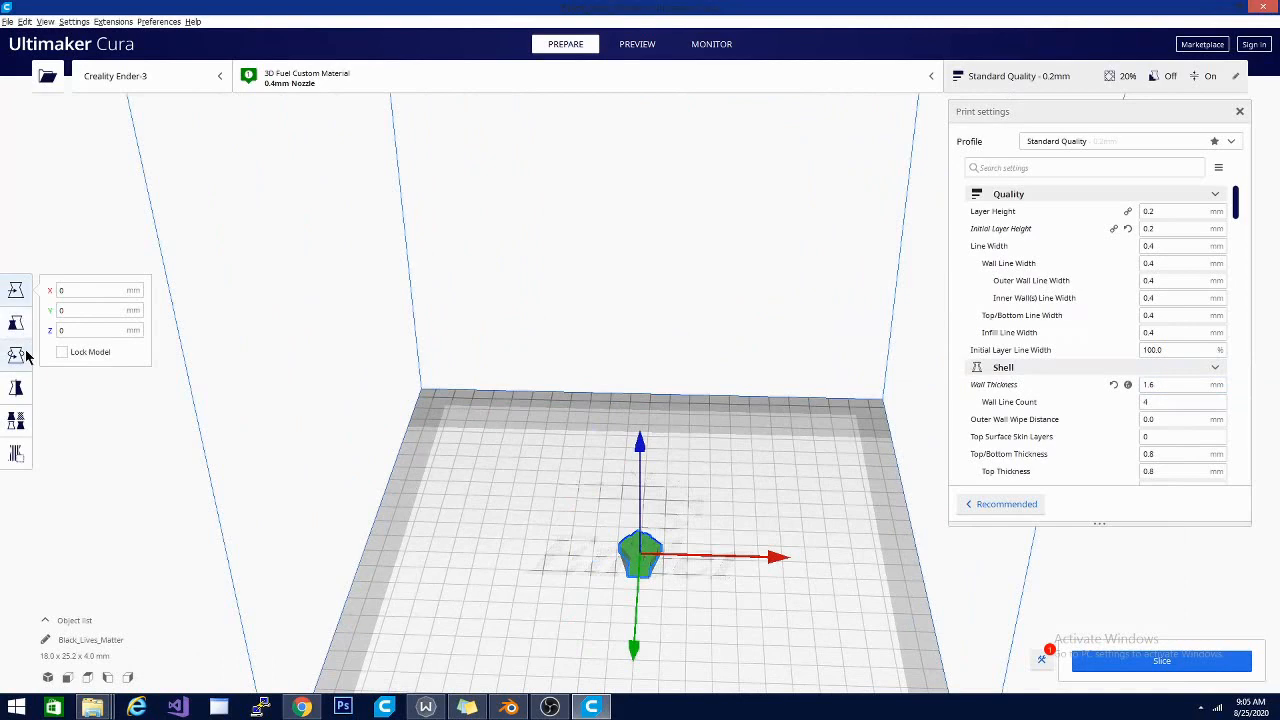
pyautogui.click(16, 356)
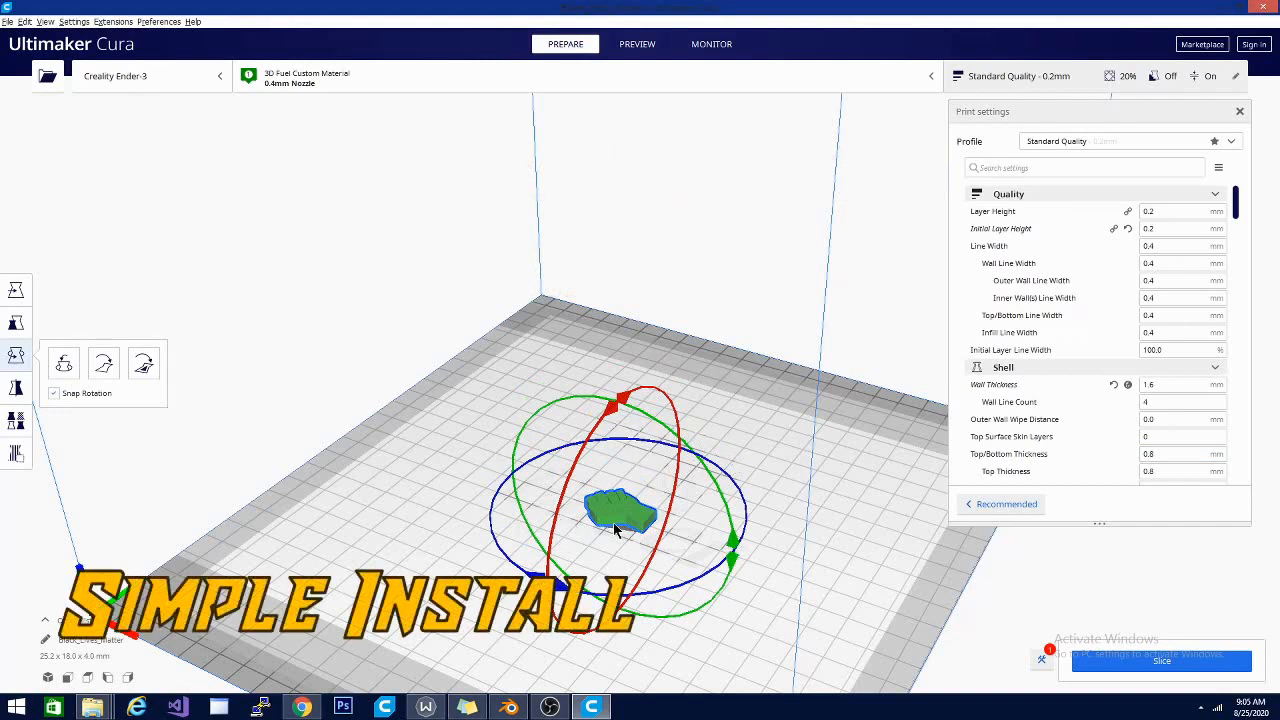
# Use Edit > Multiply to make multiple copies of the fist model across the plate.
pyautogui.click(16, 288)
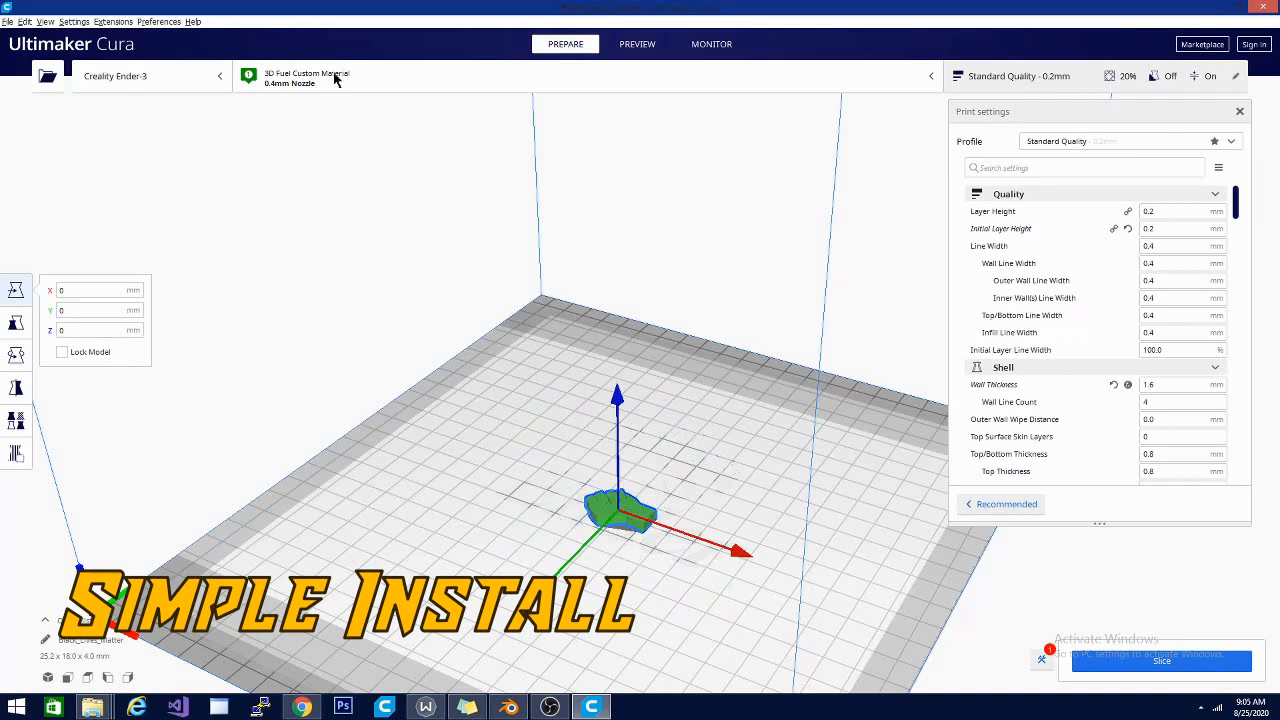
pyautogui.click(24, 20)
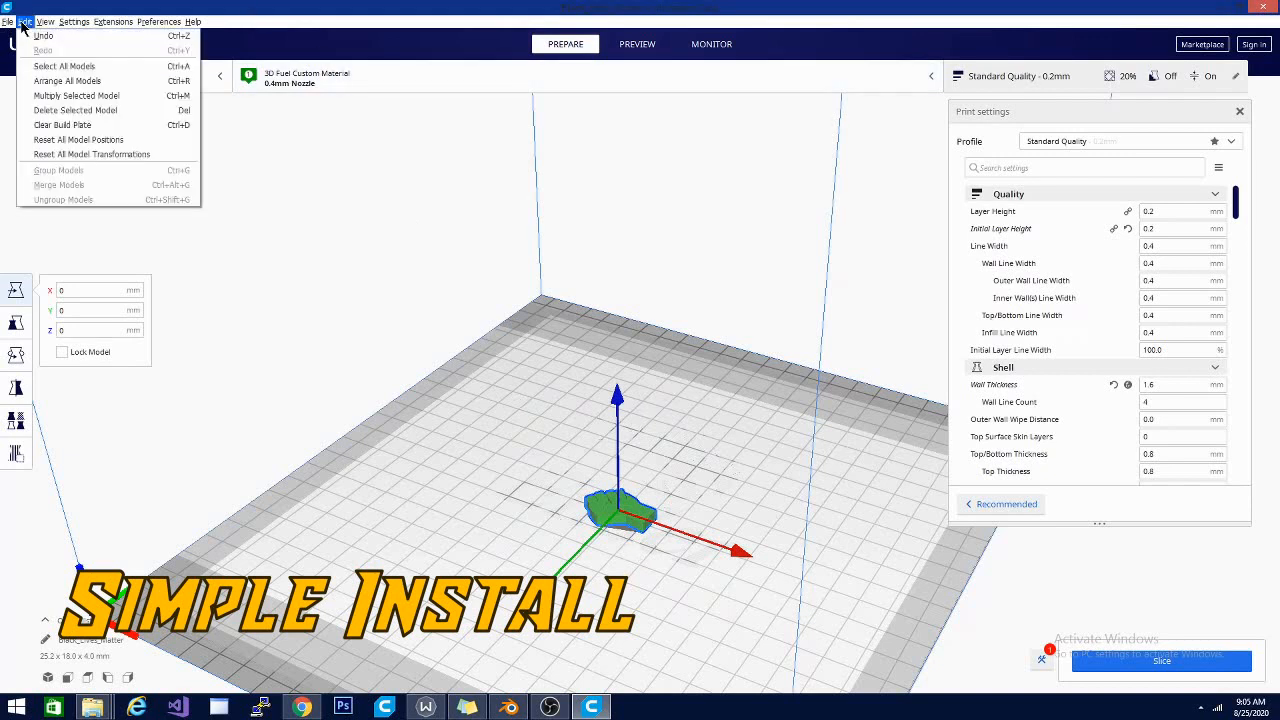
pyautogui.moveTo(80, 96)
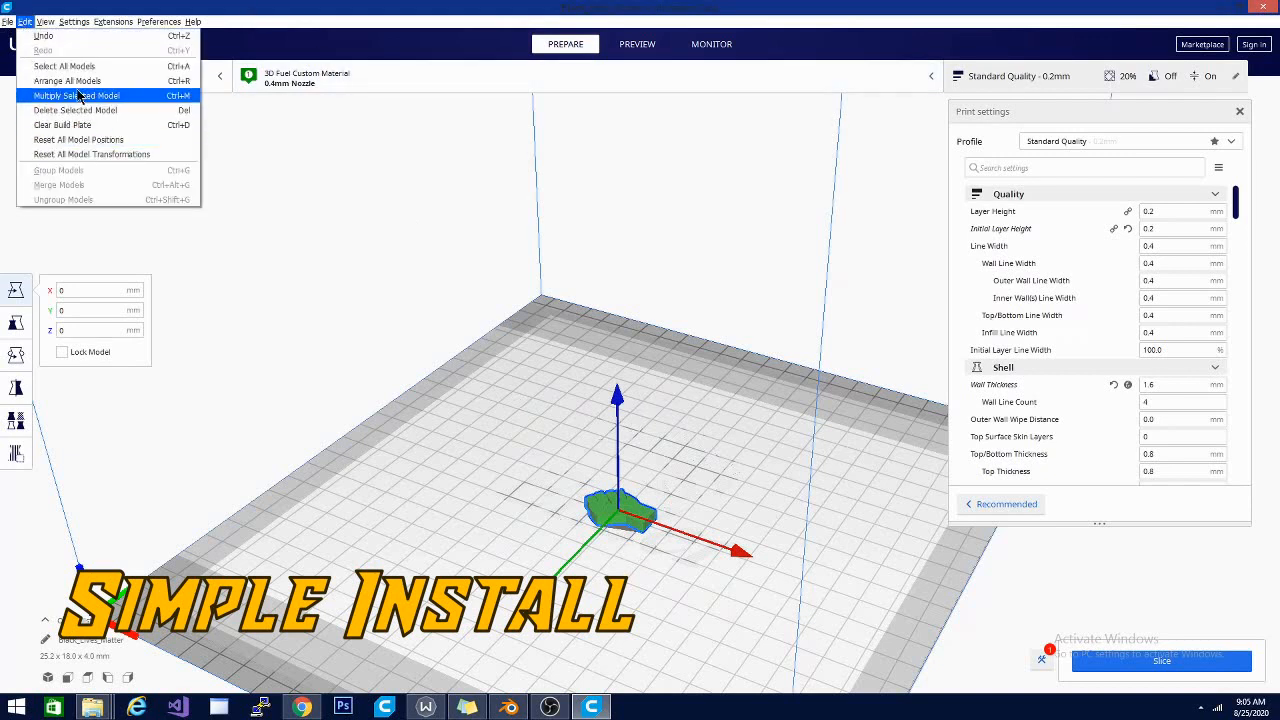
pyautogui.click(84, 96)
pyautogui.write('15')
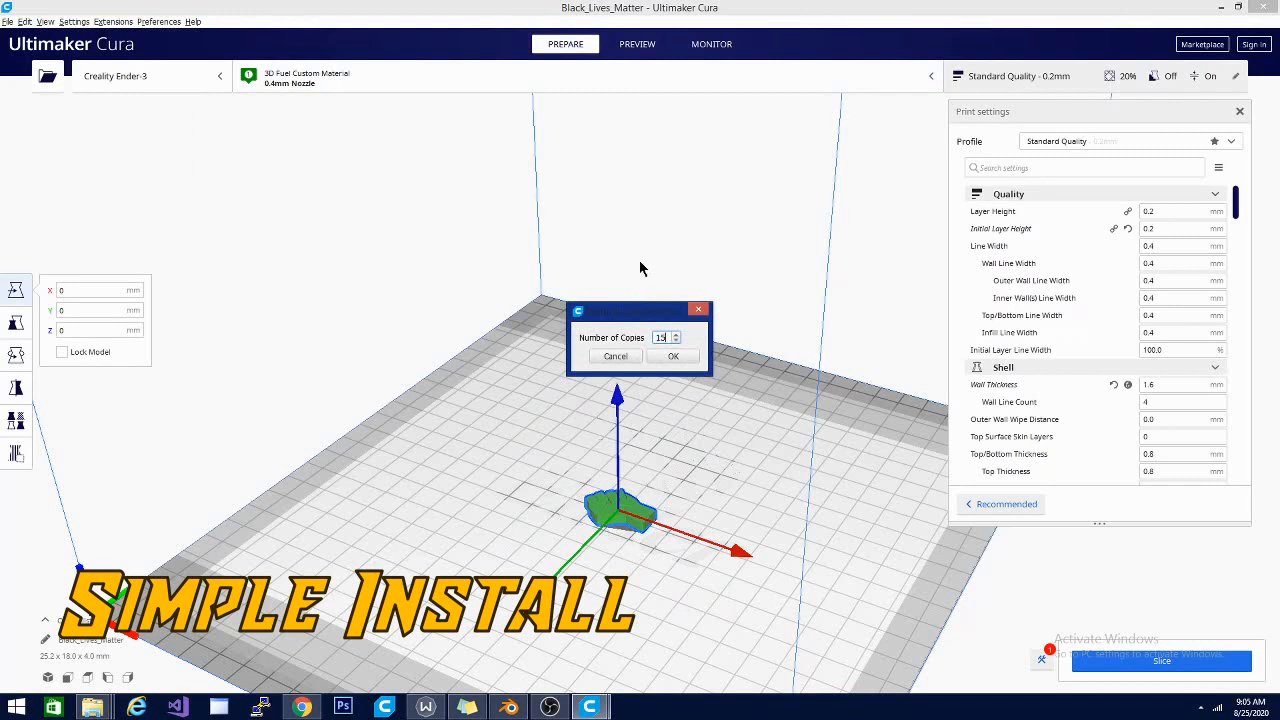
pyautogui.click(672, 356)
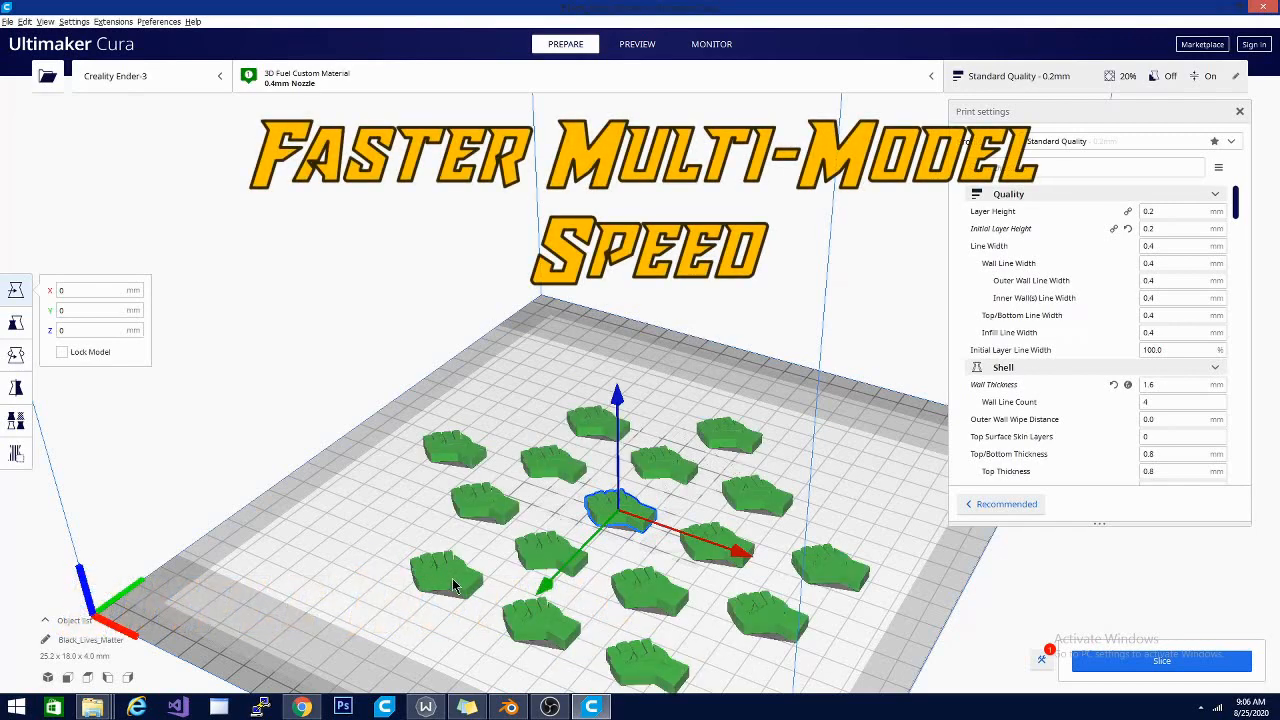
pyautogui.moveTo(388, 536)
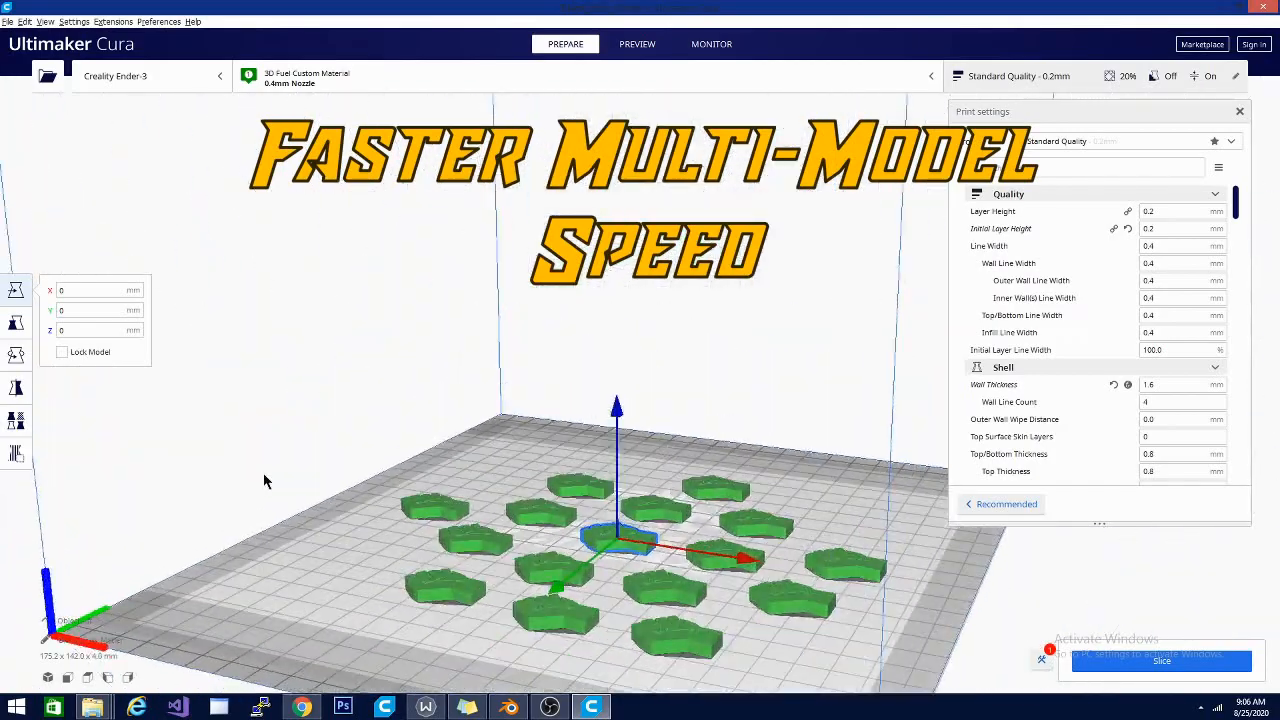
# Drag the middle fist out of the ring to the right side of the build plate.
pyautogui.moveTo(264, 480); pyautogui.dragTo(460, 552)
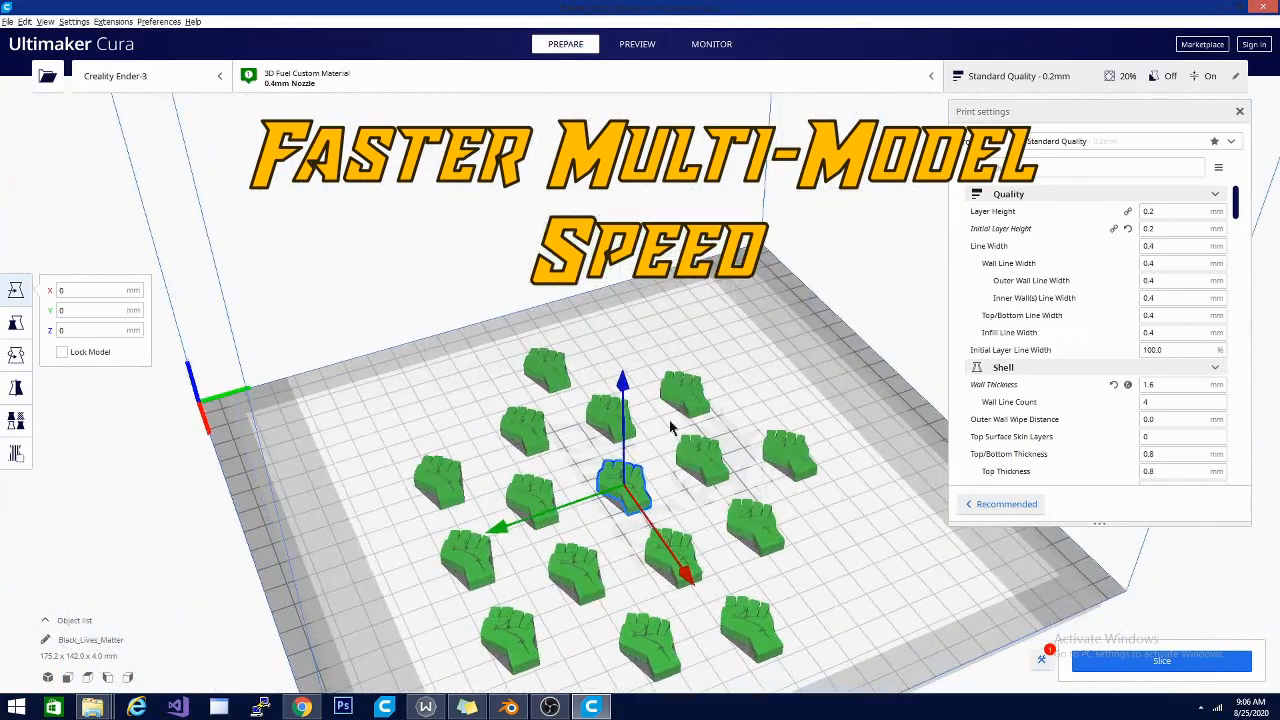
pyautogui.moveTo(620, 490); pyautogui.dragTo(680, 350)
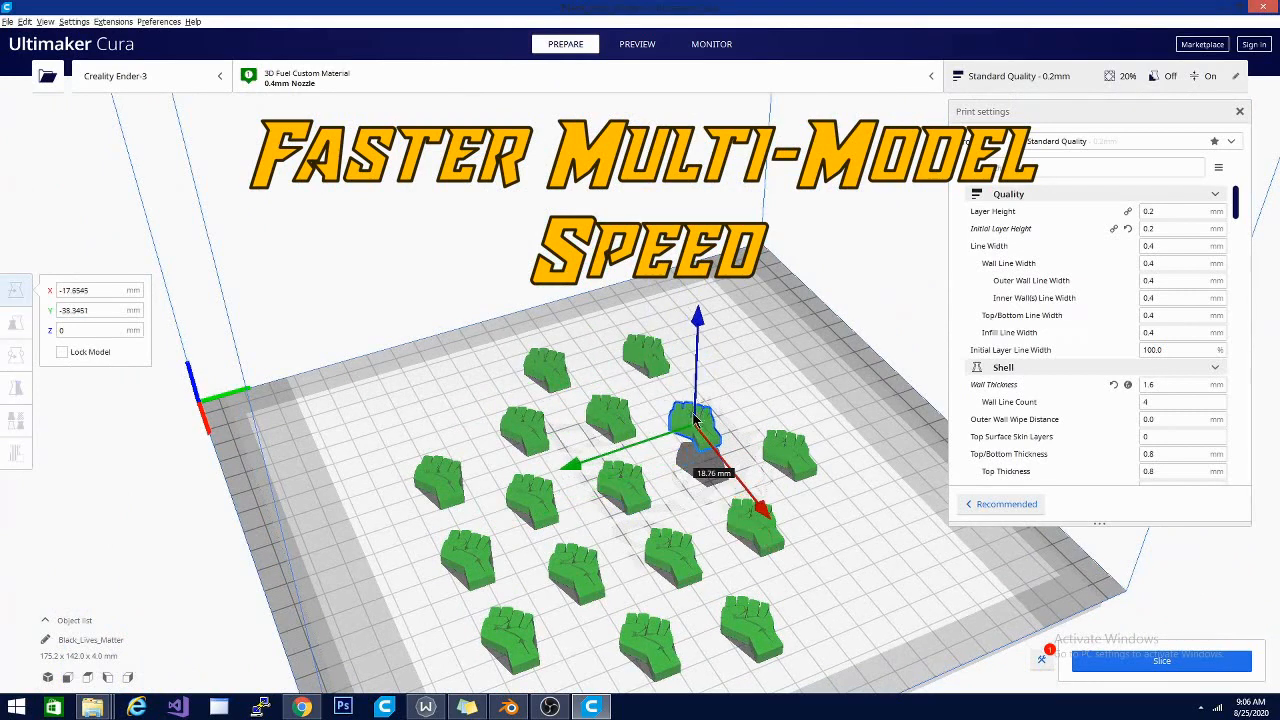
pyautogui.moveTo(700, 414); pyautogui.dragTo(790, 450)
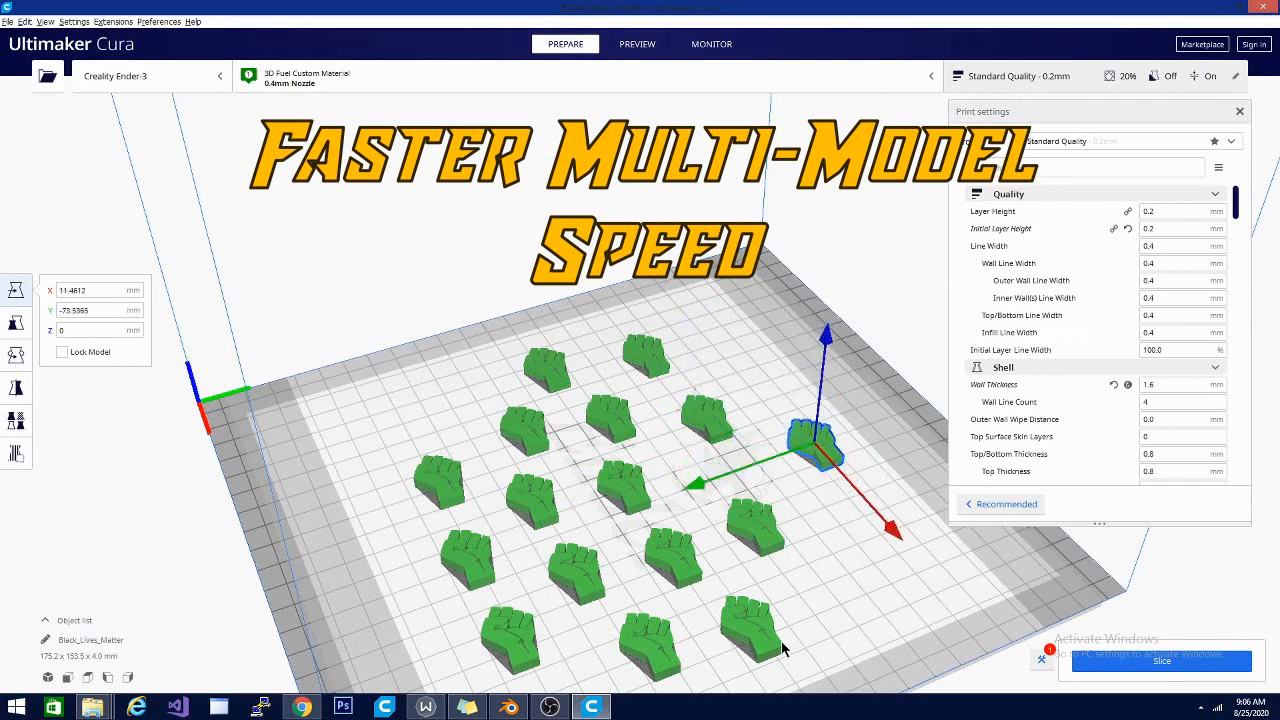
pyautogui.moveTo(1044, 664)
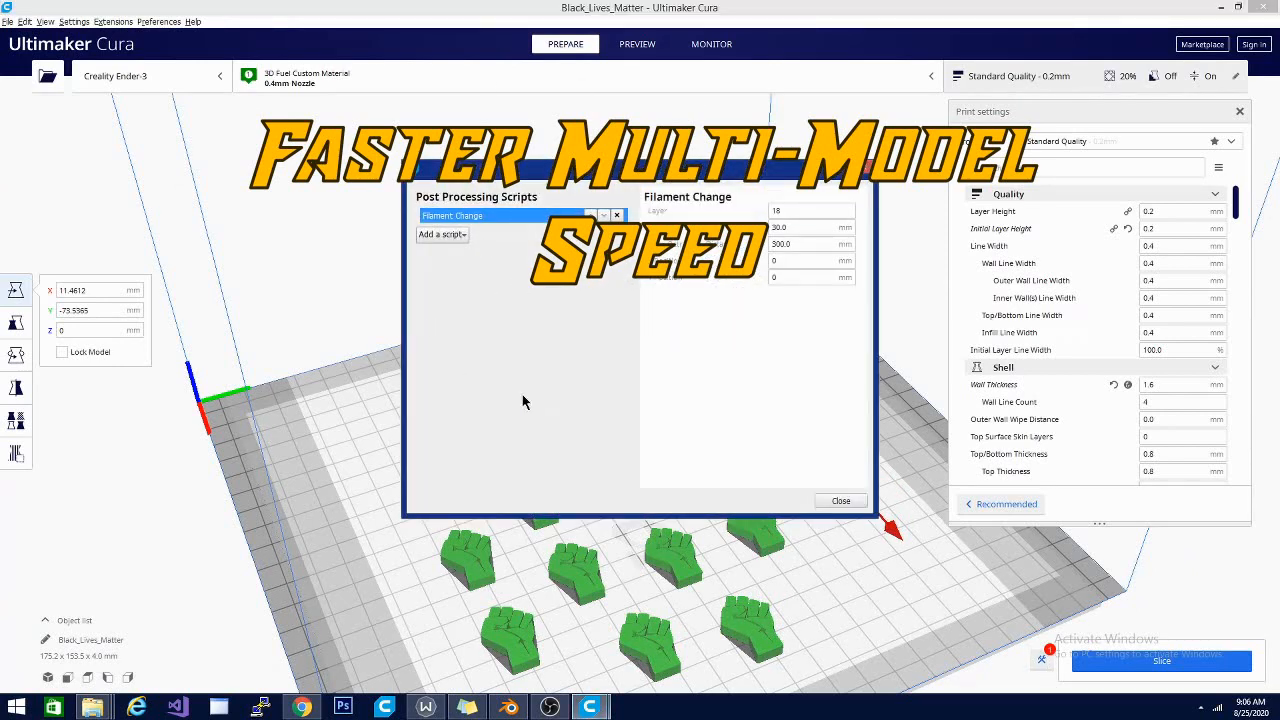
pyautogui.moveTo(866, 170)
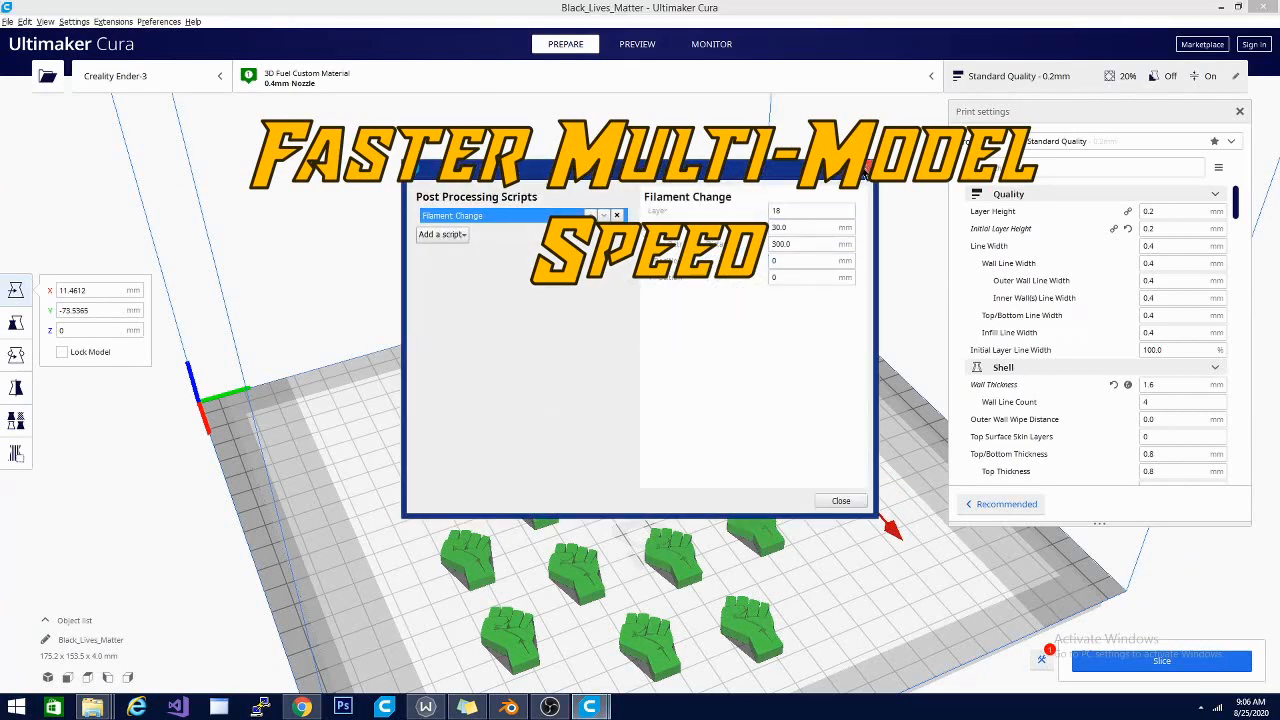
# Remove the Filament Change post-processing script and close the scripts window.
pyautogui.click(840, 500)
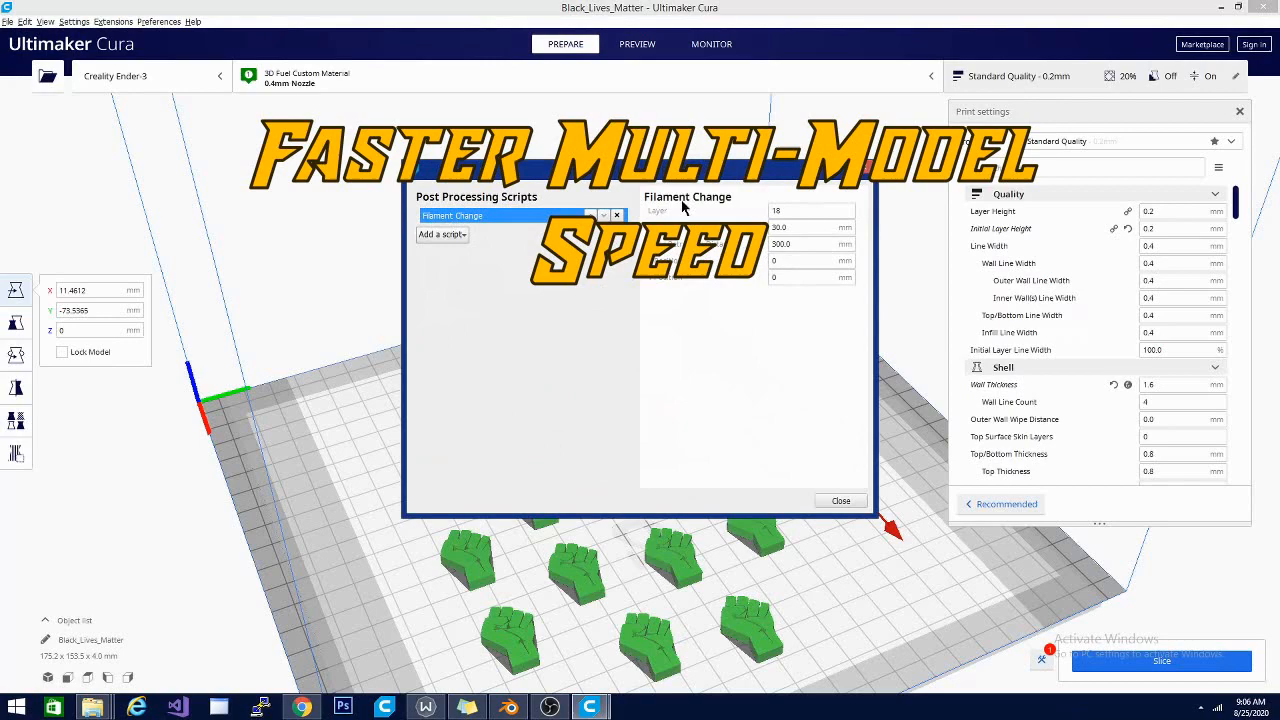
pyautogui.click(616, 216)
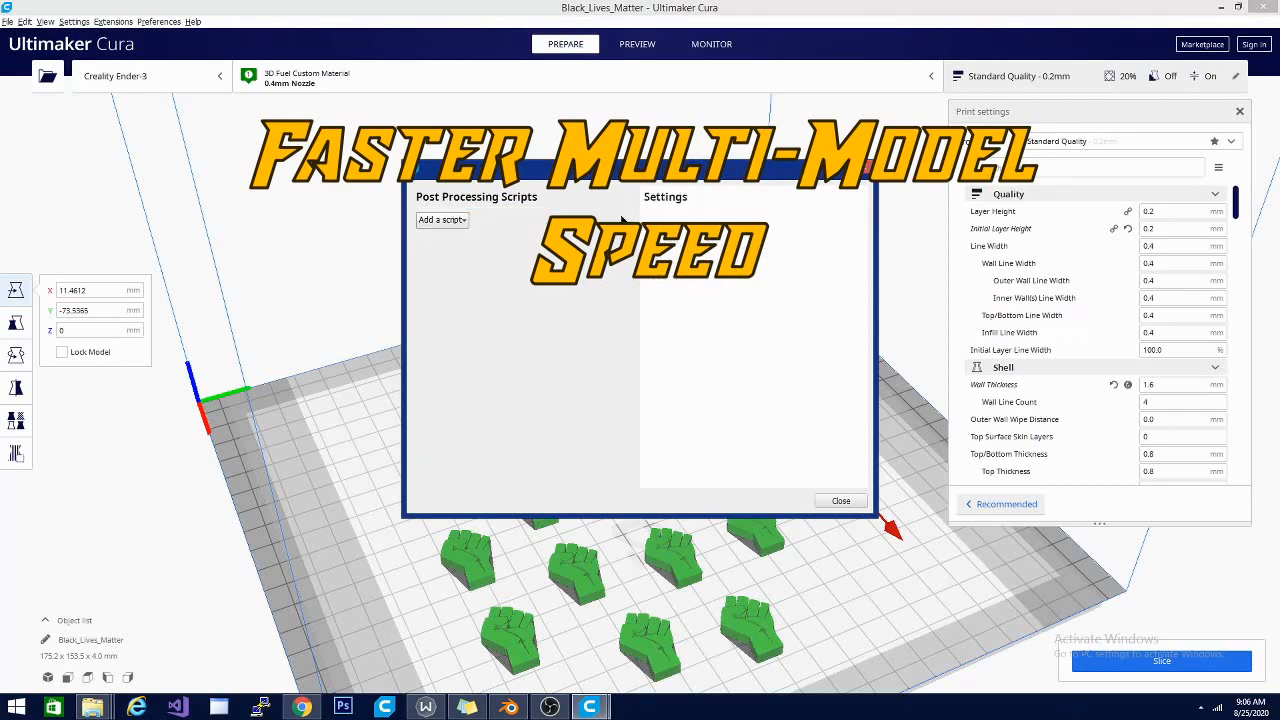
pyautogui.click(840, 500)
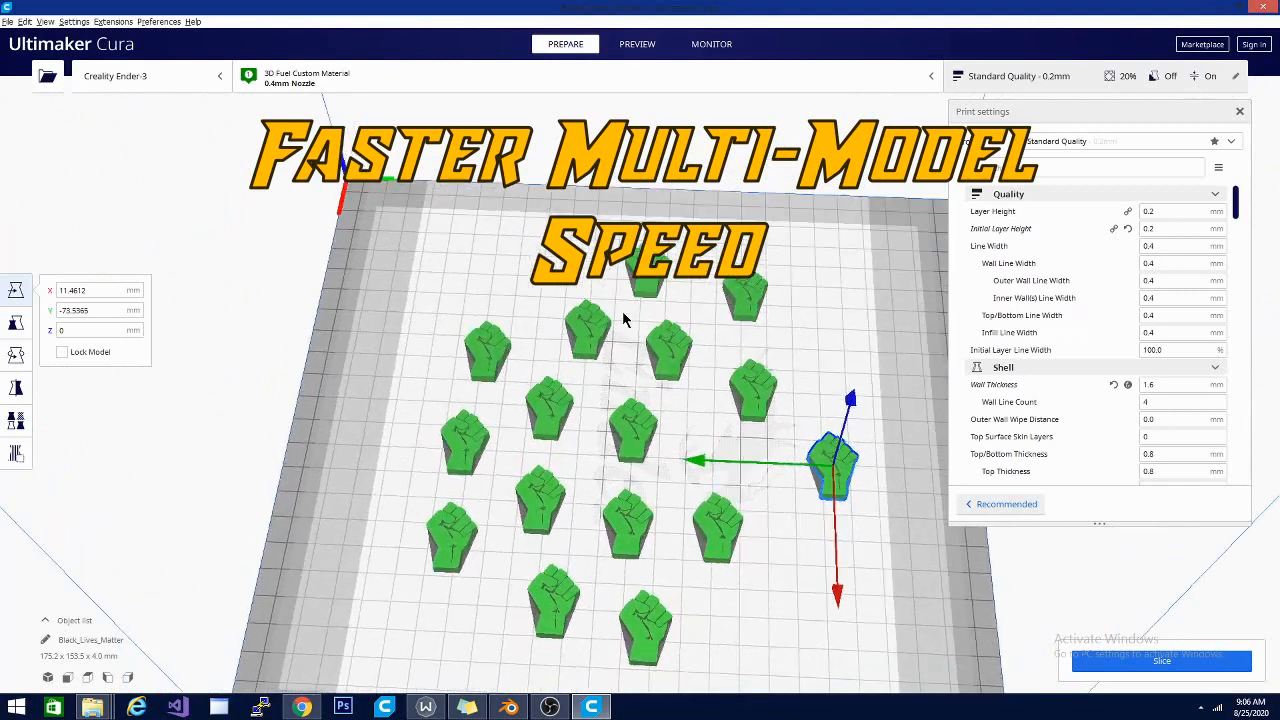
# Select the fist at plate centre and start rotating it.
pyautogui.click(636, 436)
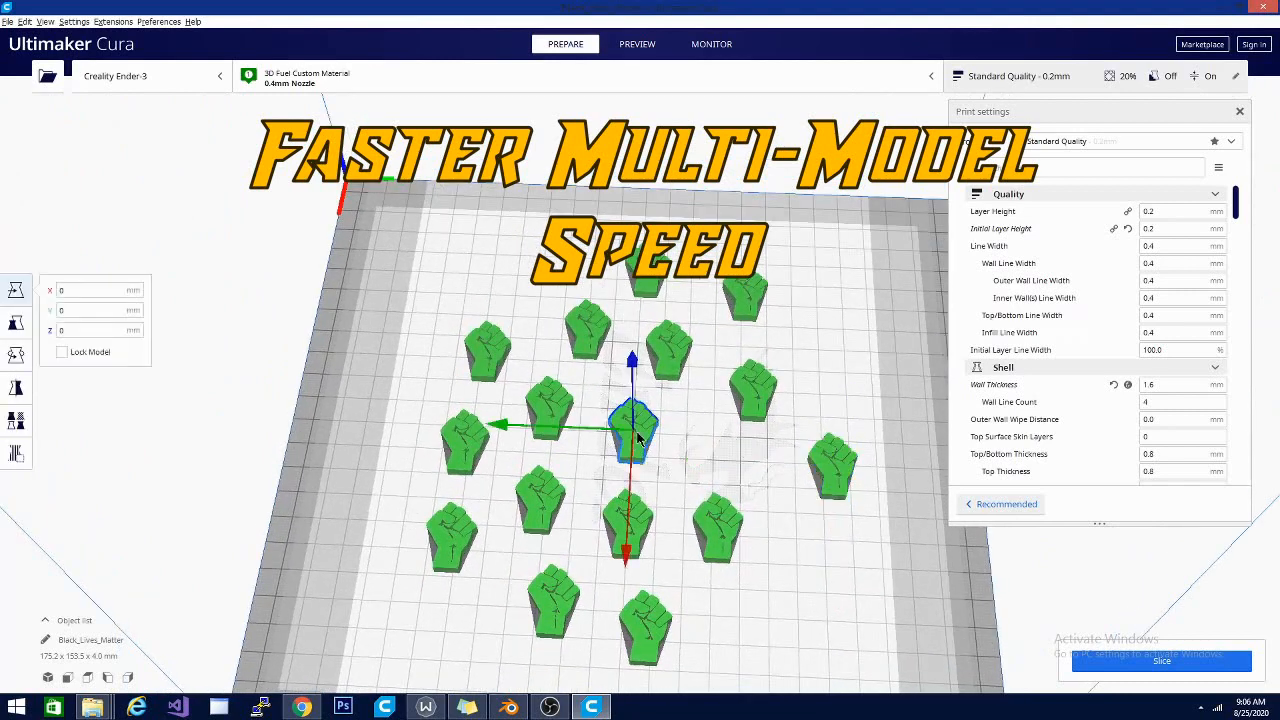
pyautogui.click(16, 356)
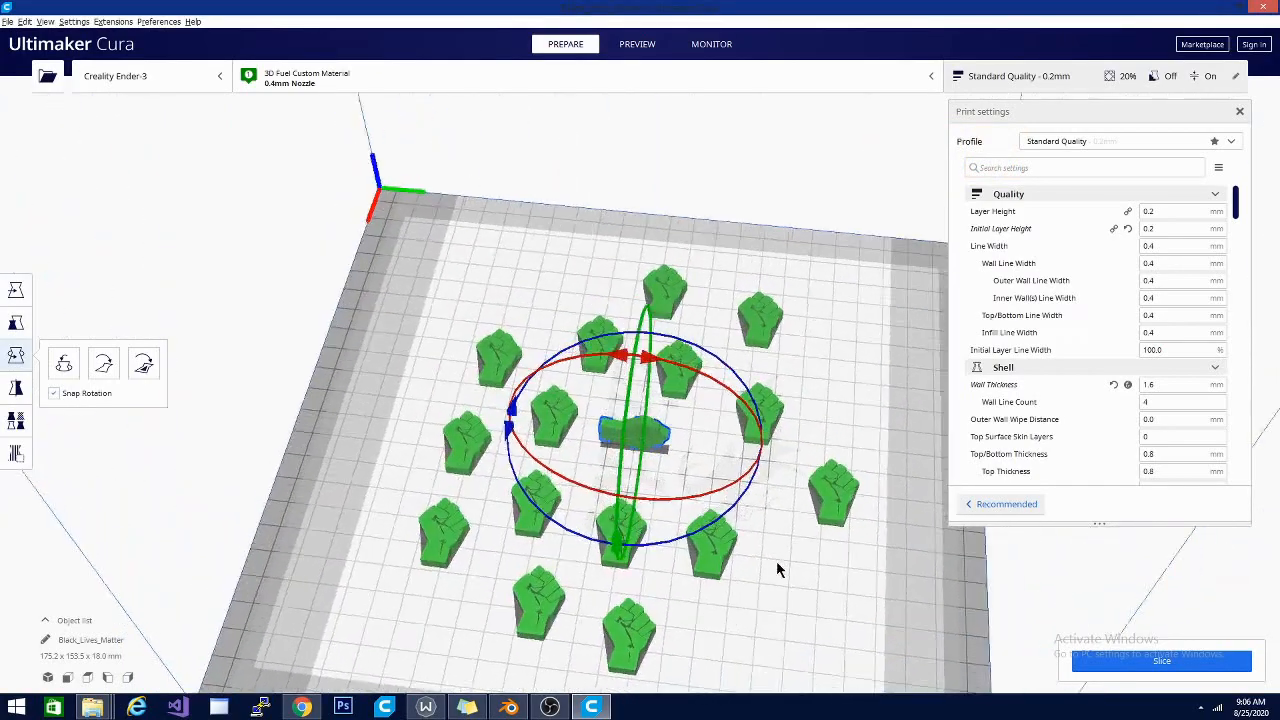
# Rotate the single large fist model so it stands upright on the build plate.
pyautogui.moveTo(780, 570); pyautogui.dragTo(844, 540)
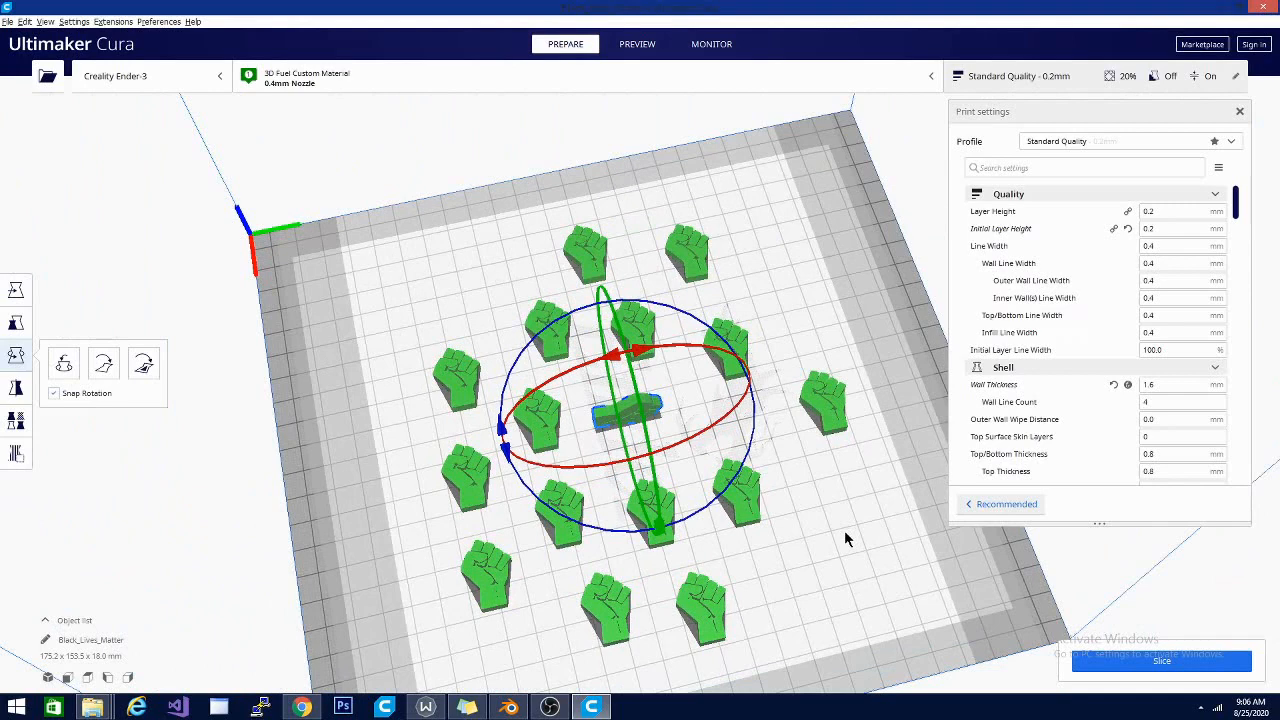
pyautogui.moveTo(426, 12)
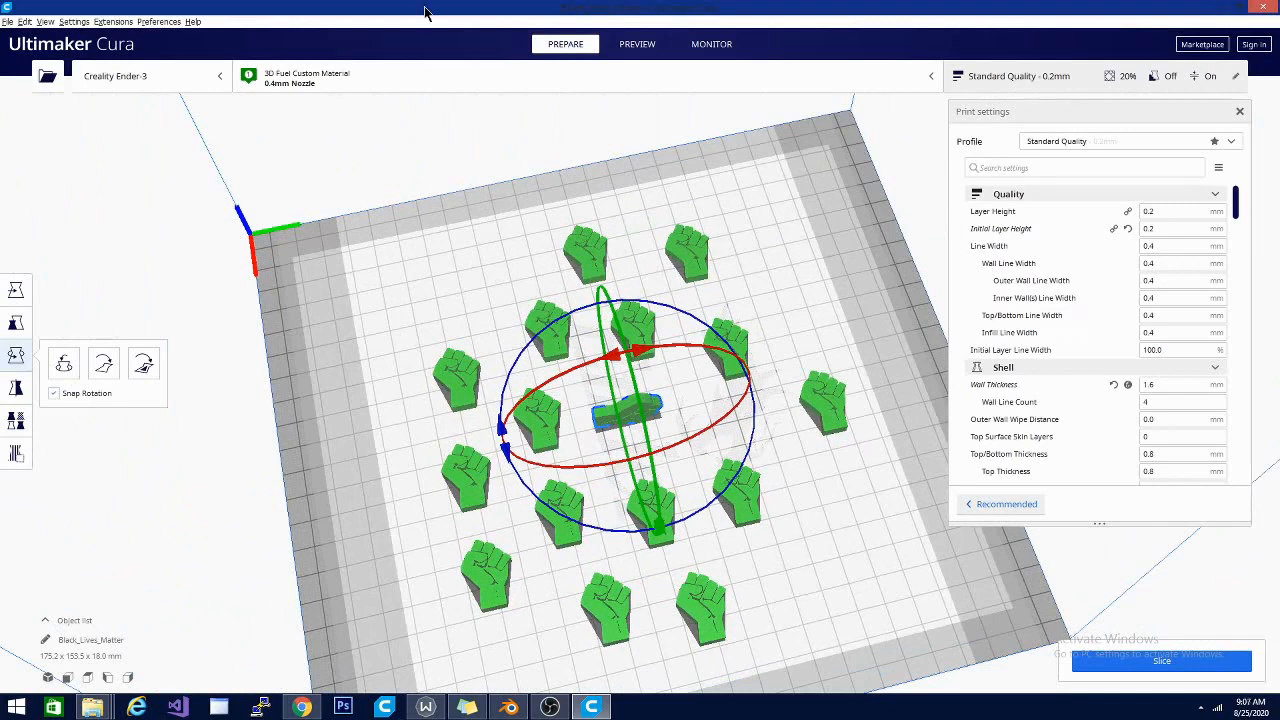
pyautogui.moveTo(770, 456)
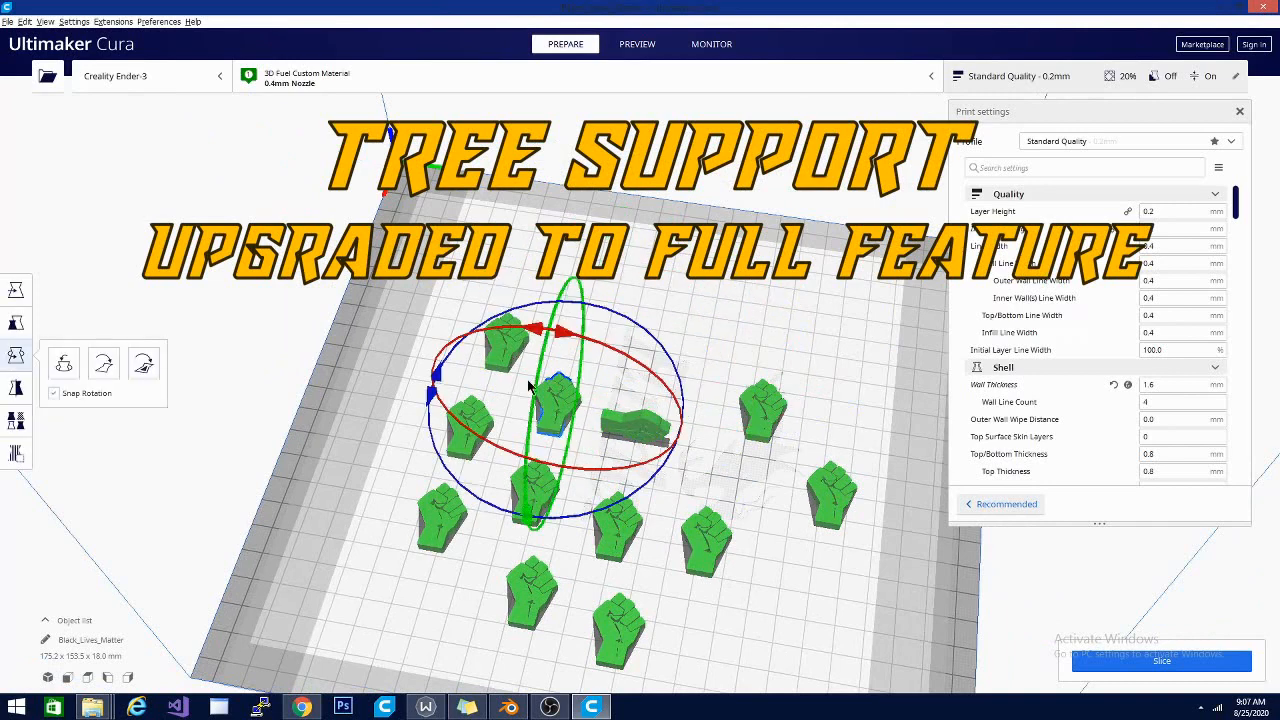
pyautogui.moveTo(530, 384); pyautogui.dragTo(660, 430)
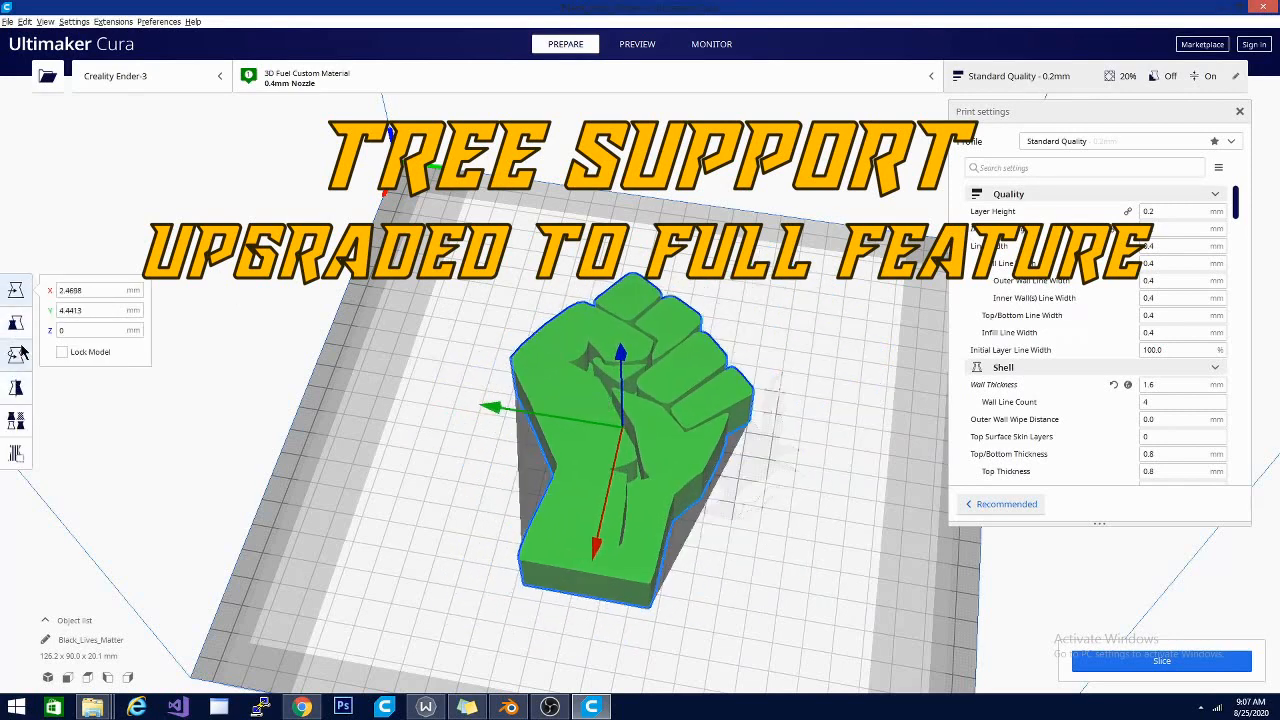
pyautogui.click(16, 354)
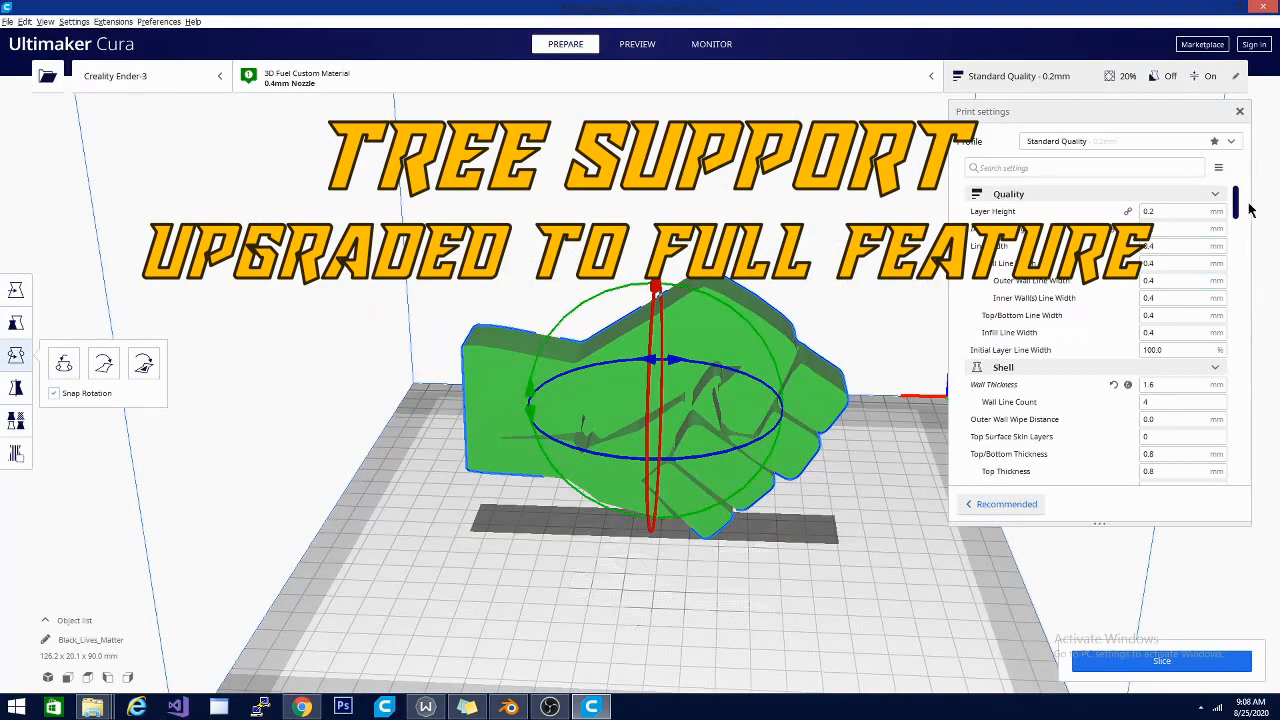
# Enable Generate Support in the Support section of the print settings.
pyautogui.scroll(-3)
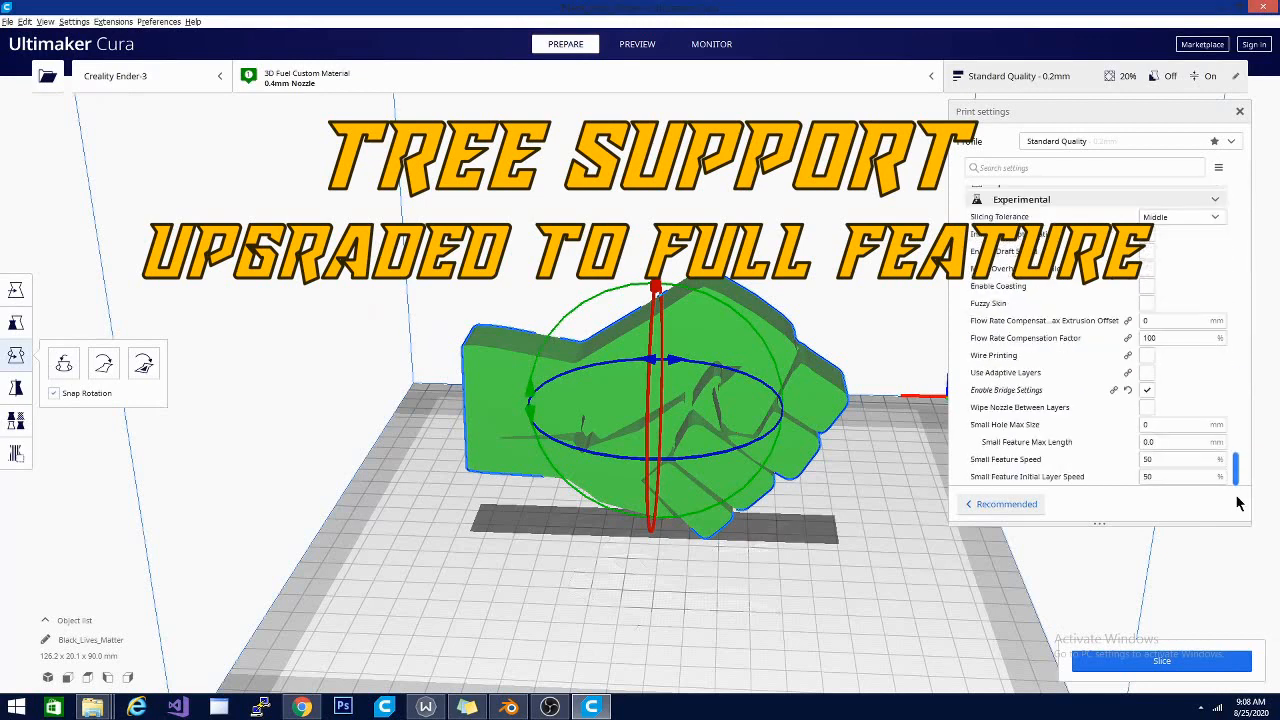
pyautogui.scroll(3)
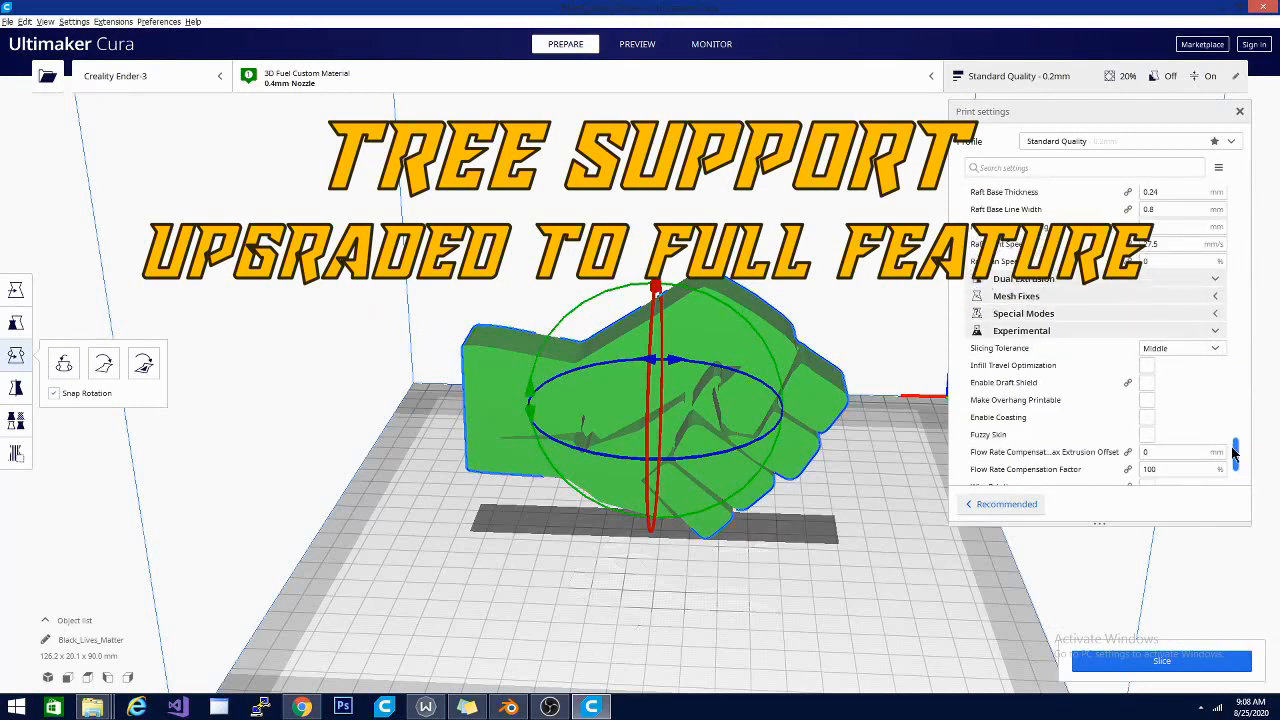
pyautogui.moveTo(1180, 348)
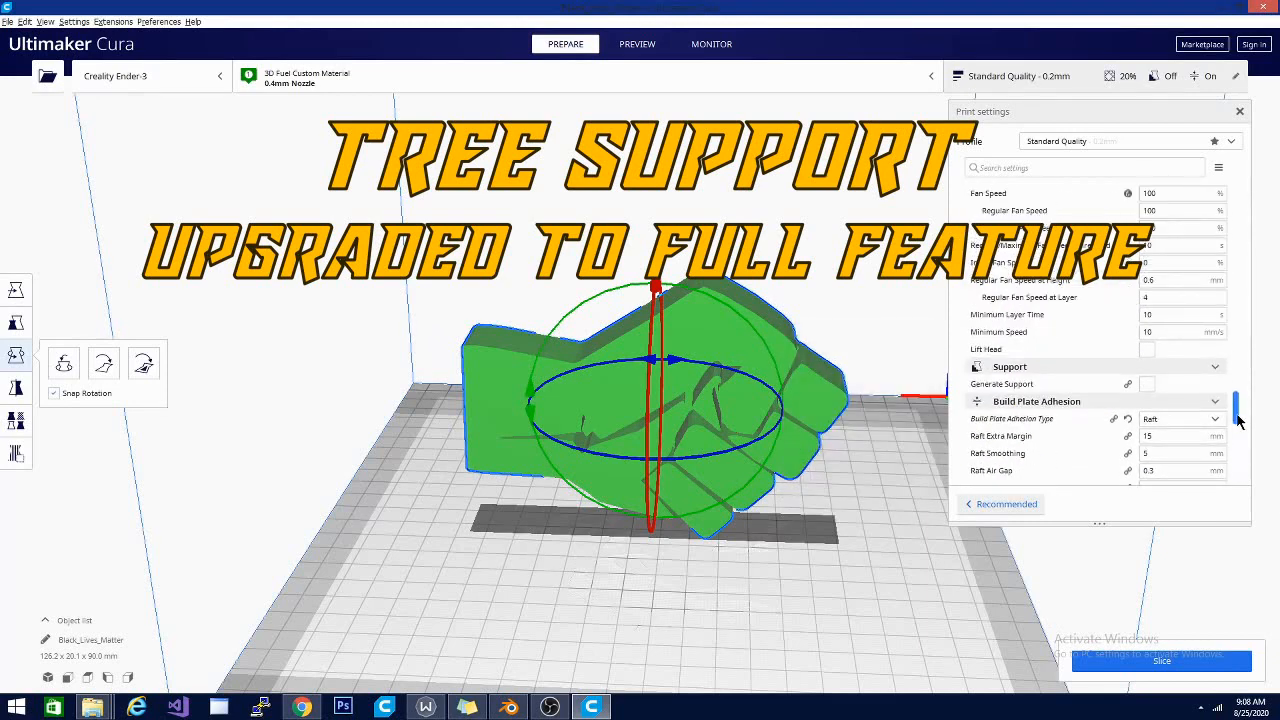
pyautogui.scroll(-3)
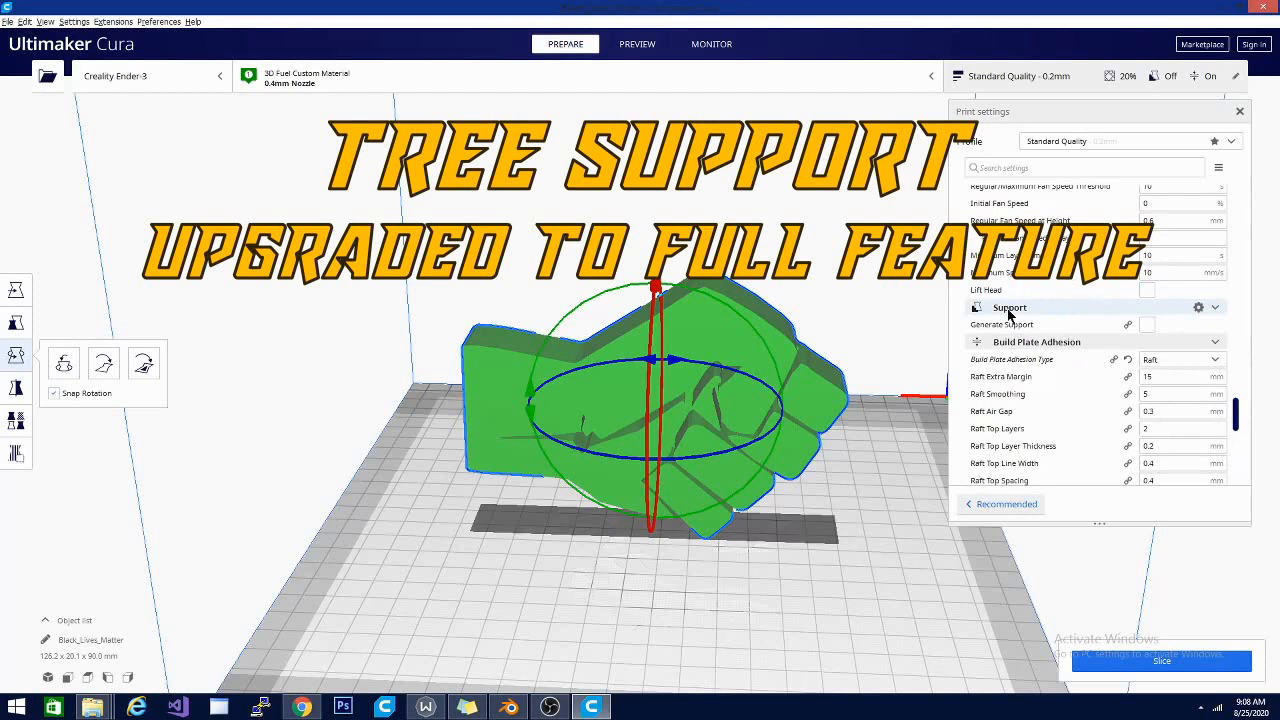
pyautogui.moveTo(1032, 298)
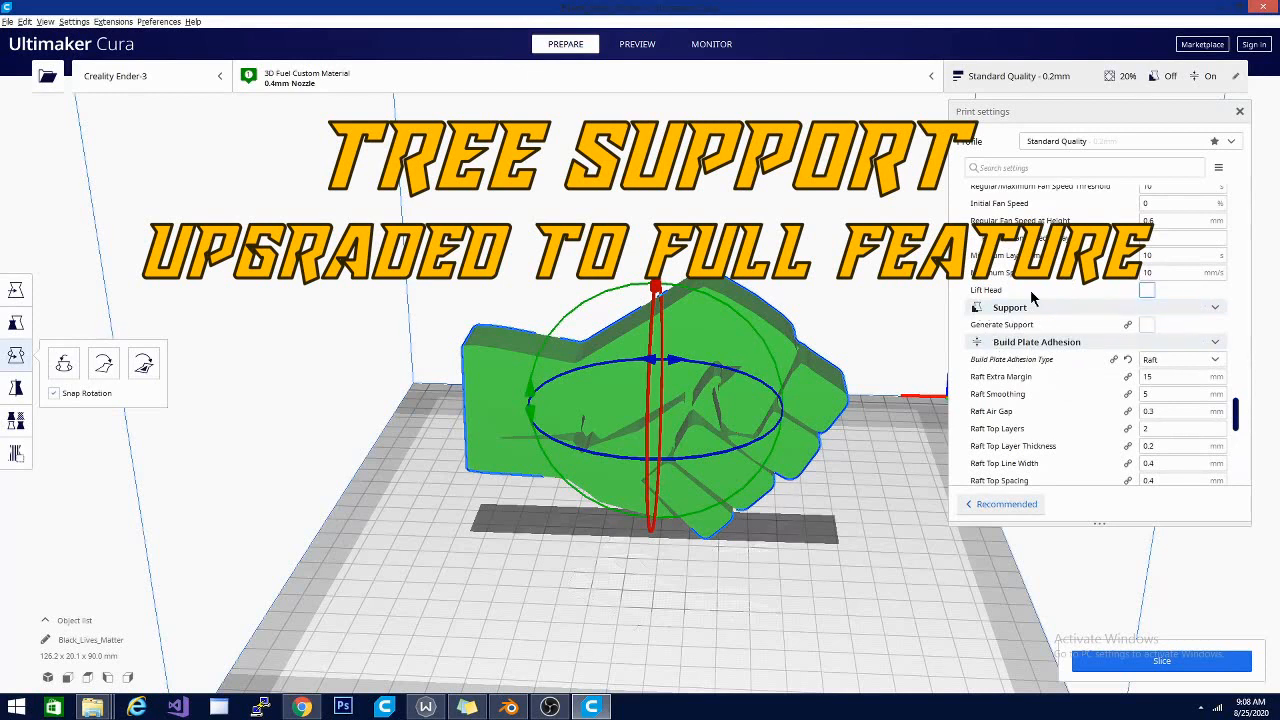
pyautogui.moveTo(1148, 324)
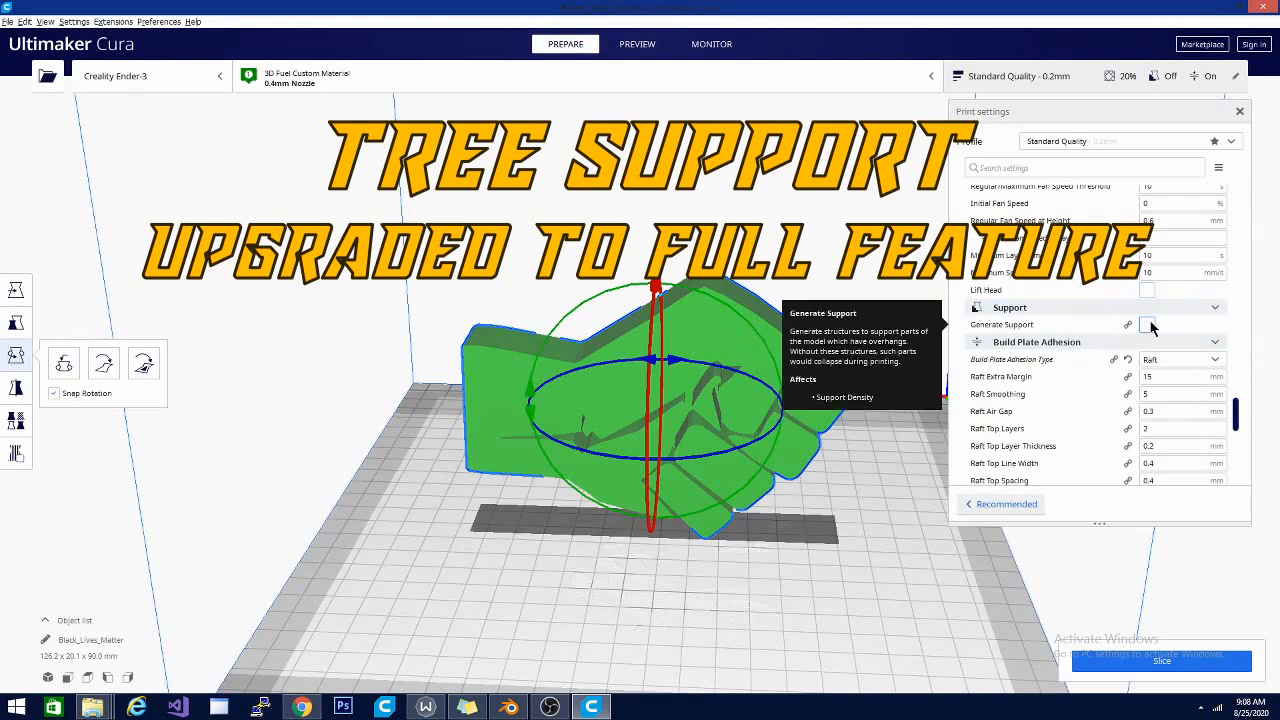
pyautogui.click(1148, 324)
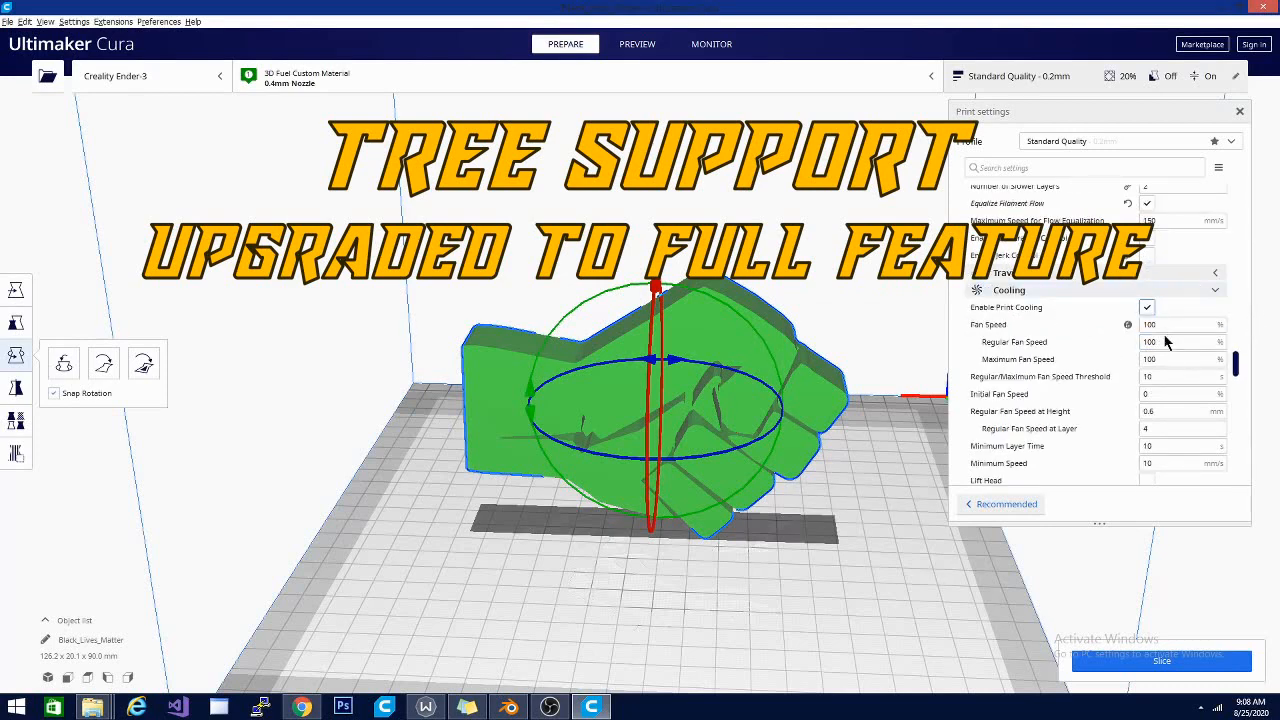
# Set the Support Structure to Tree.
pyautogui.scroll(-3)
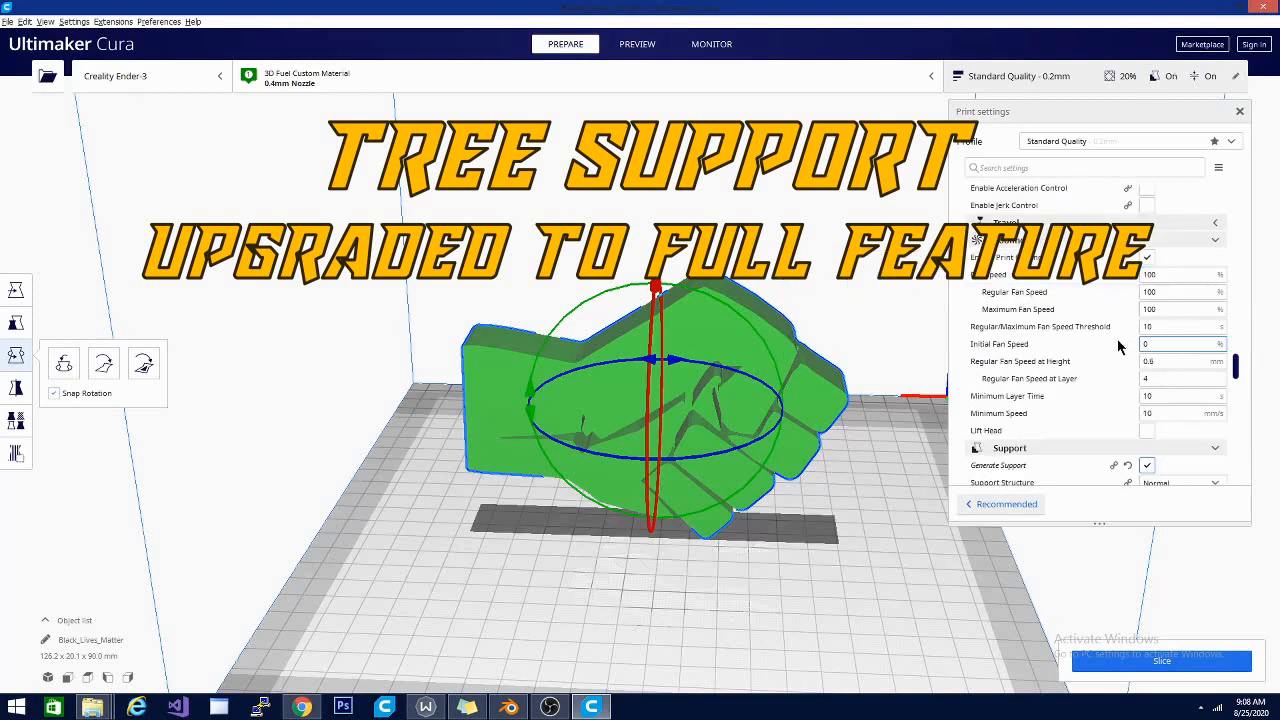
pyautogui.scroll(-3)
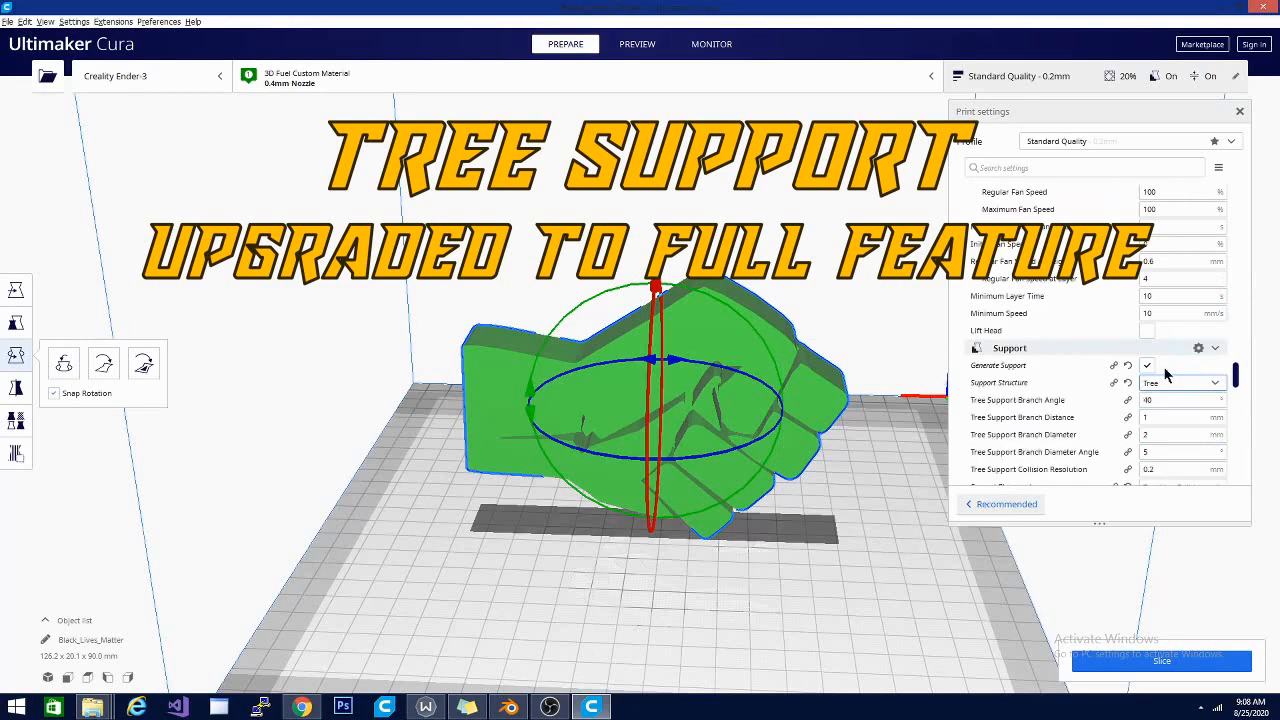
pyautogui.scroll(-3)
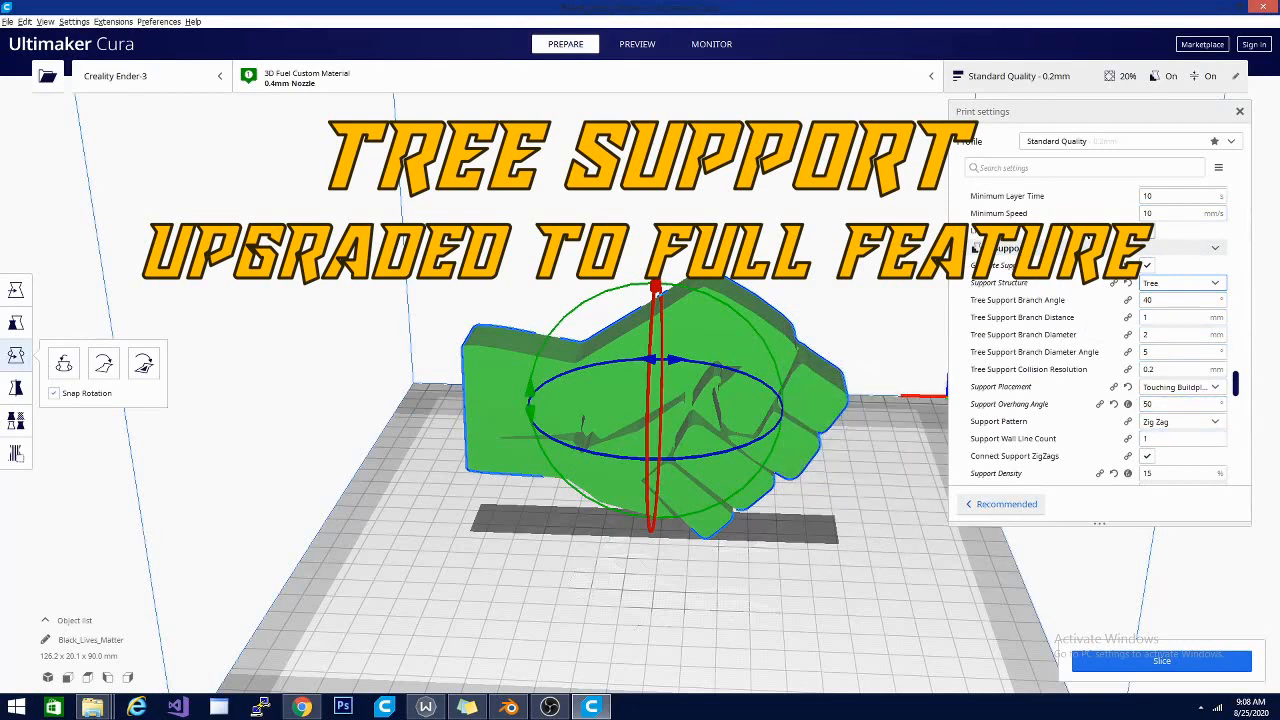
pyautogui.moveTo(1148, 280)
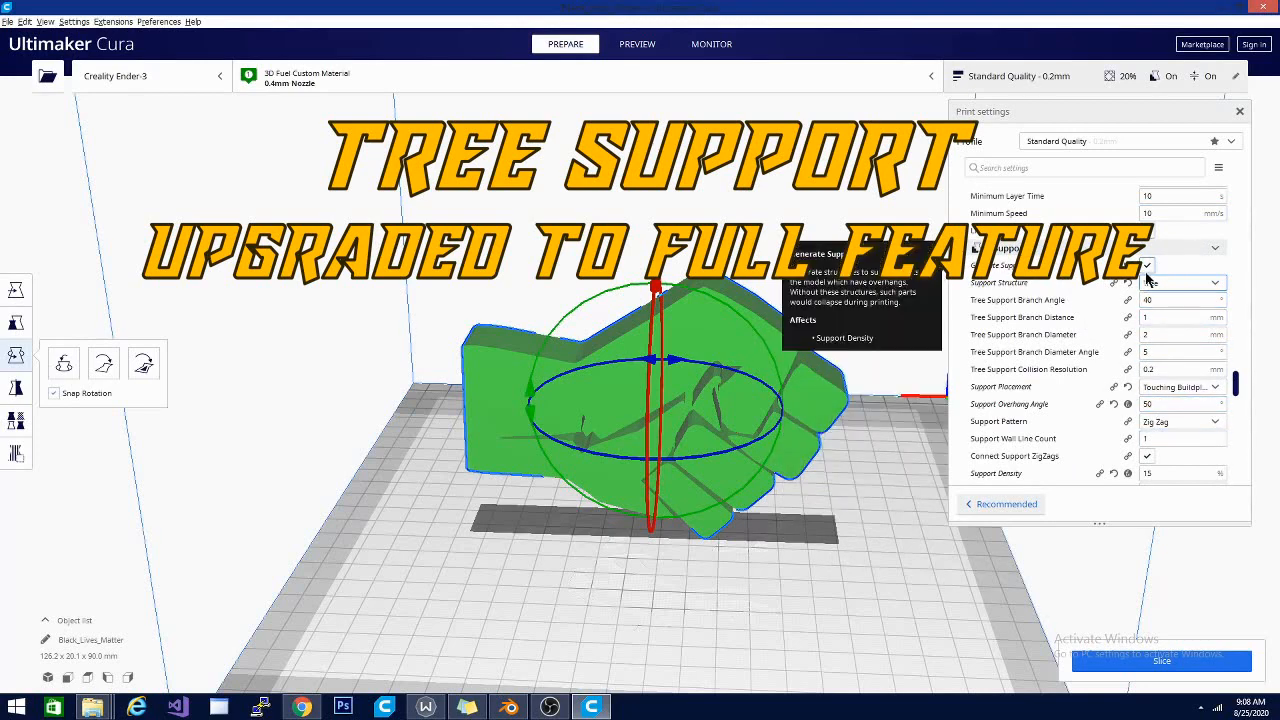
pyautogui.click(1180, 282)
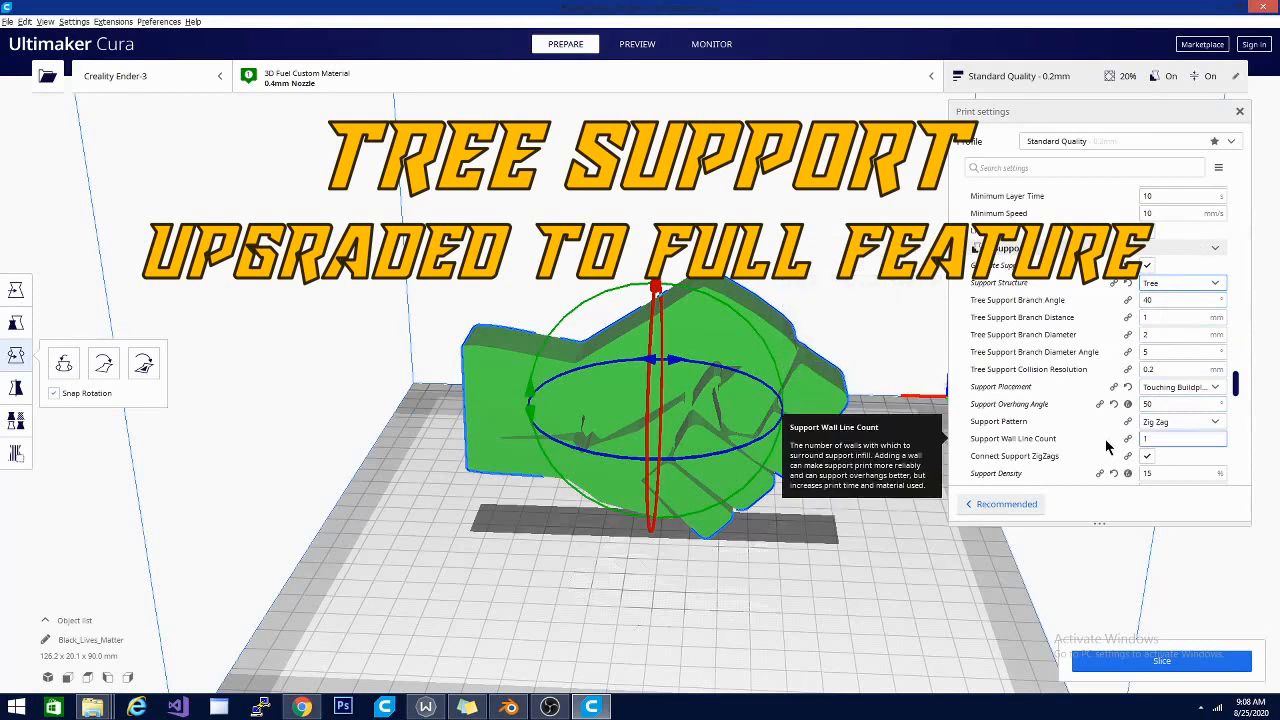
pyautogui.moveTo(1116, 408)
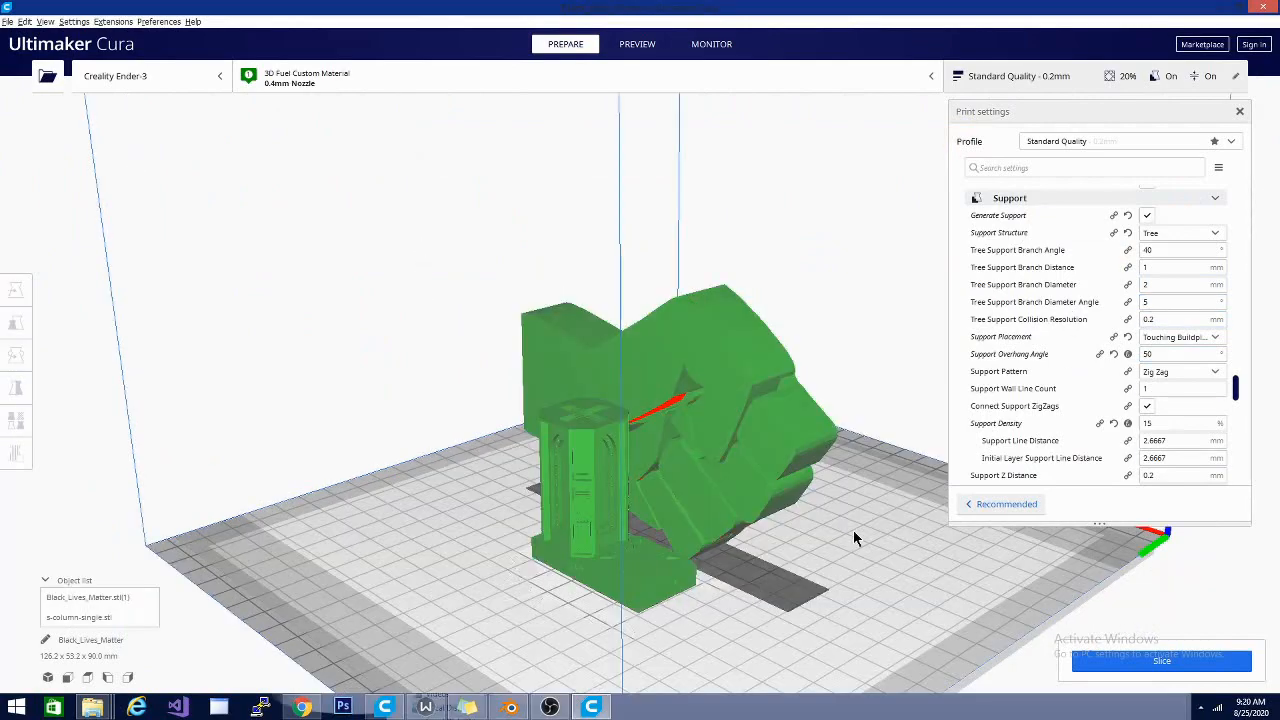
# Switch the active printer from the Creality Ender 3 to the TPRO dual and reveal the Dual Extrusion settings.
pyautogui.moveTo(856, 538); pyautogui.dragTo(756, 490)
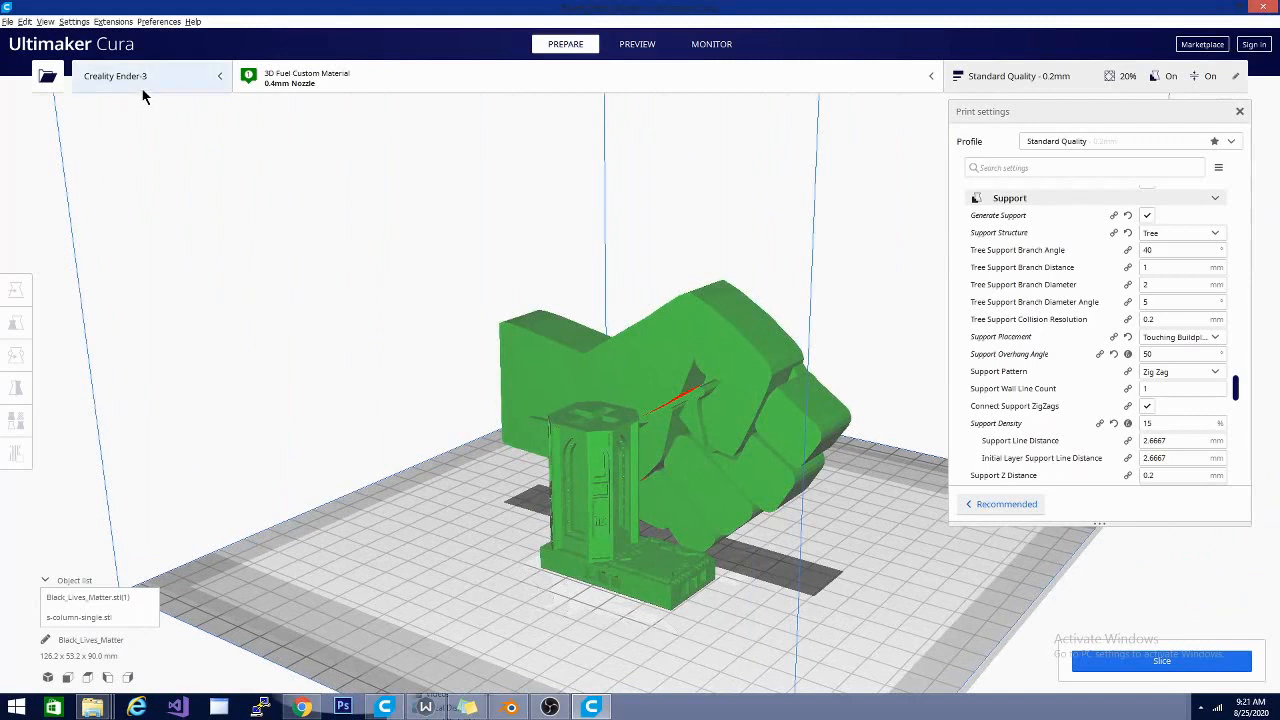
pyautogui.click(150, 76)
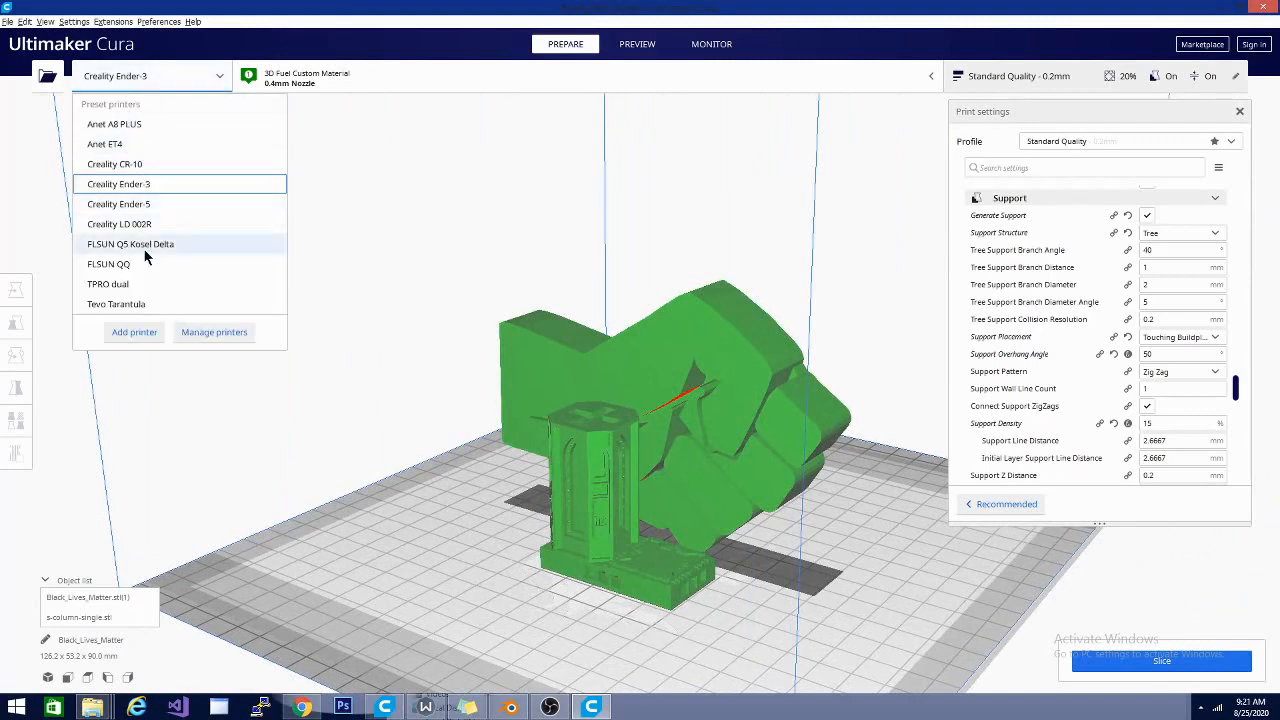
pyautogui.moveTo(116, 290)
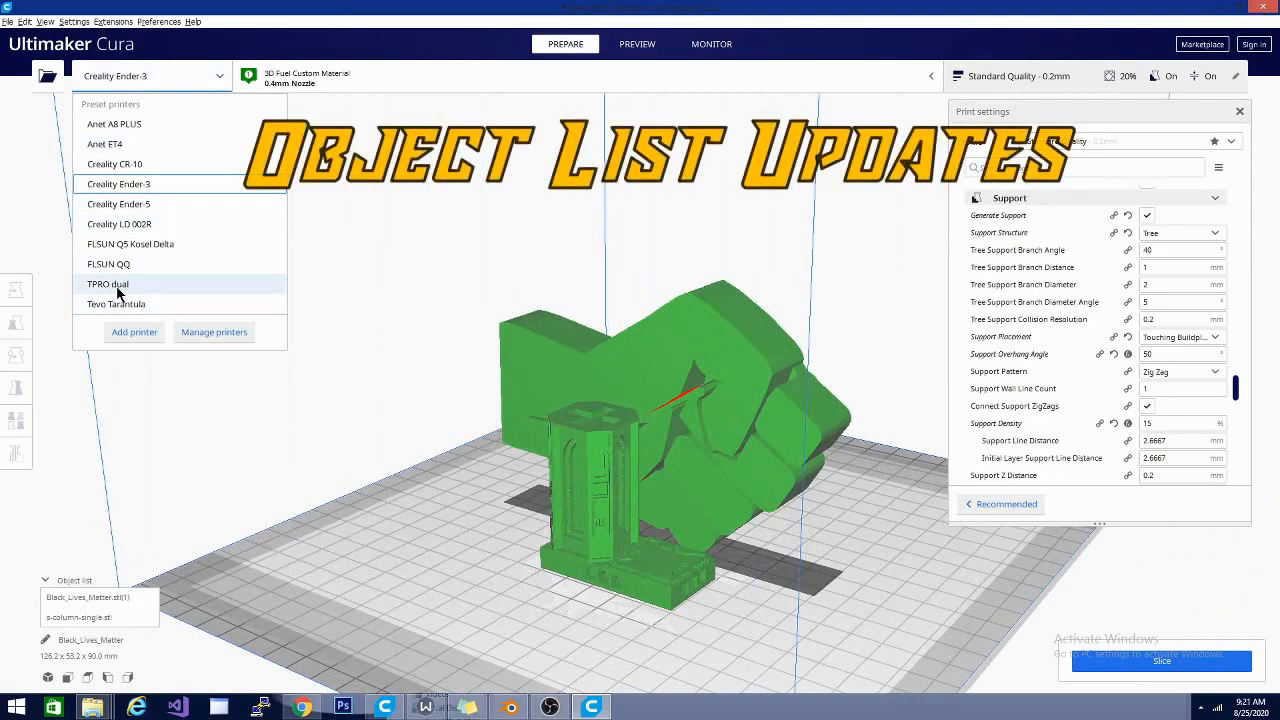
pyautogui.click(108, 284)
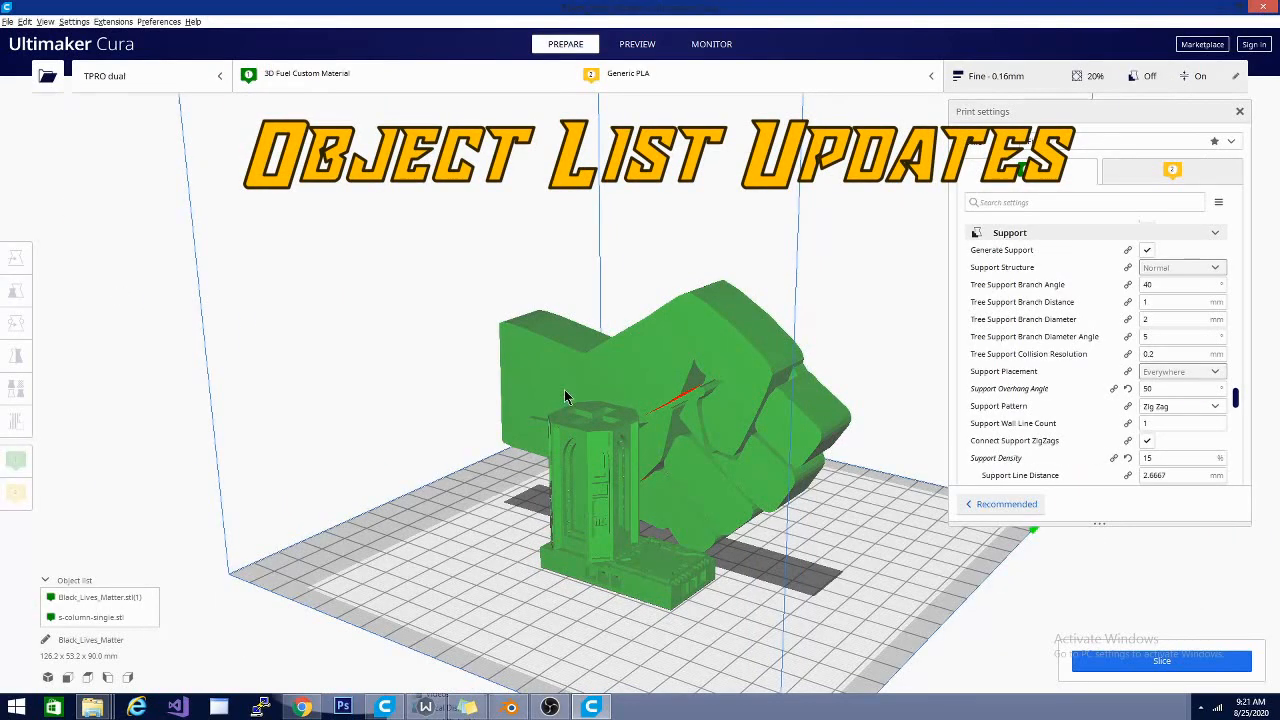
pyautogui.scroll(-3)
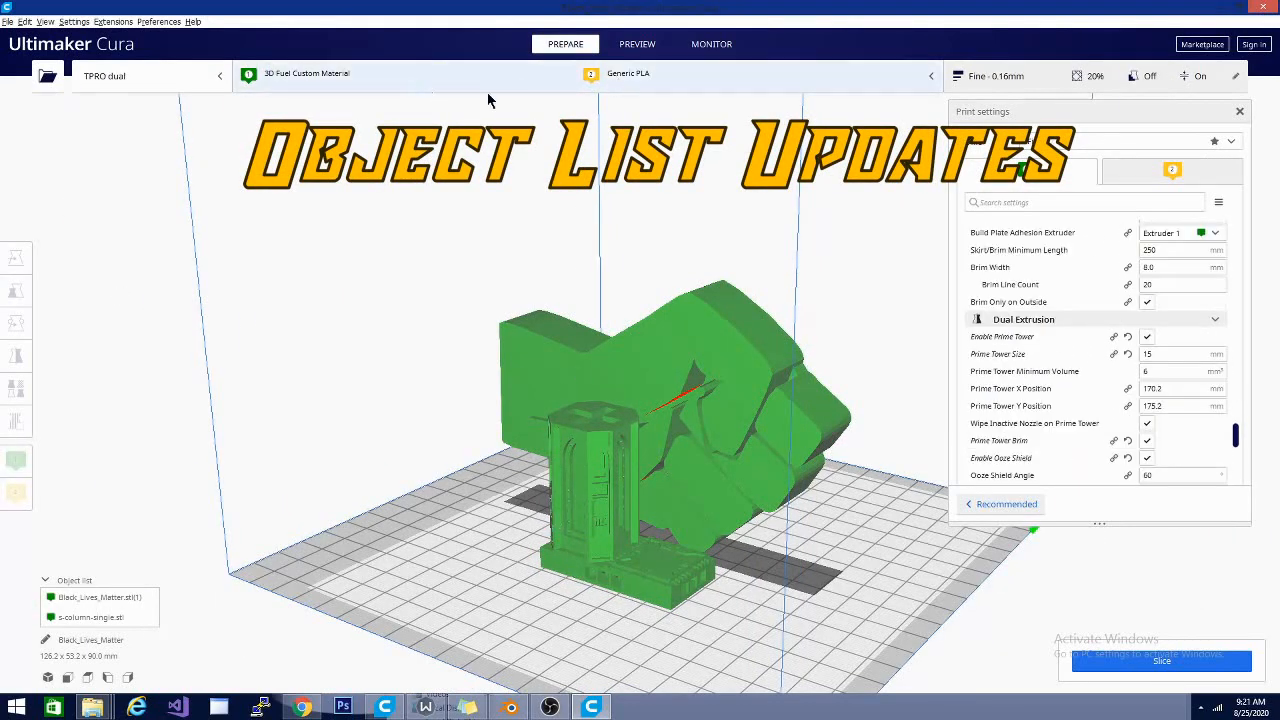
pyautogui.moveTo(576, 480)
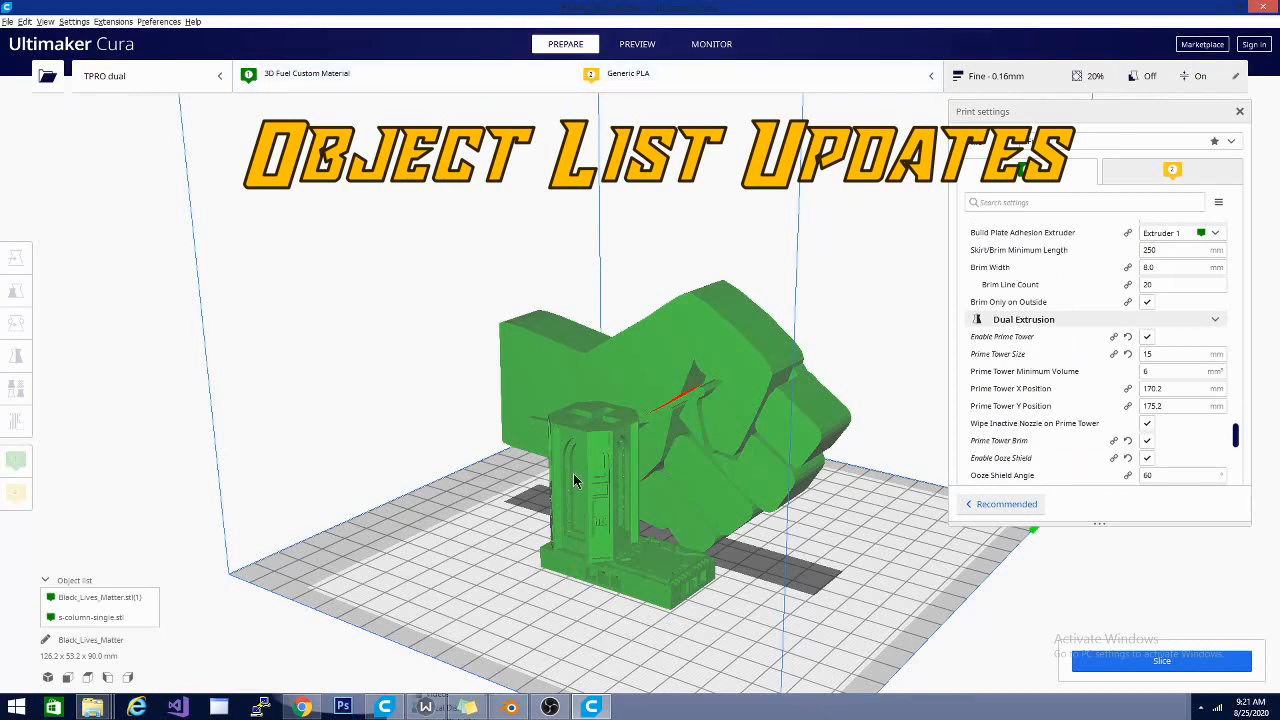
pyautogui.moveTo(268, 96)
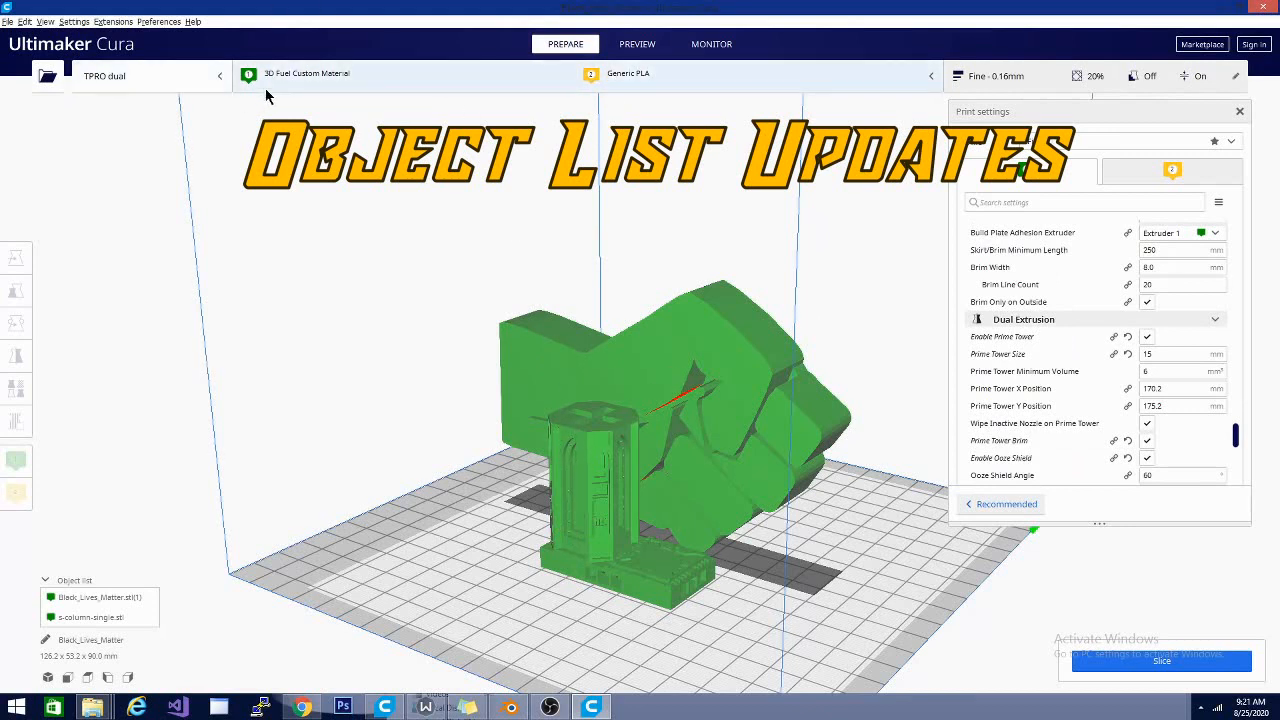
pyautogui.moveTo(472, 620)
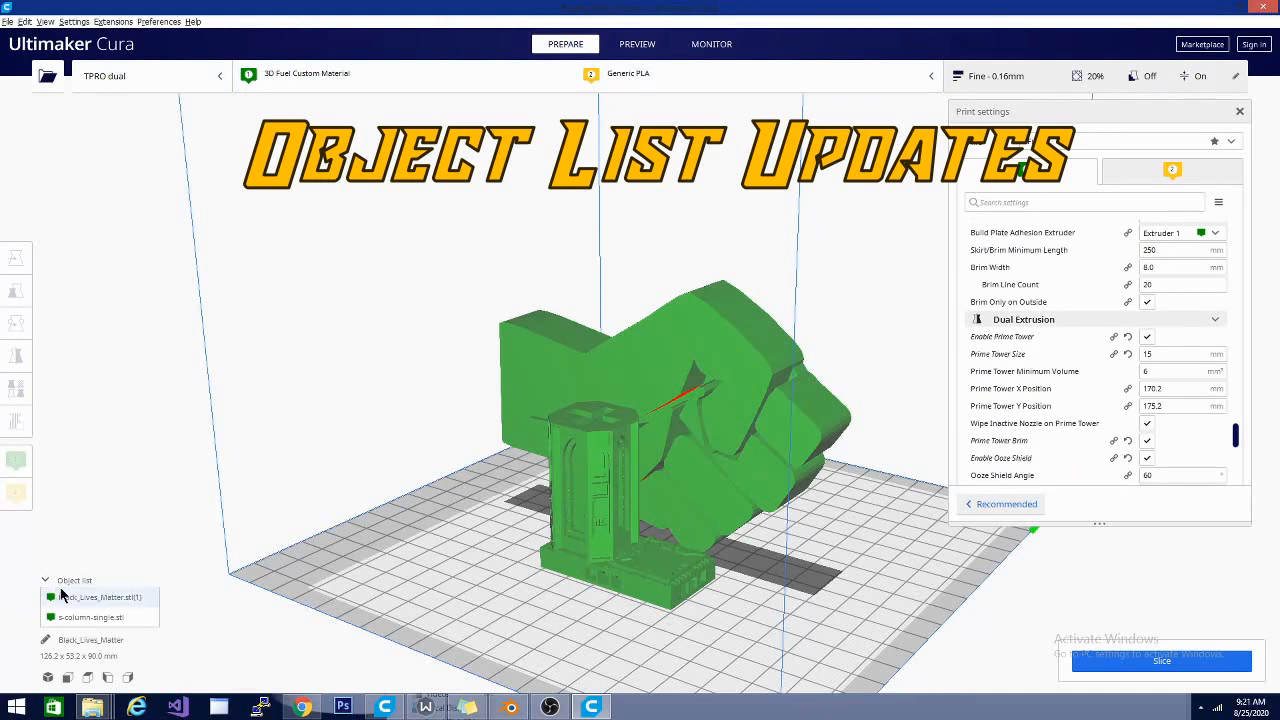
pyautogui.moveTo(78, 616)
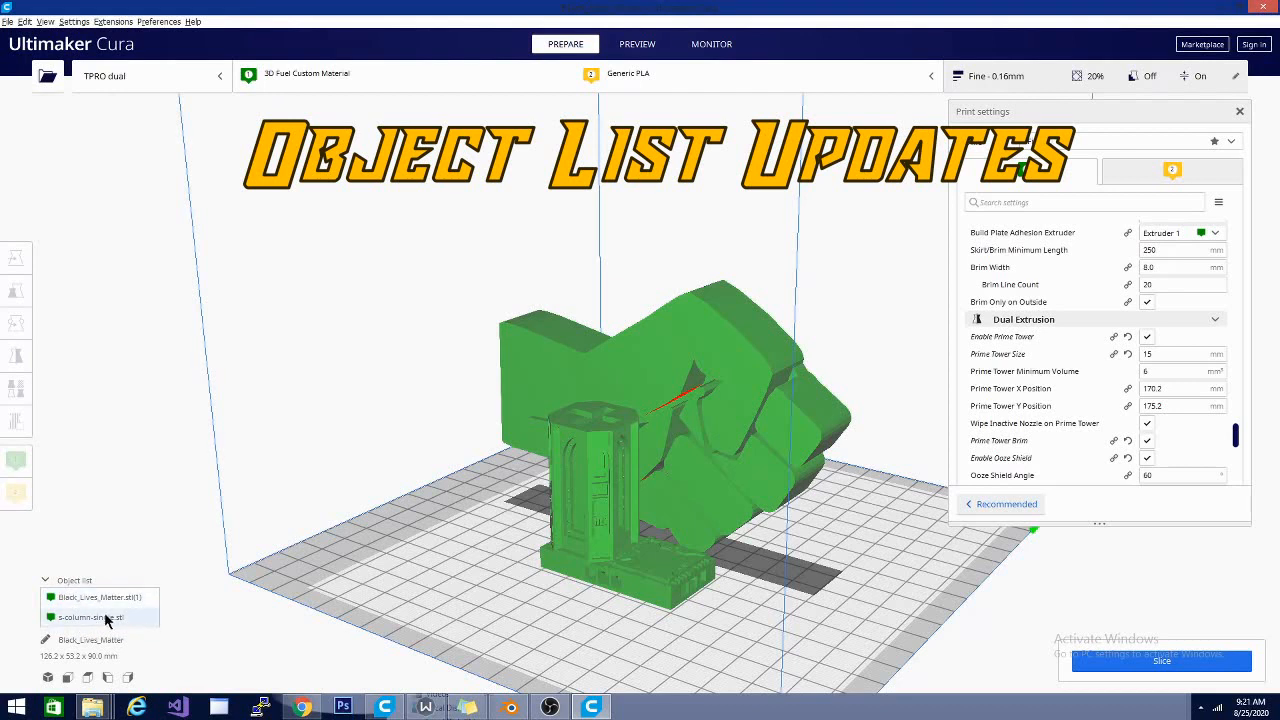
# Select the column STL on its own in the Object list.
pyautogui.click(16, 324)
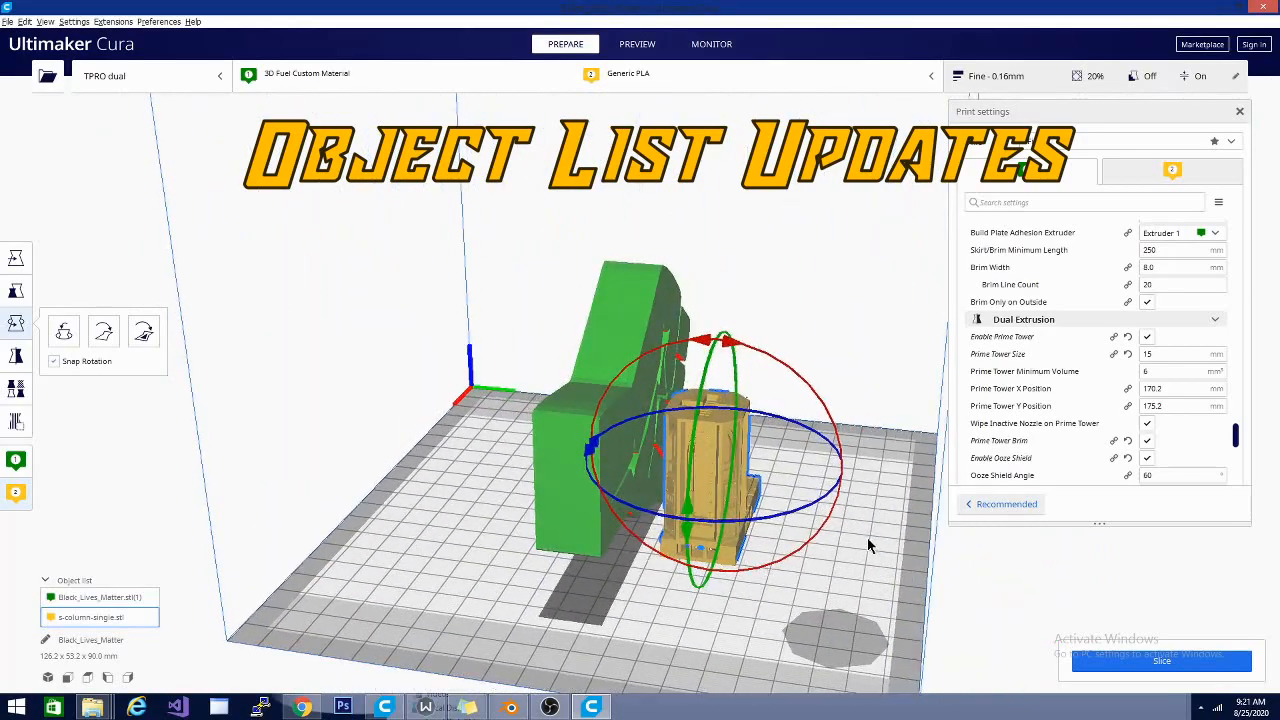
pyautogui.moveTo(838, 652)
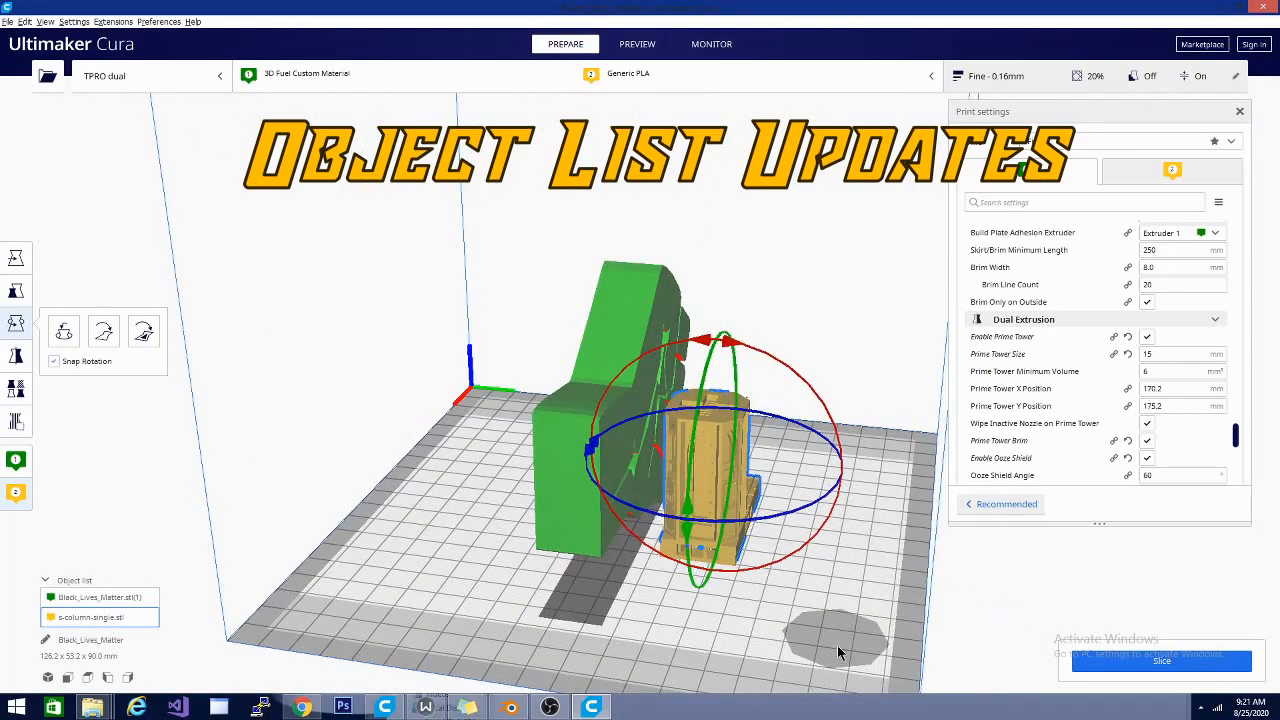
pyautogui.moveTo(840, 650); pyautogui.dragTo(490, 632)
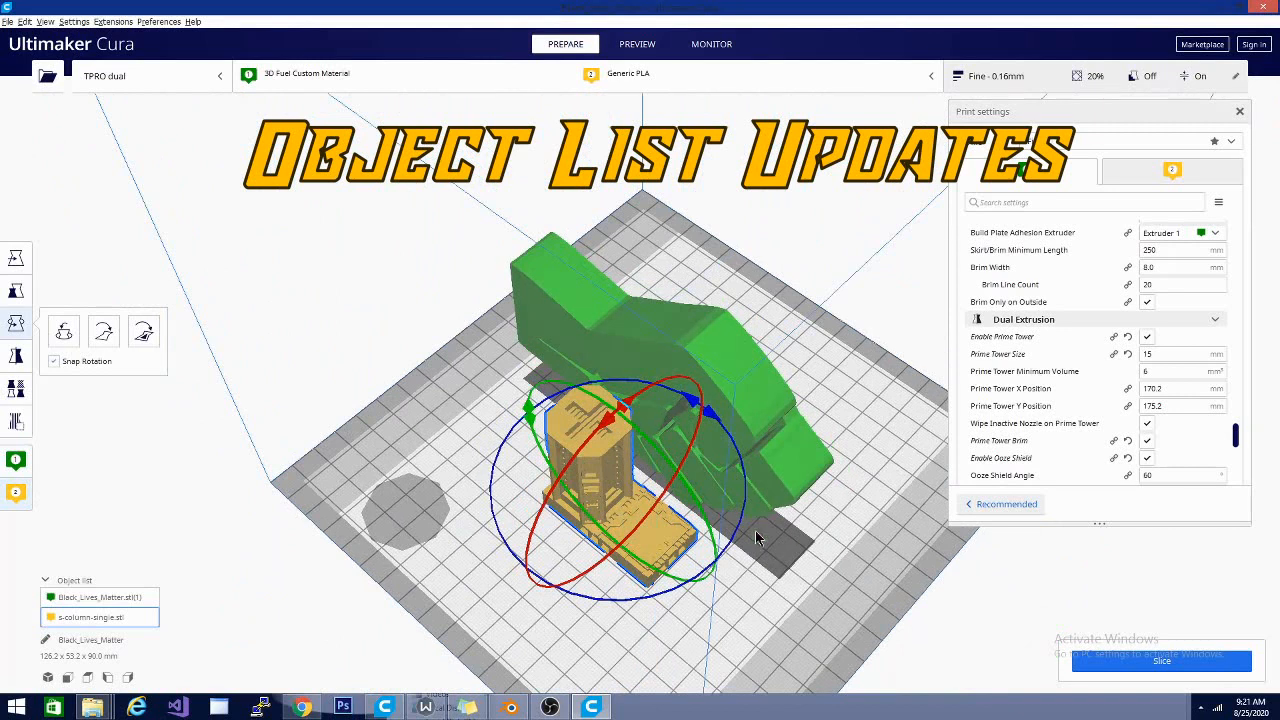
pyautogui.moveTo(650, 412)
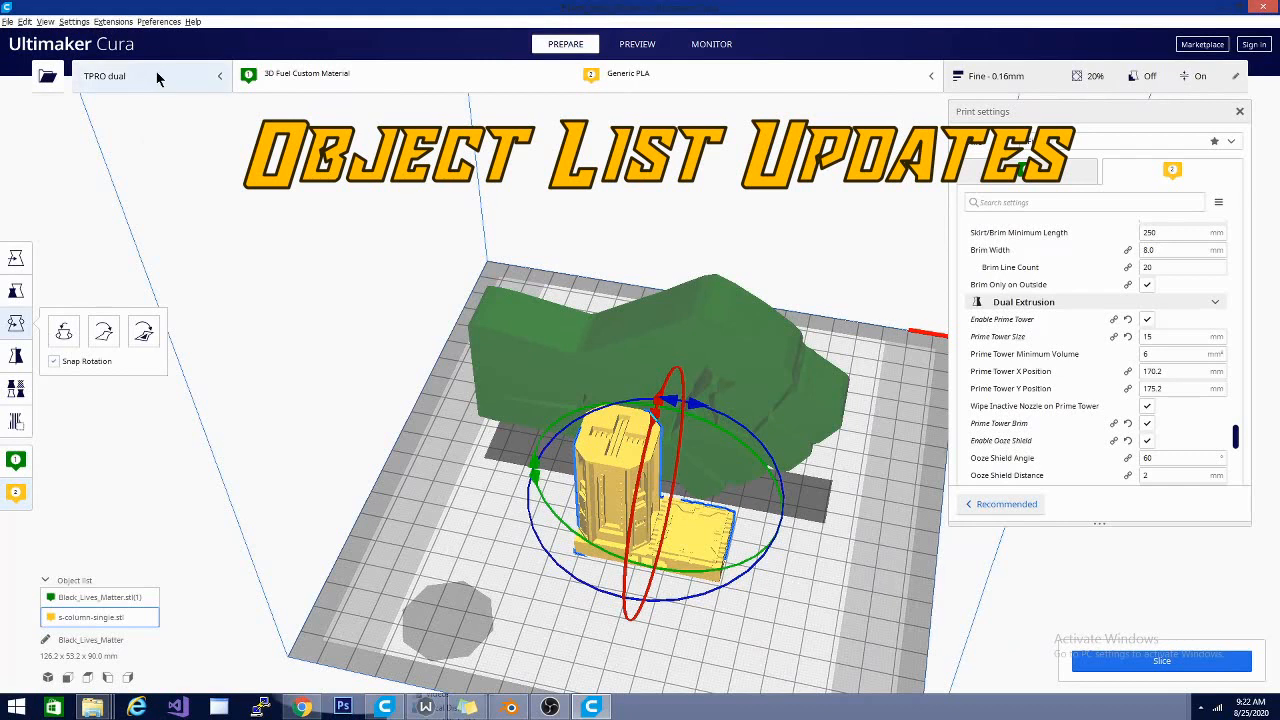
# Select Creality Ender 3 again from the preset printer list.
pyautogui.click(152, 76)
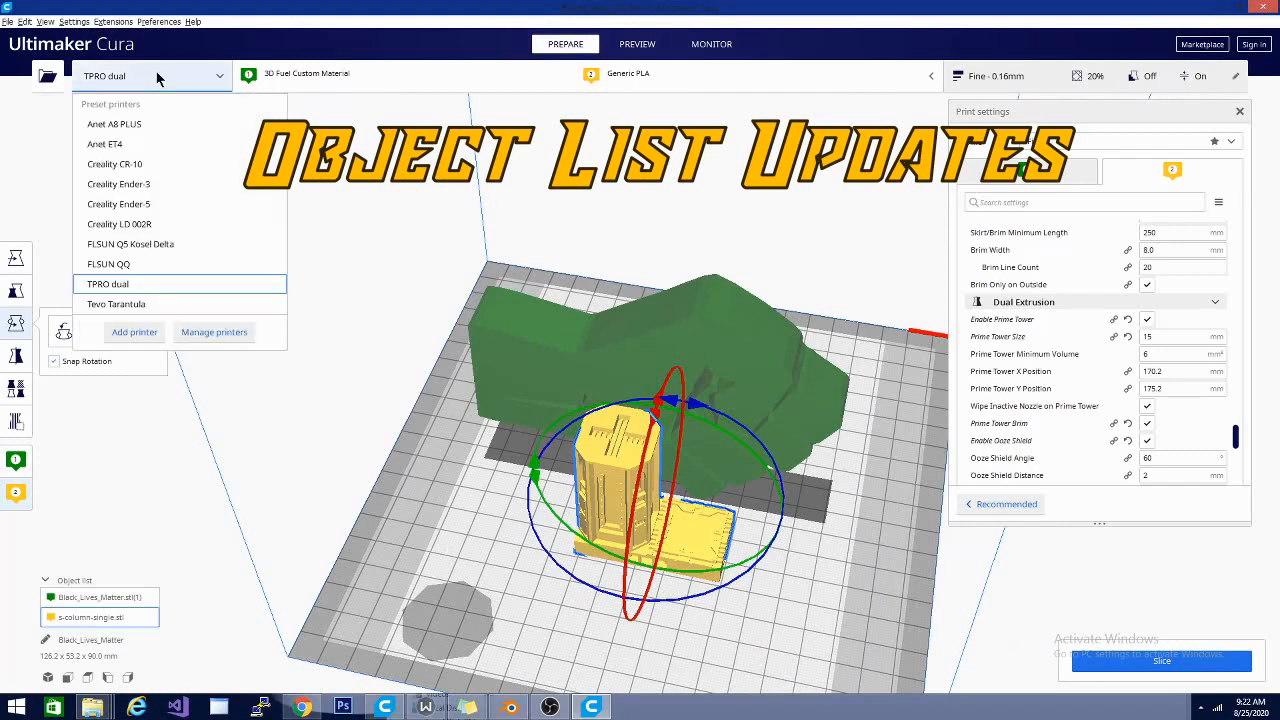
pyautogui.moveTo(144, 198)
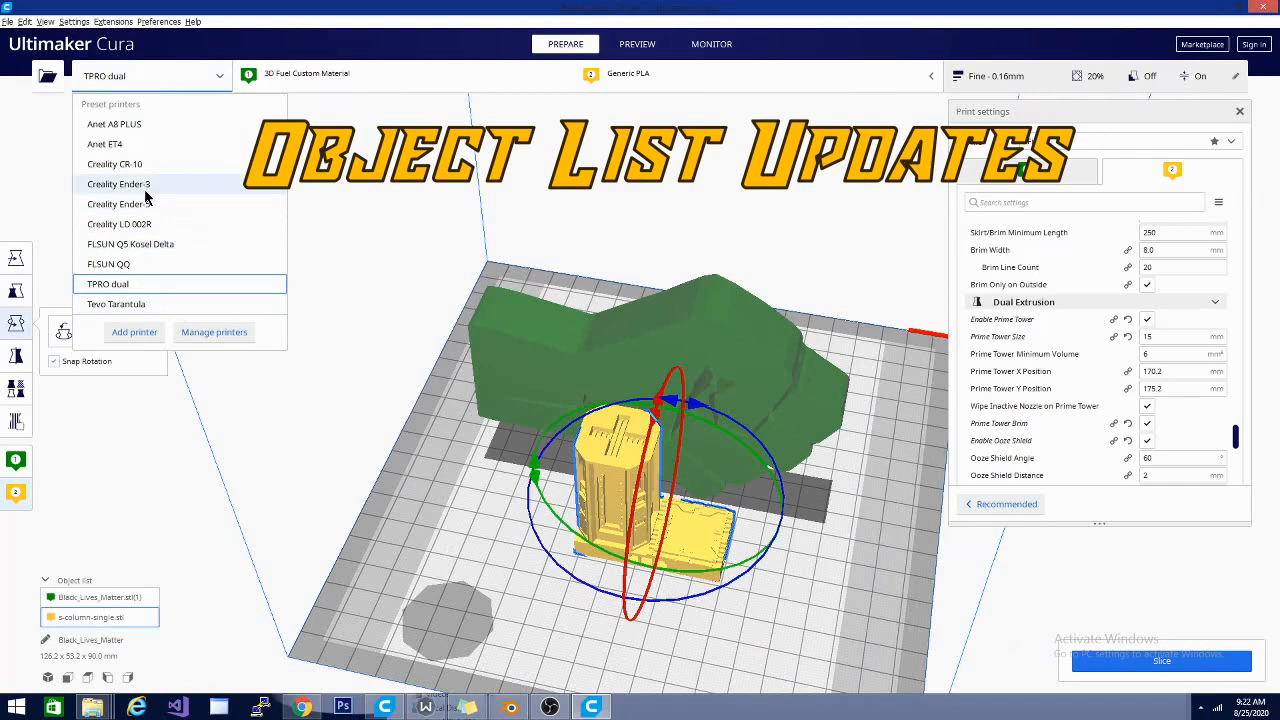
pyautogui.click(118, 184)
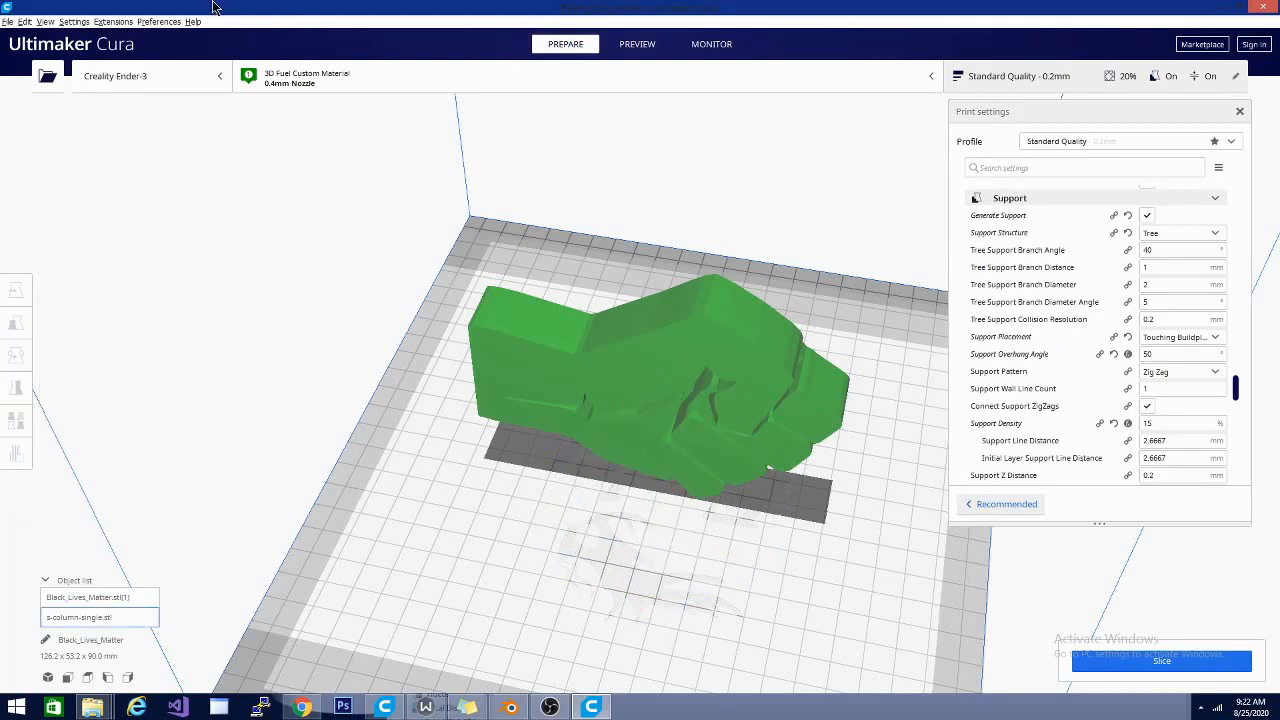
pyautogui.click(192, 20)
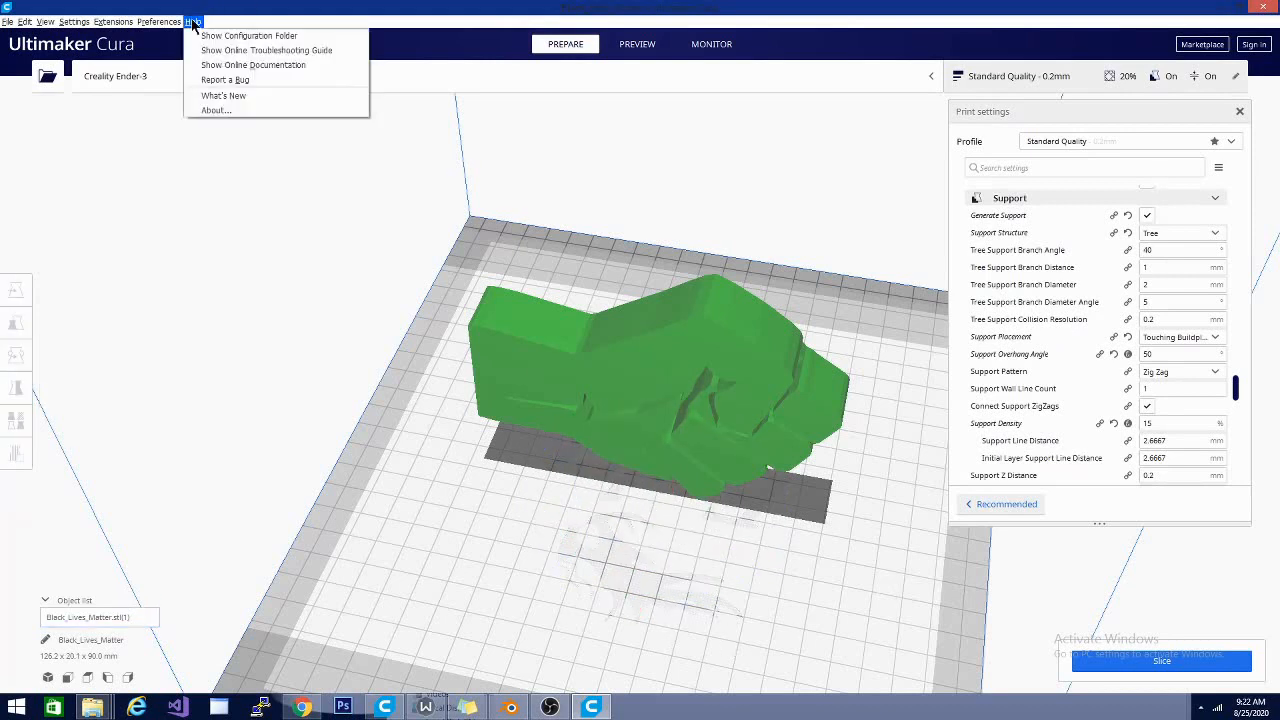
pyautogui.click(496, 508)
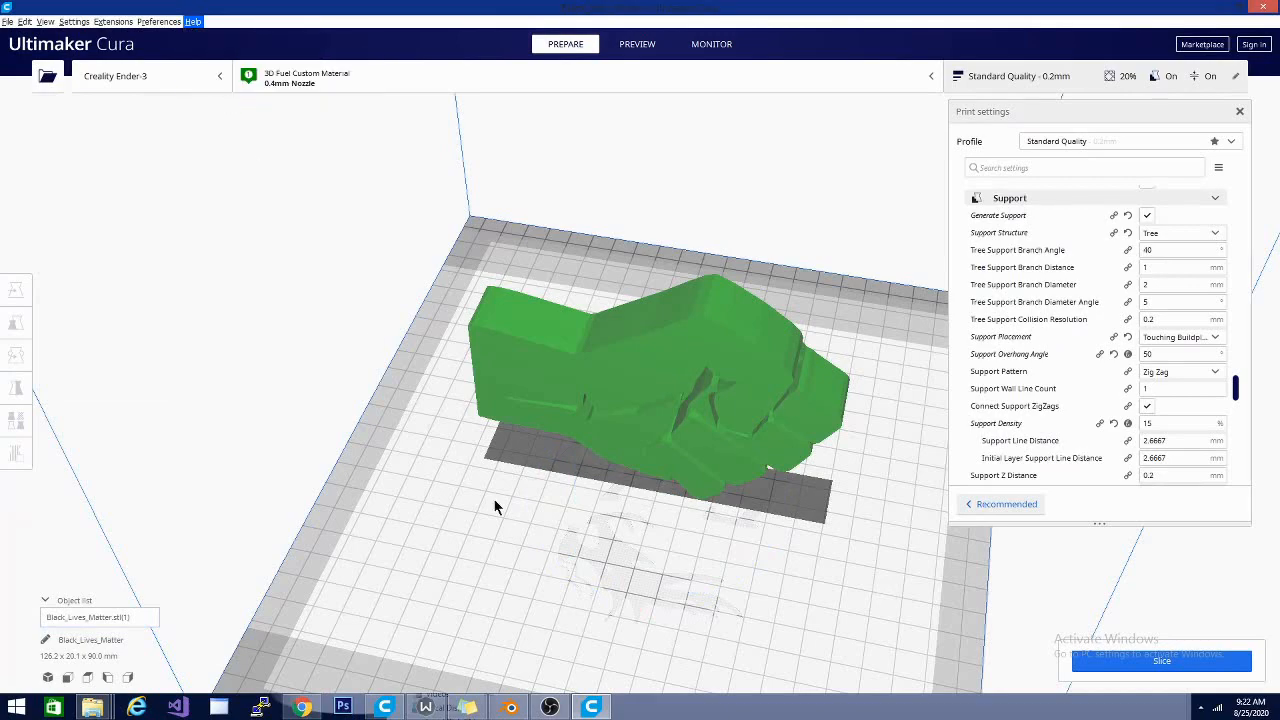
pyautogui.click(192, 20)
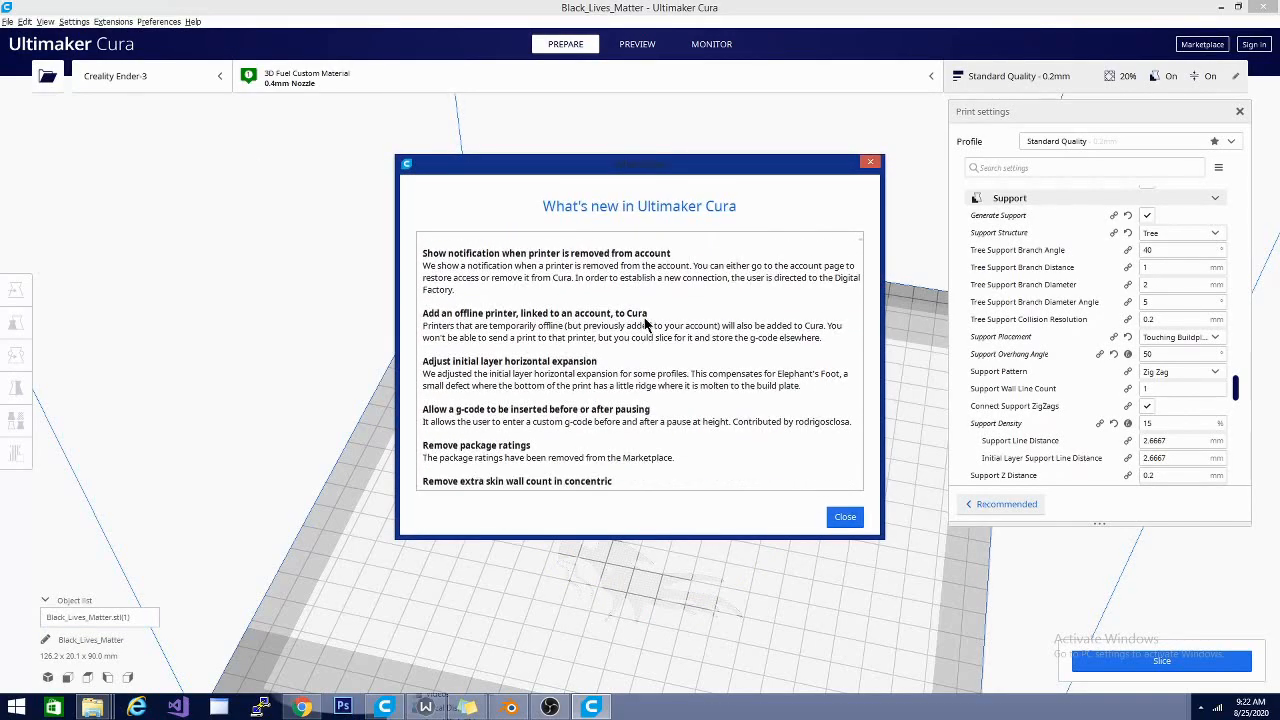
pyautogui.scroll(-3)
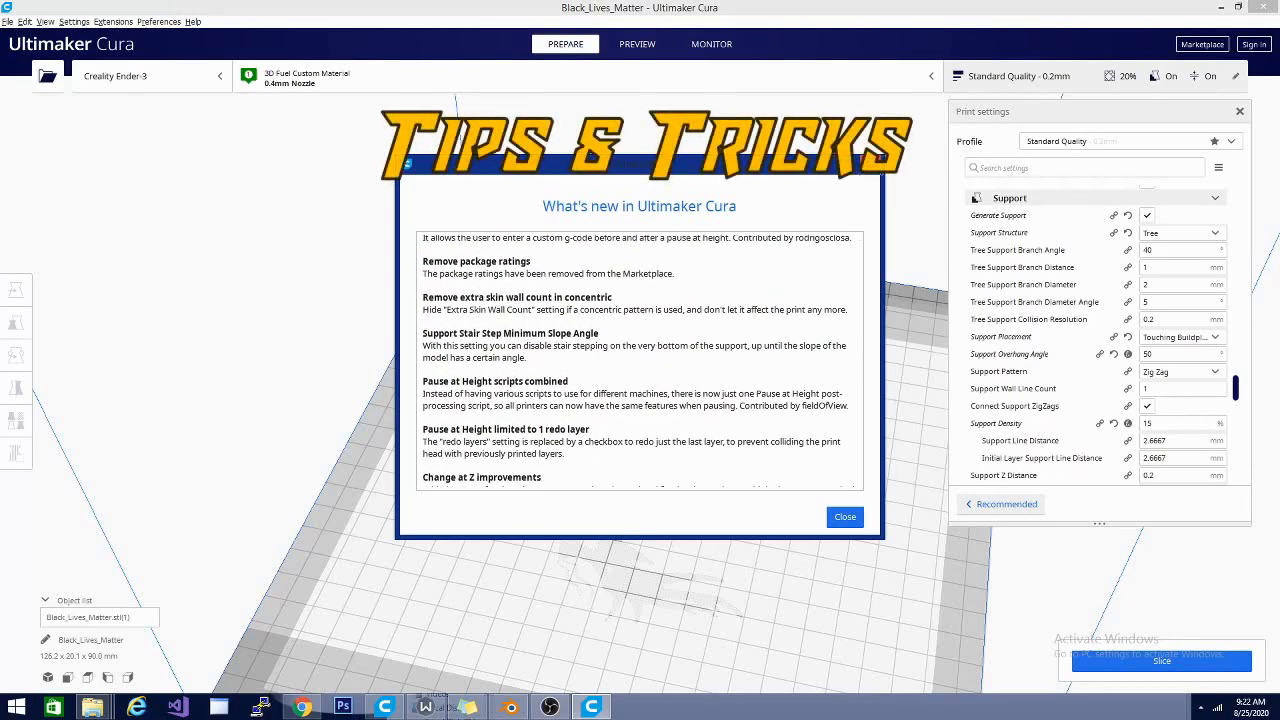
pyautogui.click(844, 516)
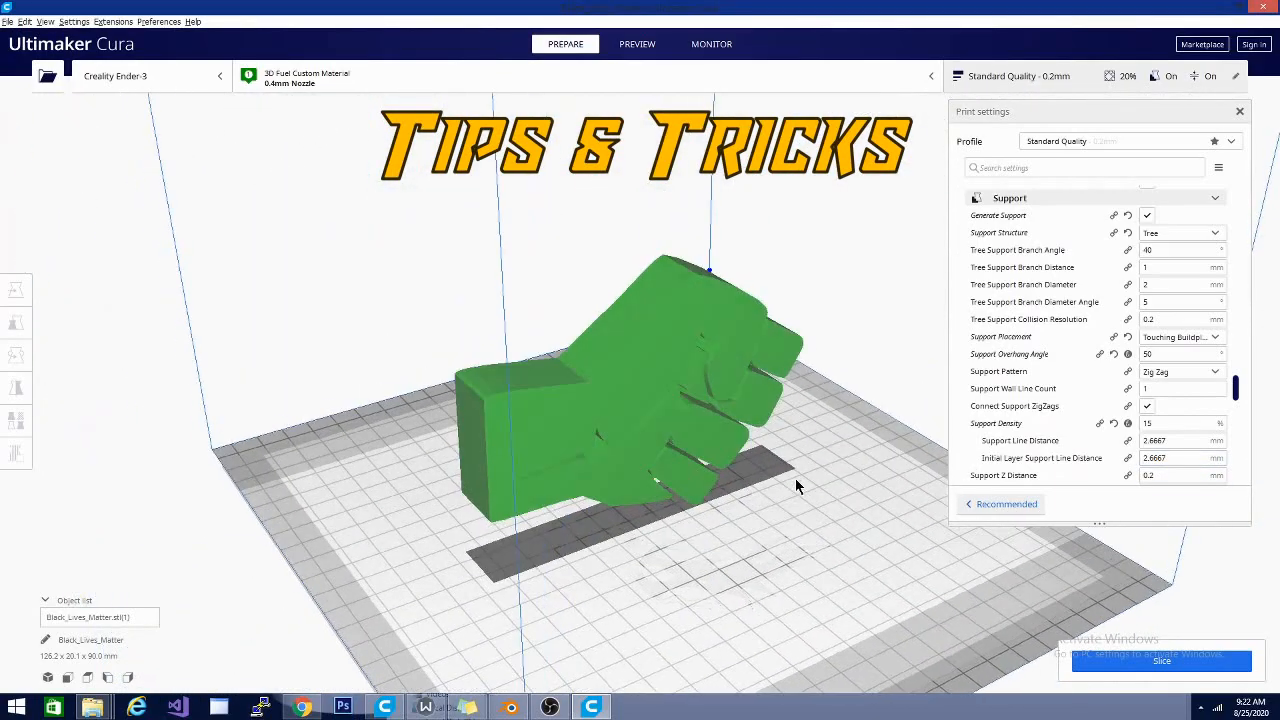
# Select the fist model and rotate it so it stands upright on the plate.
pyautogui.click(16, 356)
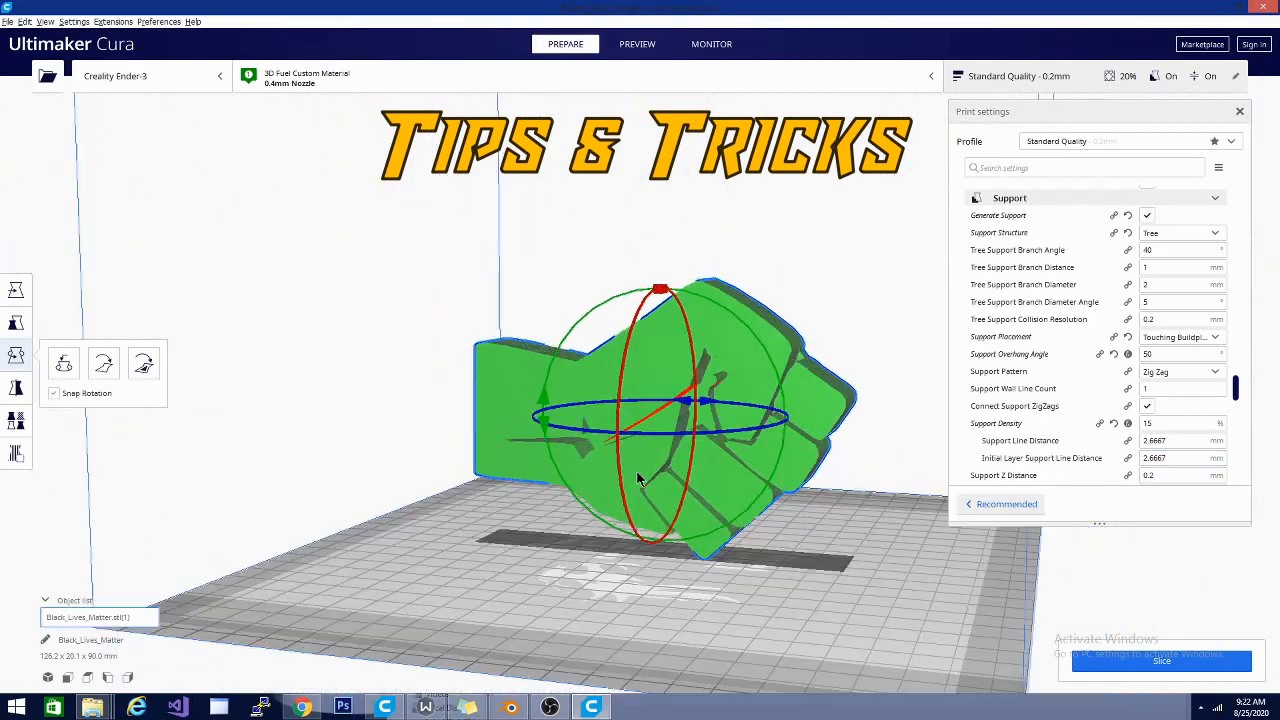
pyautogui.moveTo(640, 480); pyautogui.dragTo(648, 632)
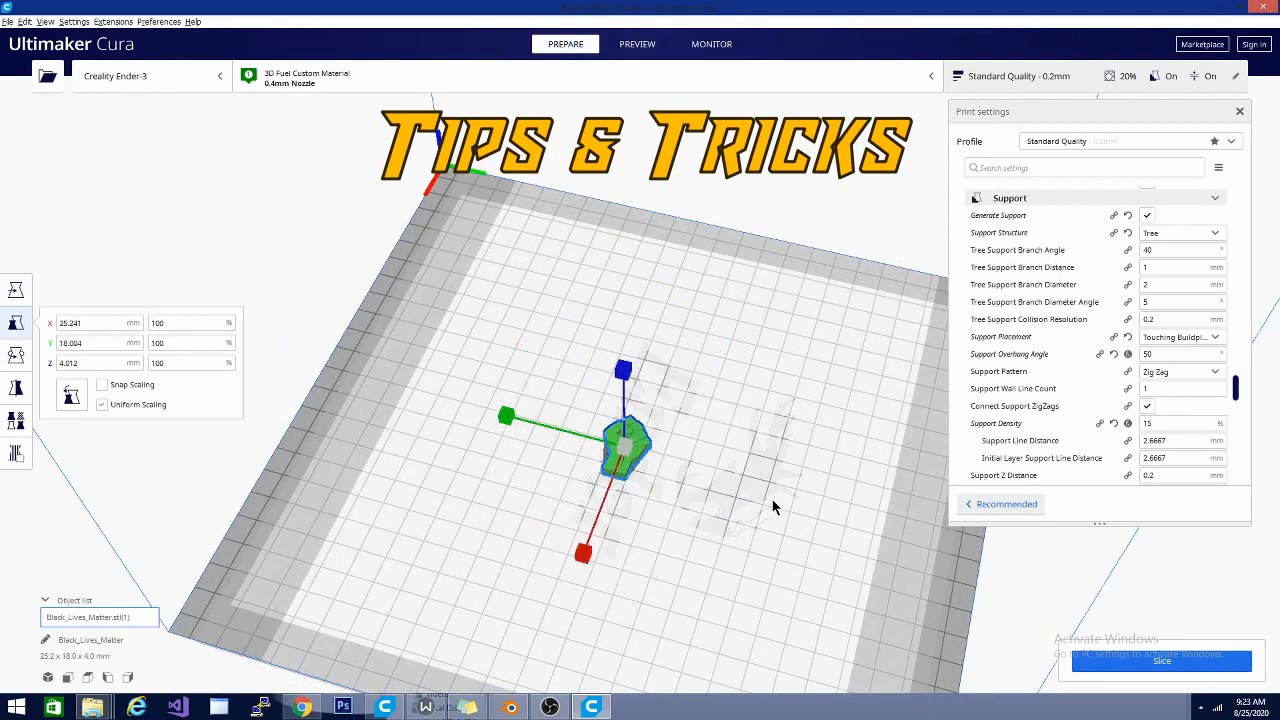
pyautogui.rightClick(624, 450)
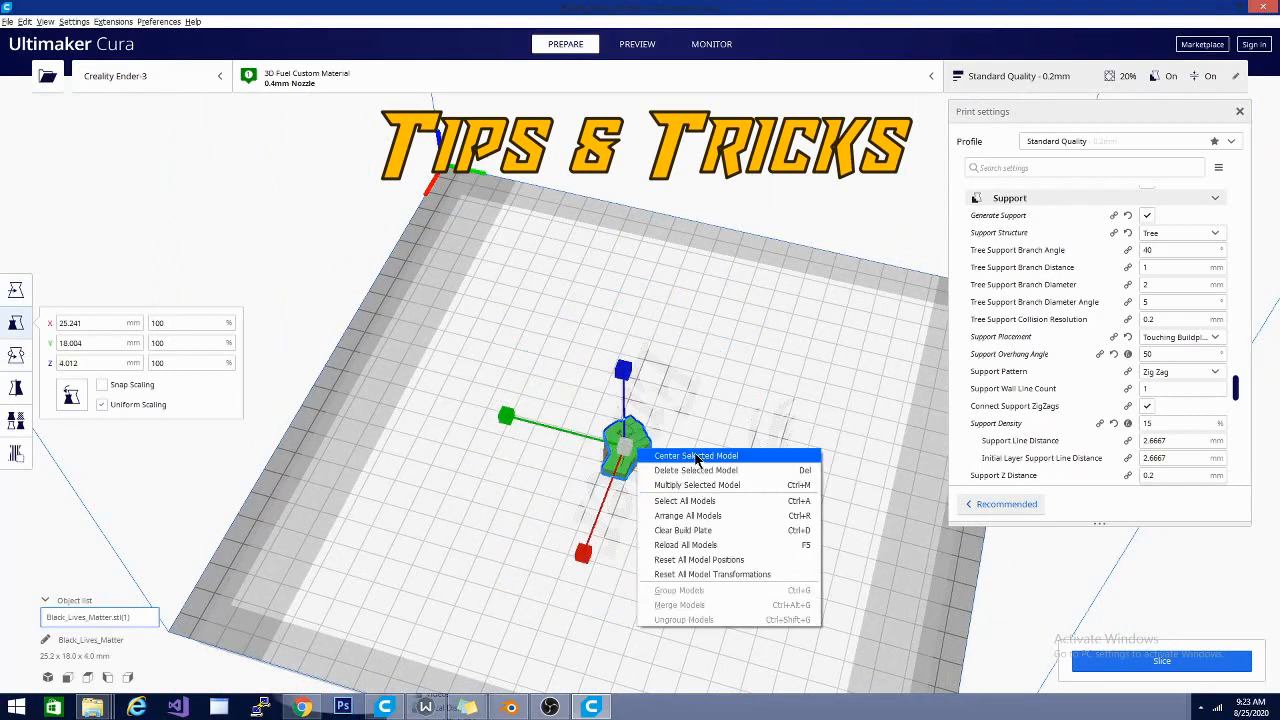
pyautogui.click(696, 486)
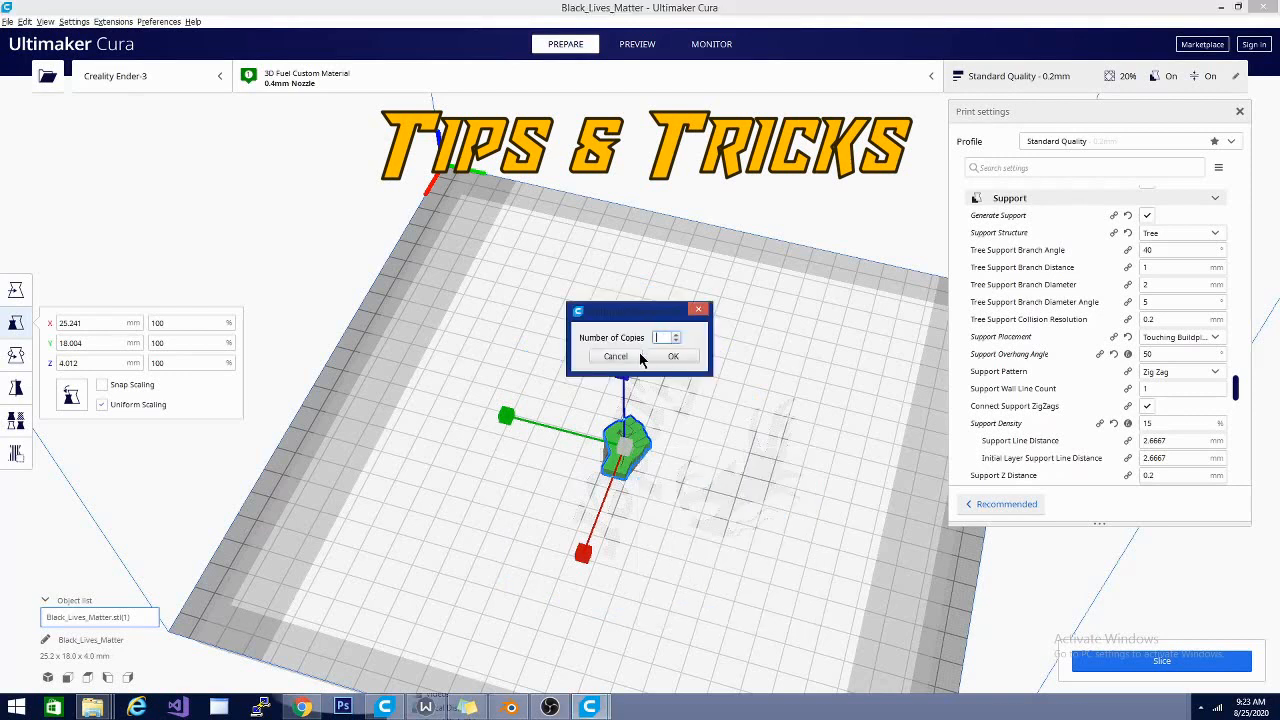
pyautogui.write('20')
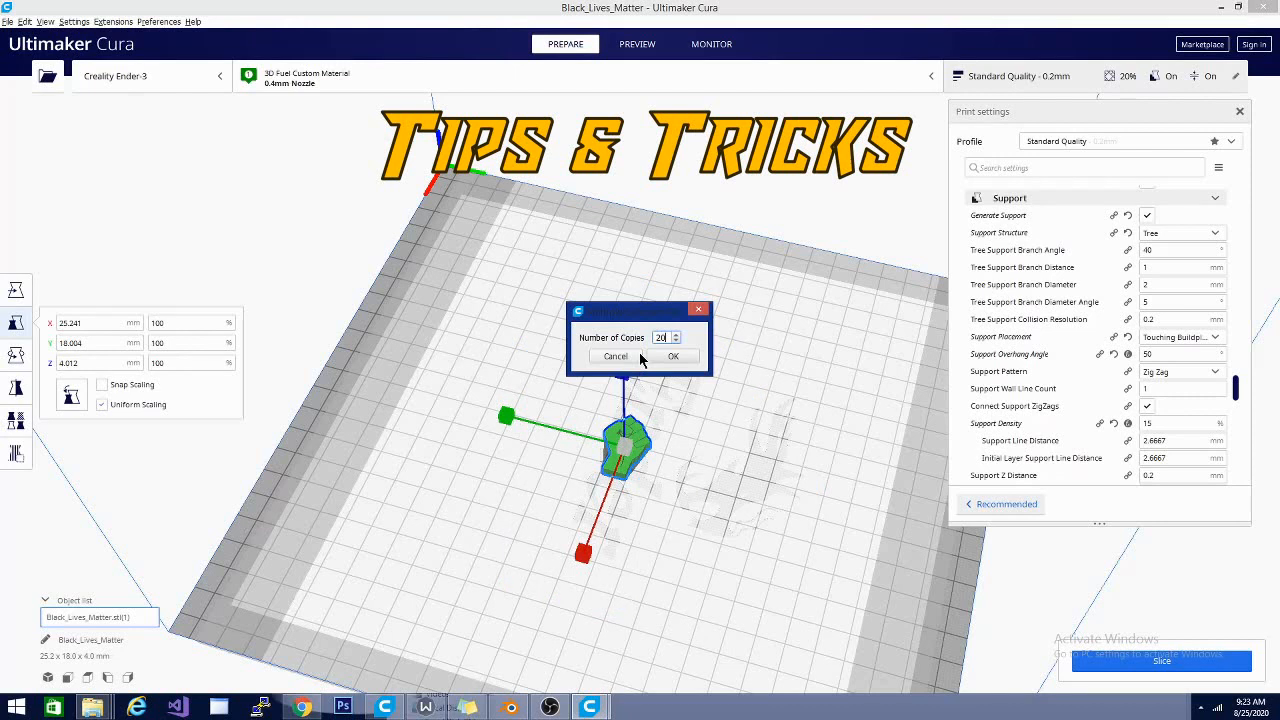
pyautogui.click(672, 356)
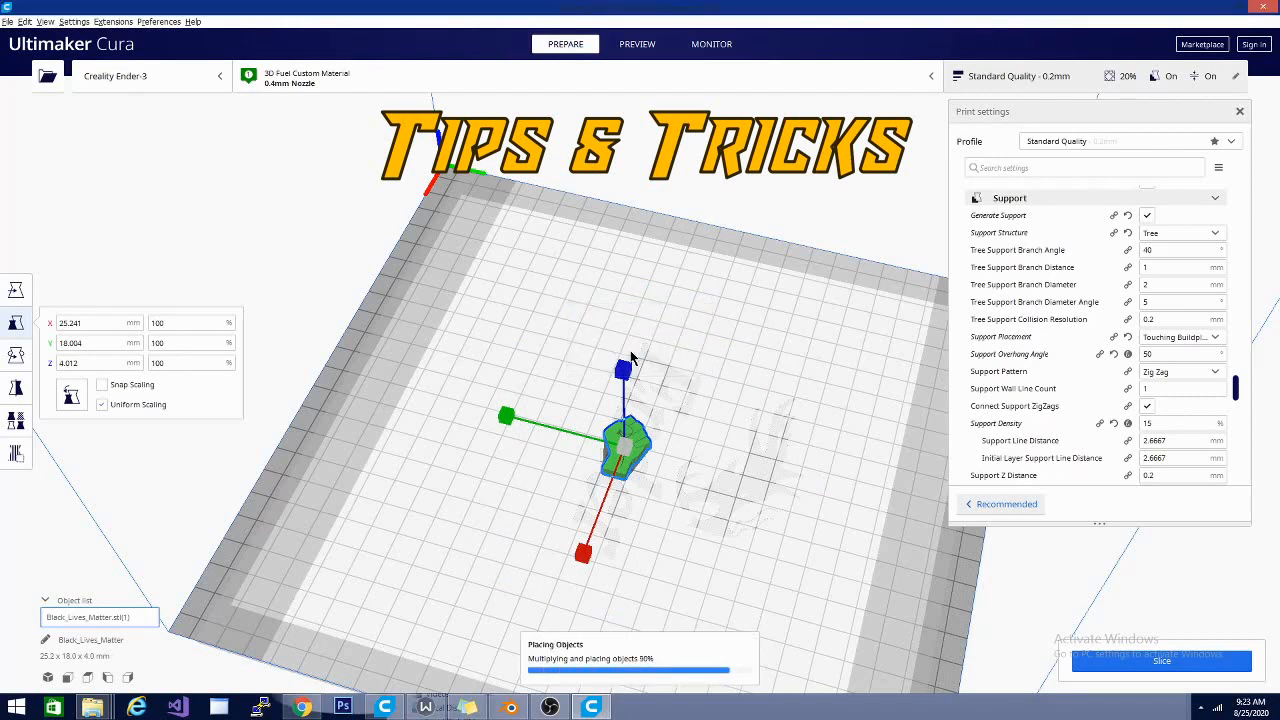
pyautogui.moveTo(436, 424)
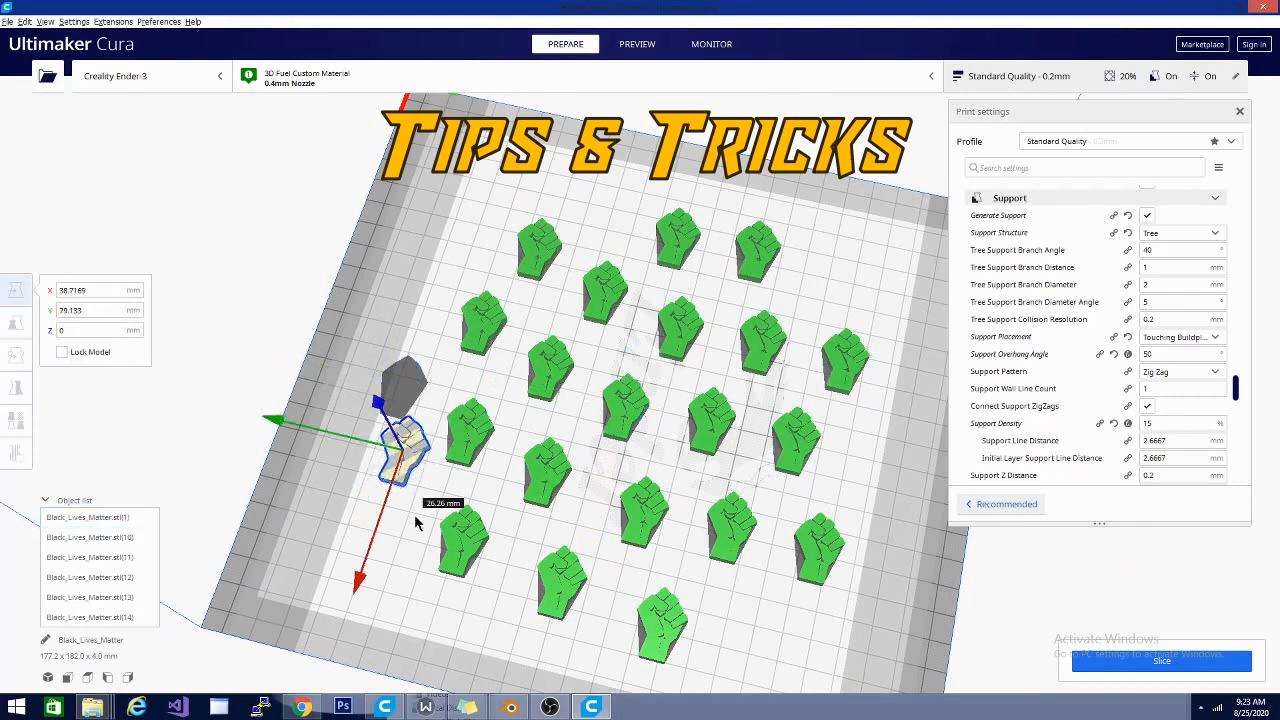
pyautogui.moveTo(420, 444); pyautogui.dragTo(390, 540)
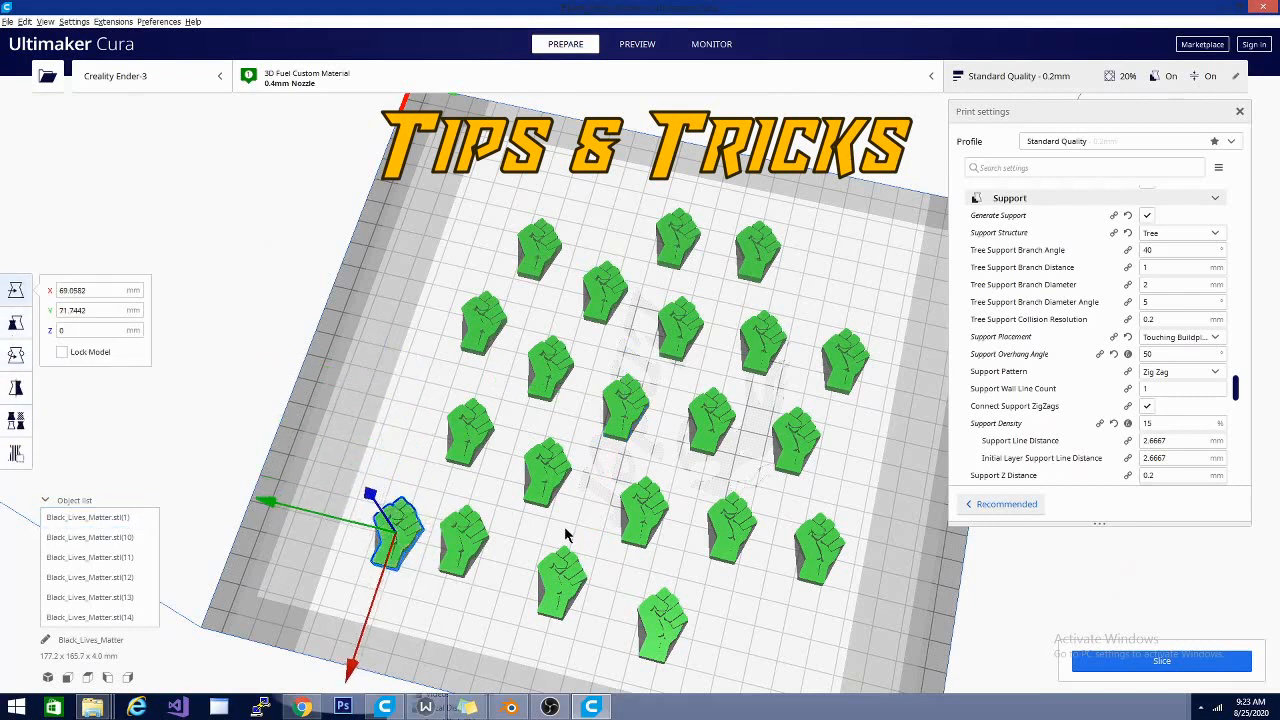
pyautogui.moveTo(736, 640)
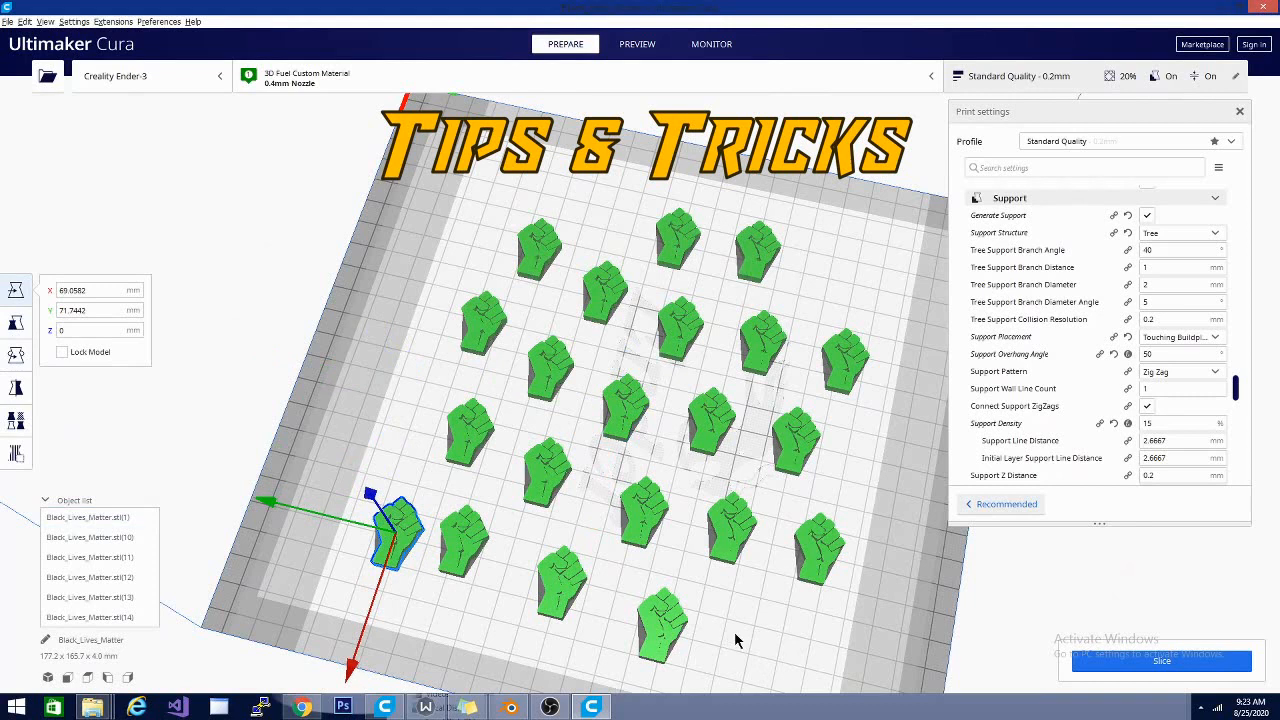
pyautogui.moveTo(488, 180)
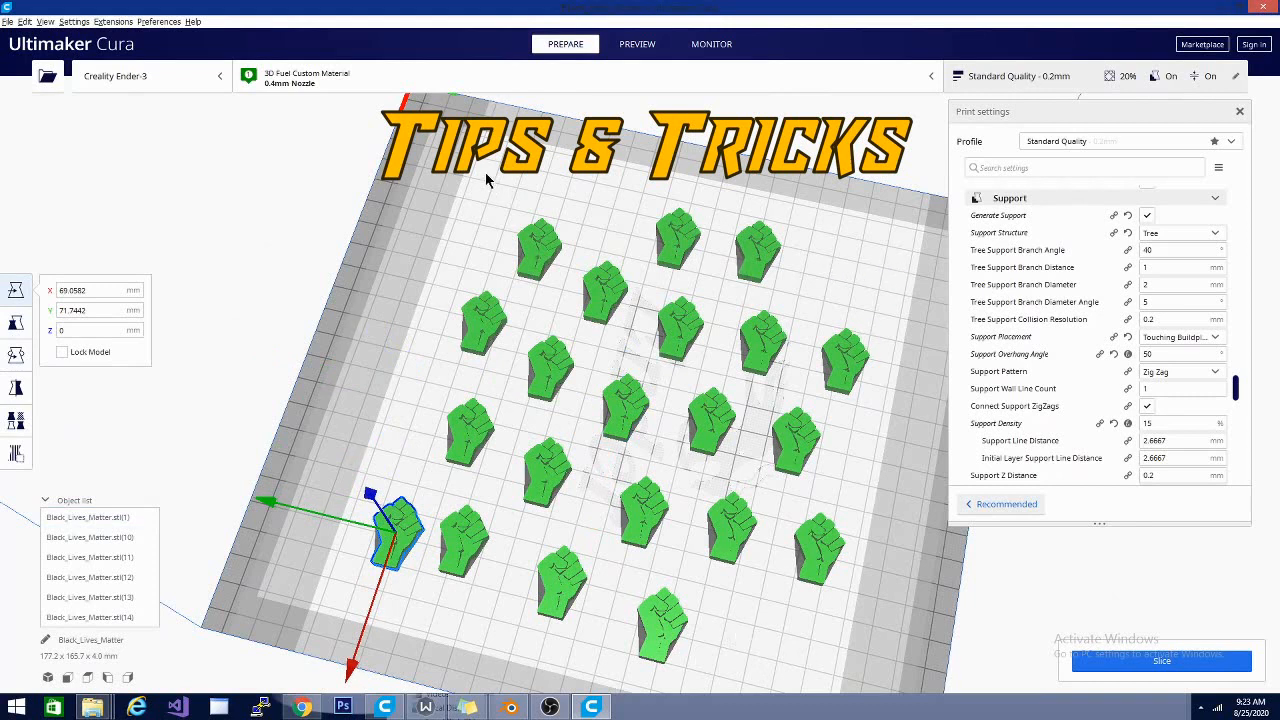
pyautogui.moveTo(776, 530)
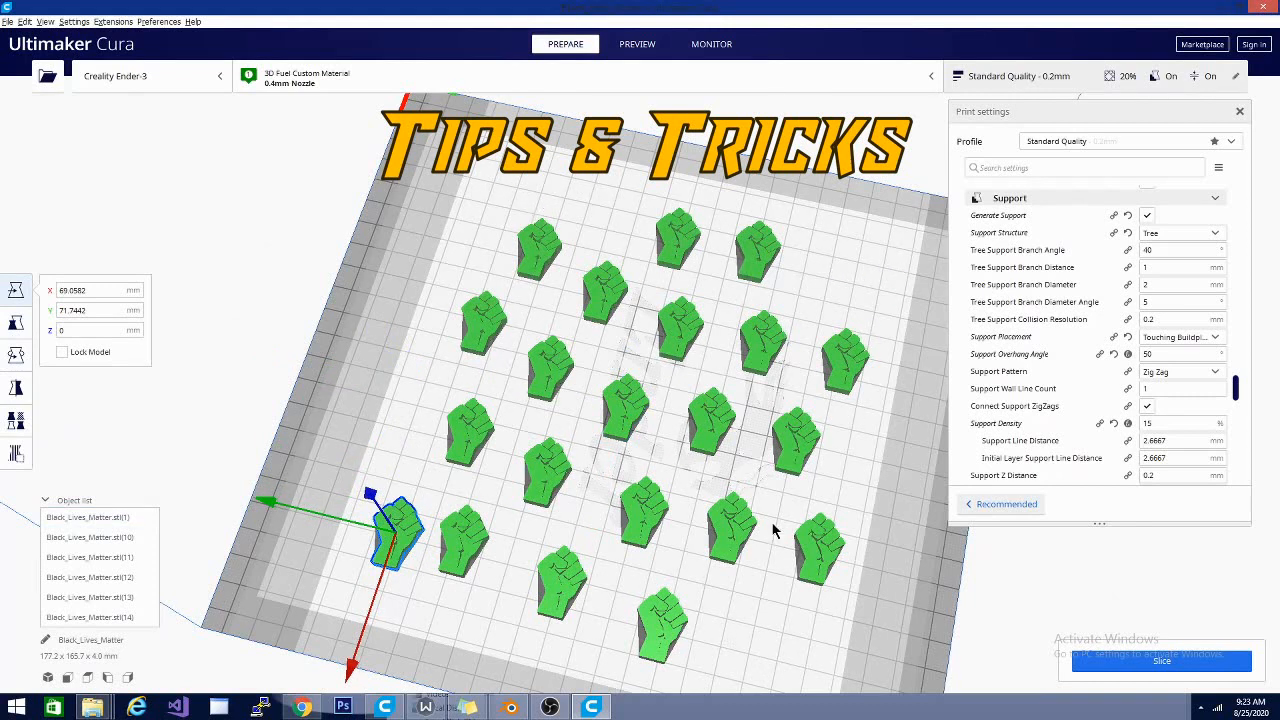
pyautogui.moveTo(744, 658)
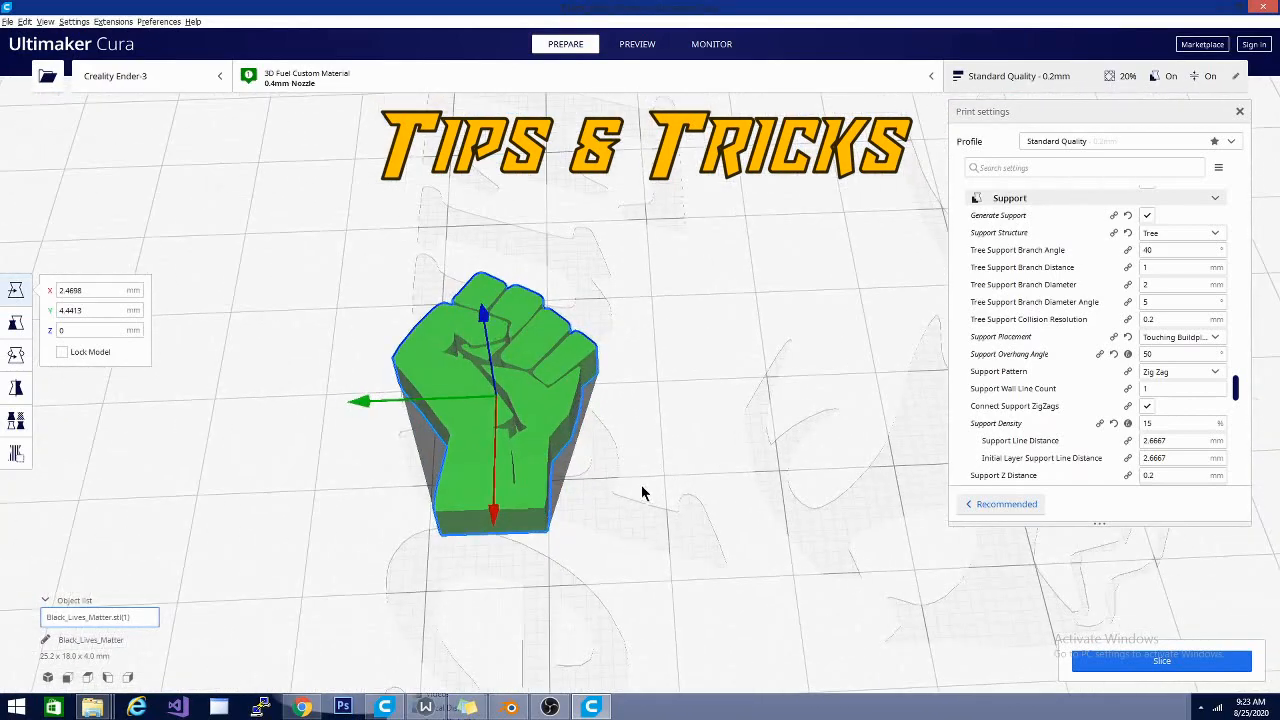
# Centre the single fist in view and orient it upright with the Rotate tool, checking it from above and the front.
pyautogui.moveTo(490, 400); pyautogui.dragTo(300, 560)
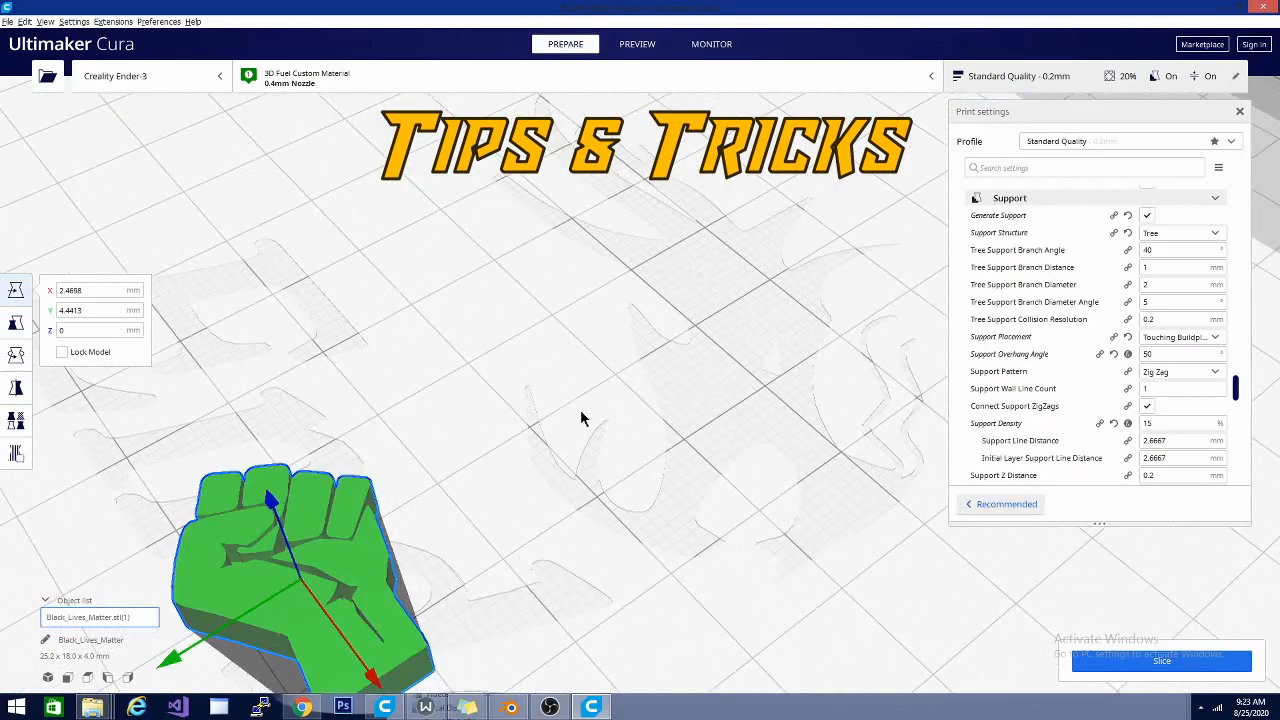
pyautogui.moveTo(300, 550); pyautogui.dragTo(470, 450)
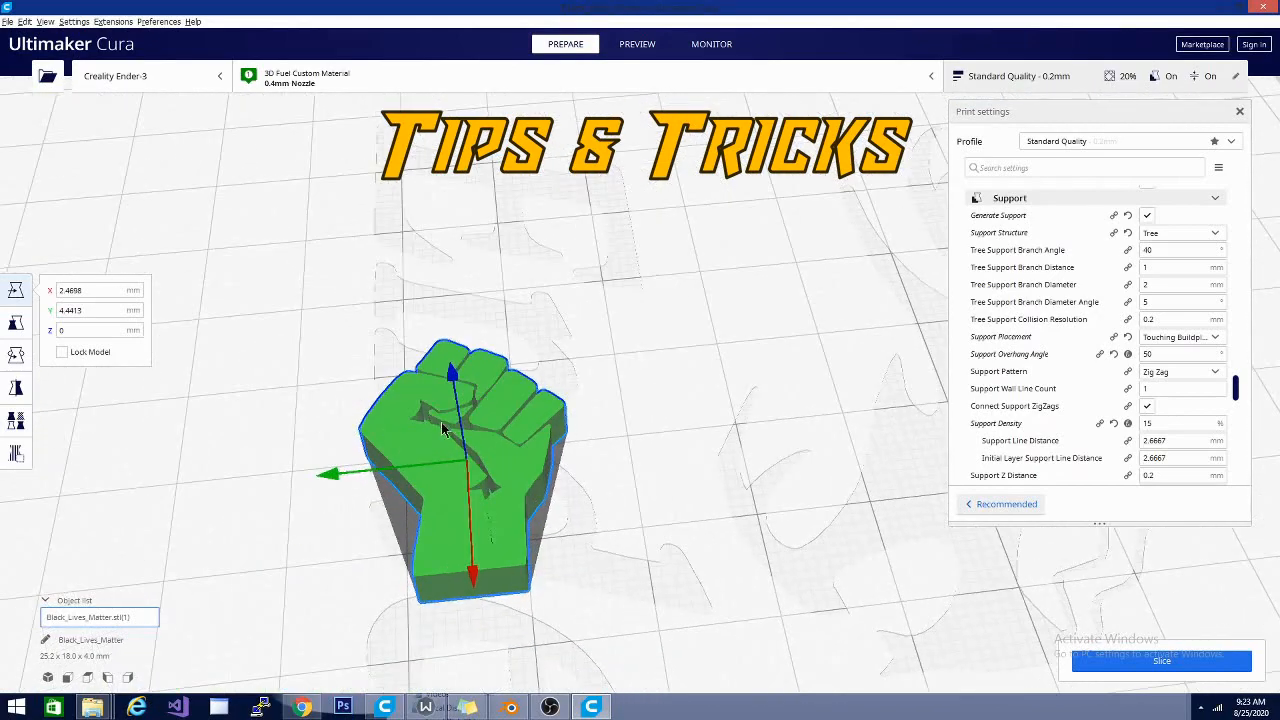
pyautogui.moveTo(440, 590)
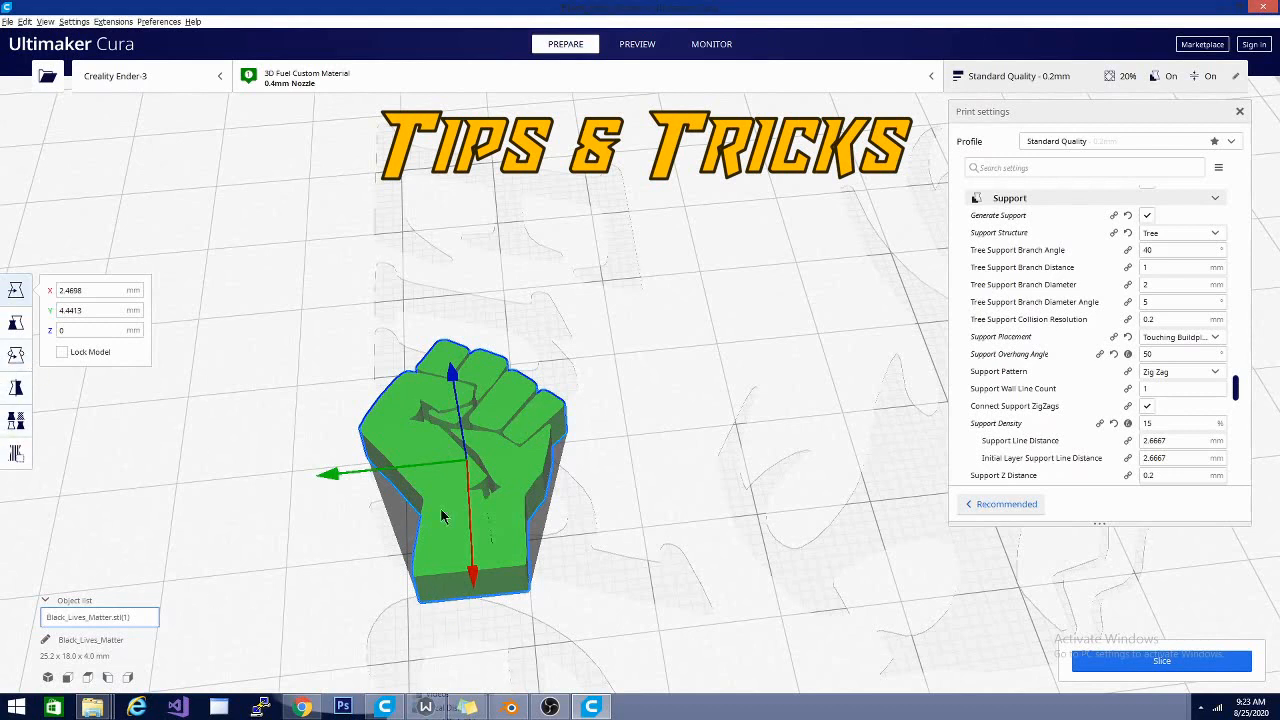
pyautogui.moveTo(422, 446)
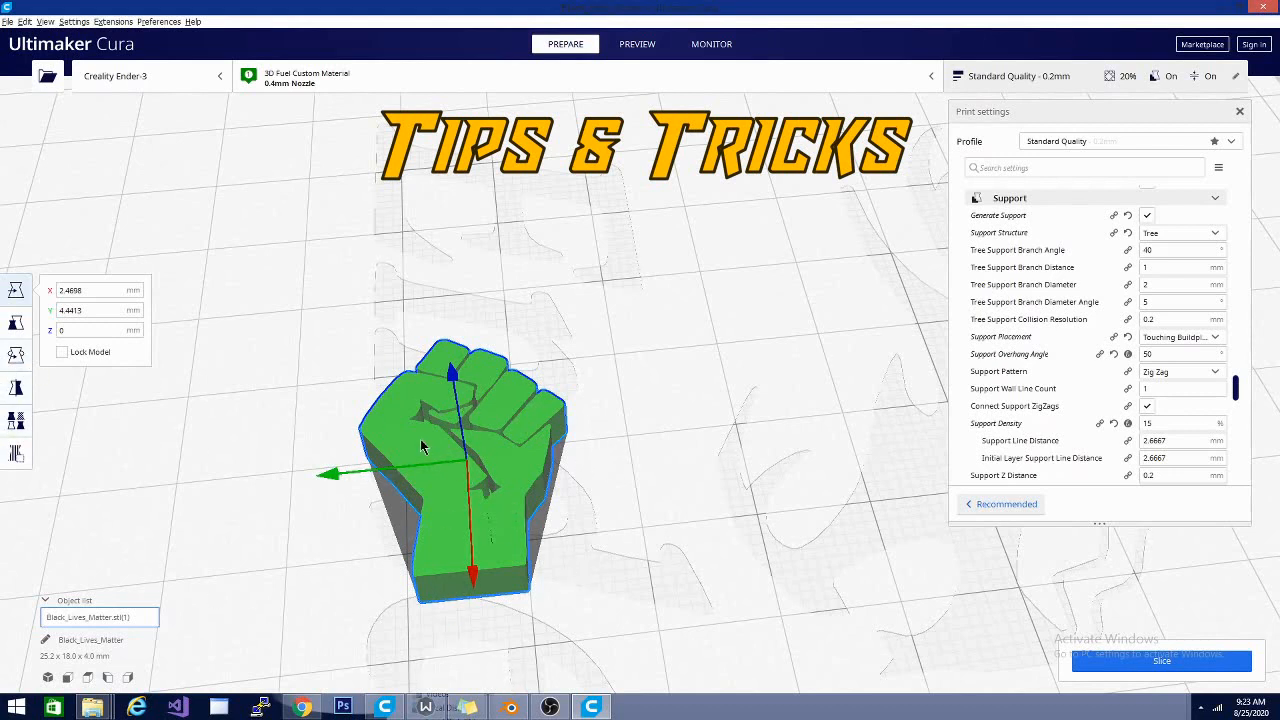
pyautogui.moveTo(322, 480)
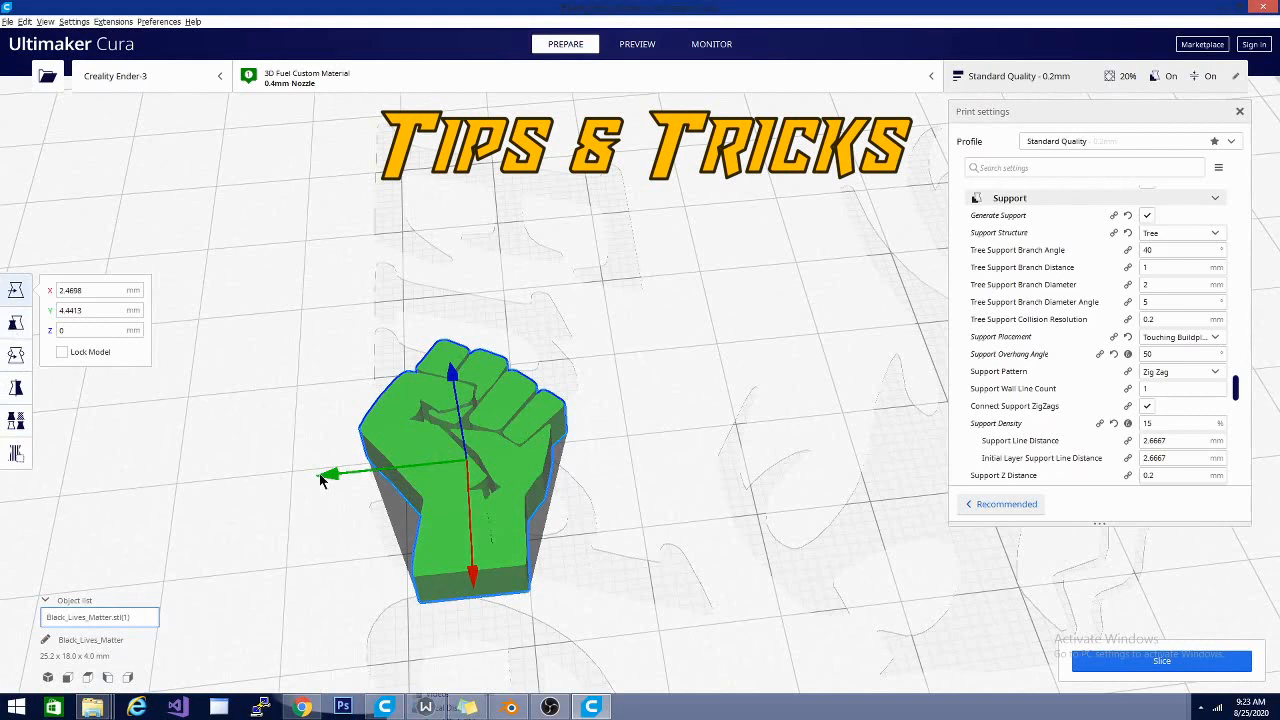
pyautogui.click(16, 352)
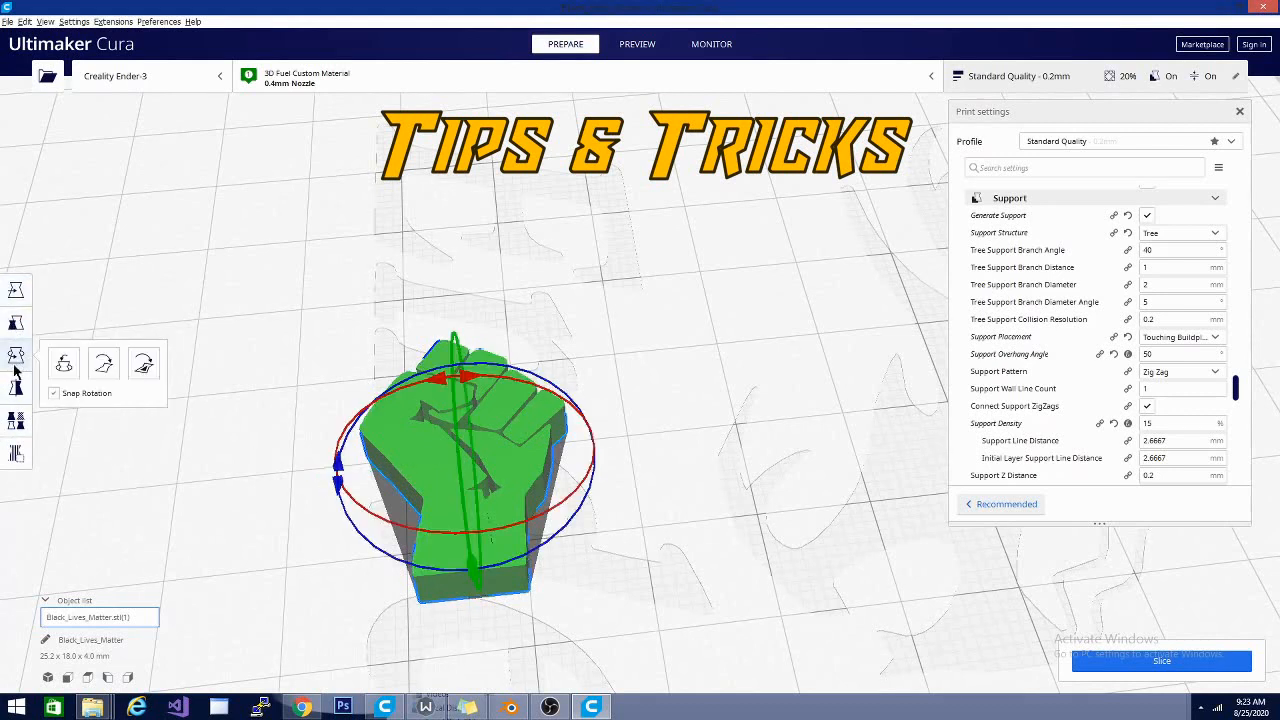
pyautogui.moveTo(144, 364)
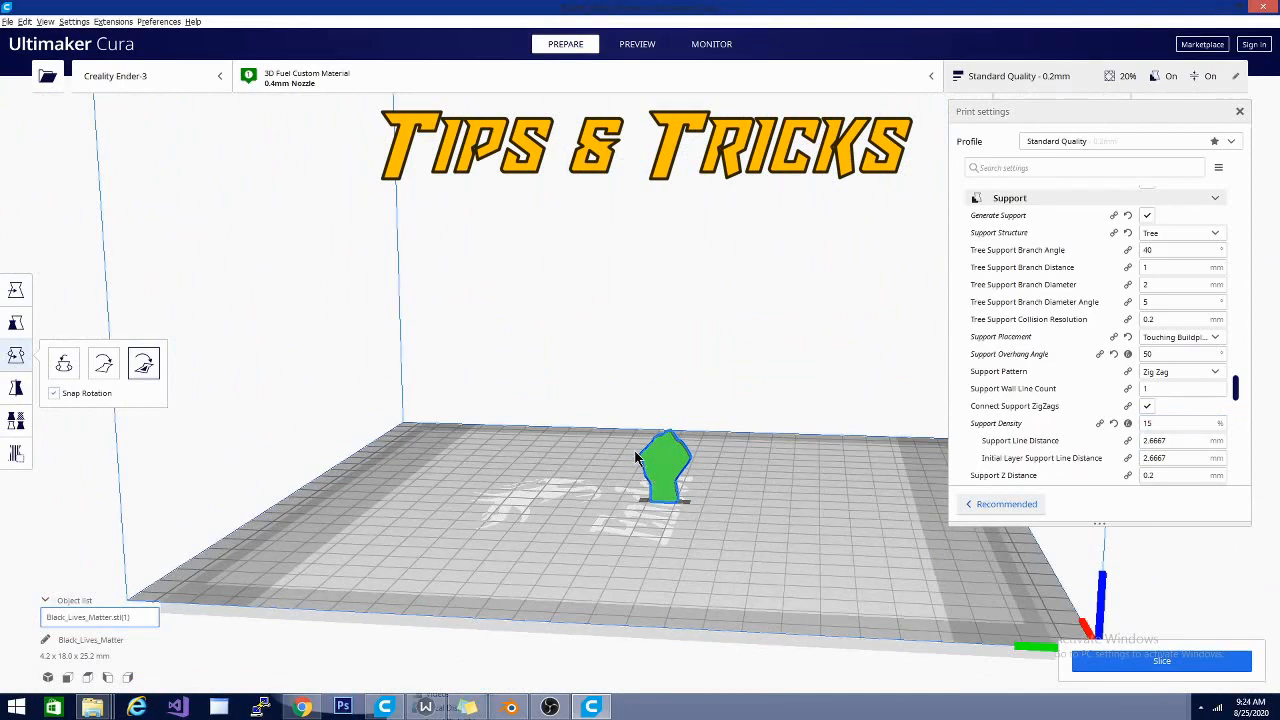
pyautogui.moveTo(664, 460); pyautogui.dragTo(584, 530)
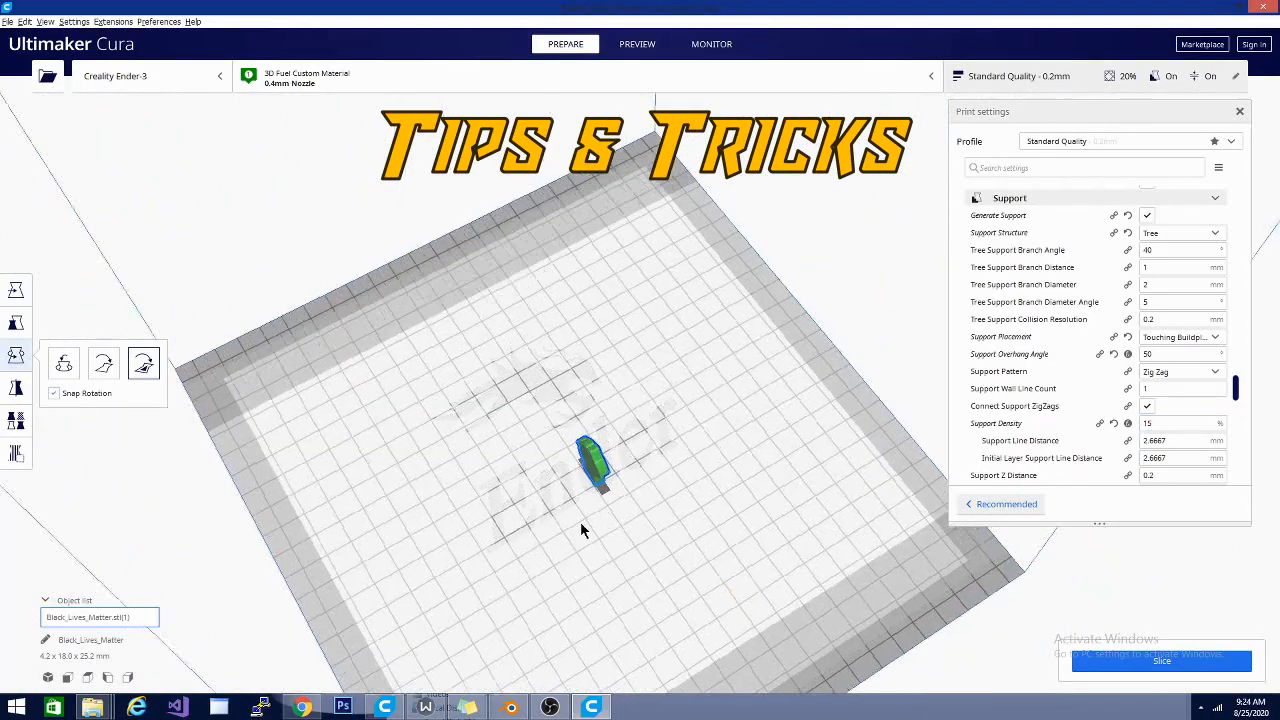
pyautogui.moveTo(584, 524); pyautogui.dragTo(584, 414)
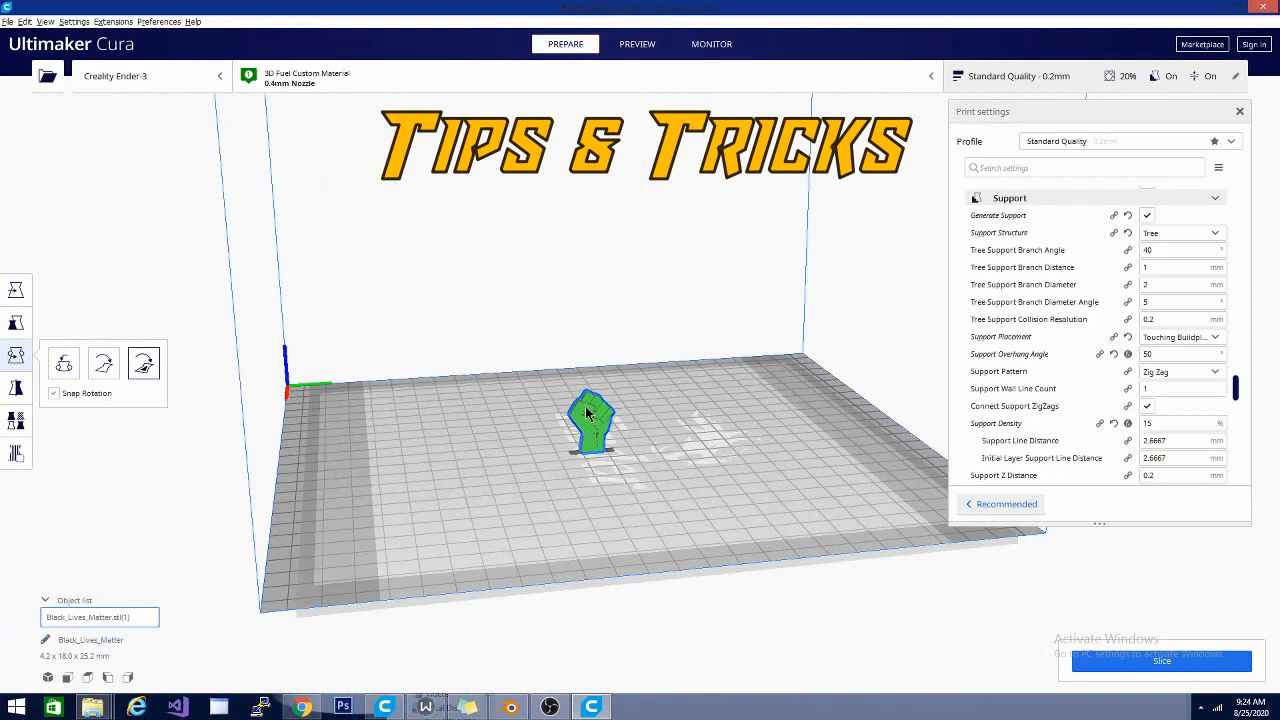
pyautogui.moveTo(590, 420); pyautogui.dragTo(620, 360)
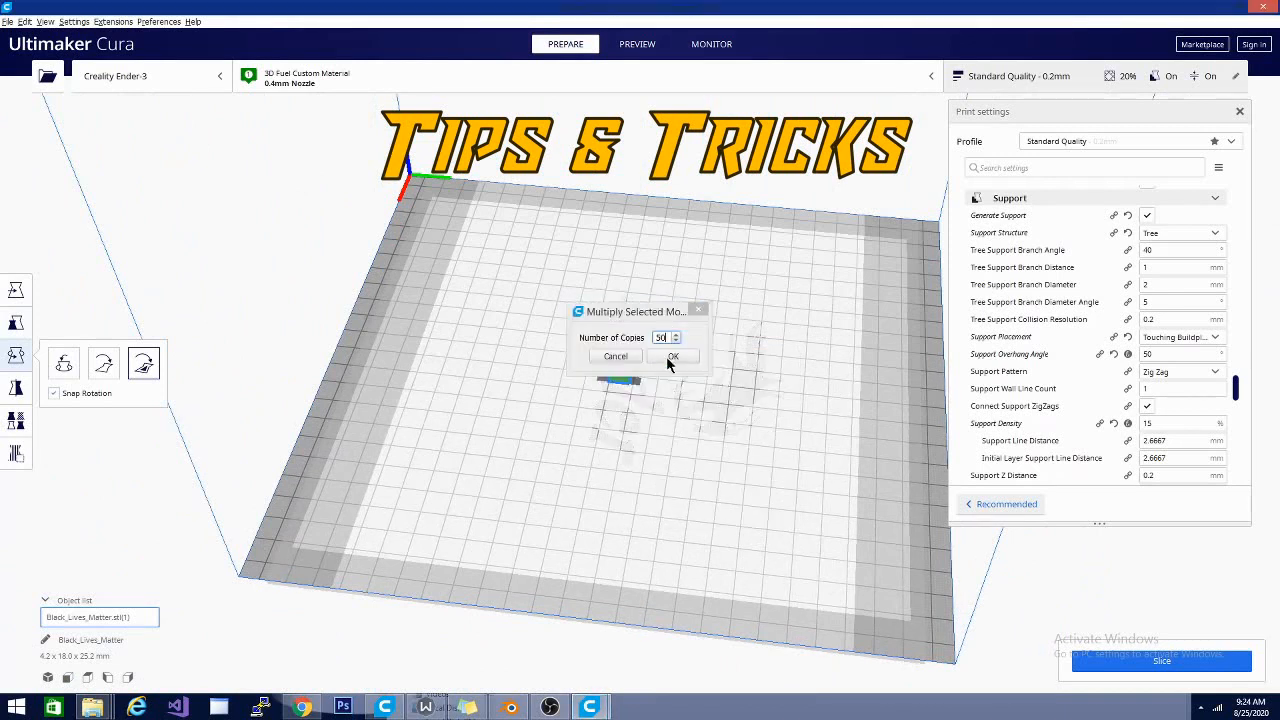
# Confirm the Multiply Selected Model dialog to place the 50 fist copies across the plate.
pyautogui.click(672, 356)
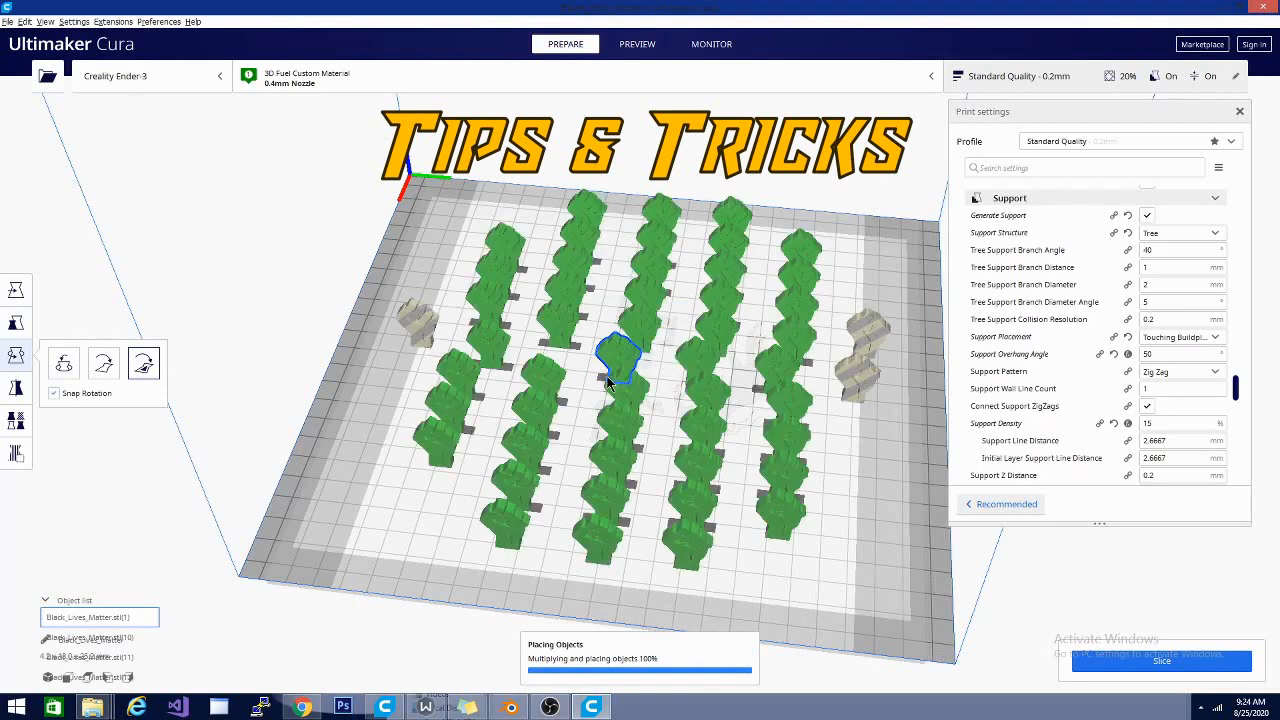
pyautogui.moveTo(800, 576)
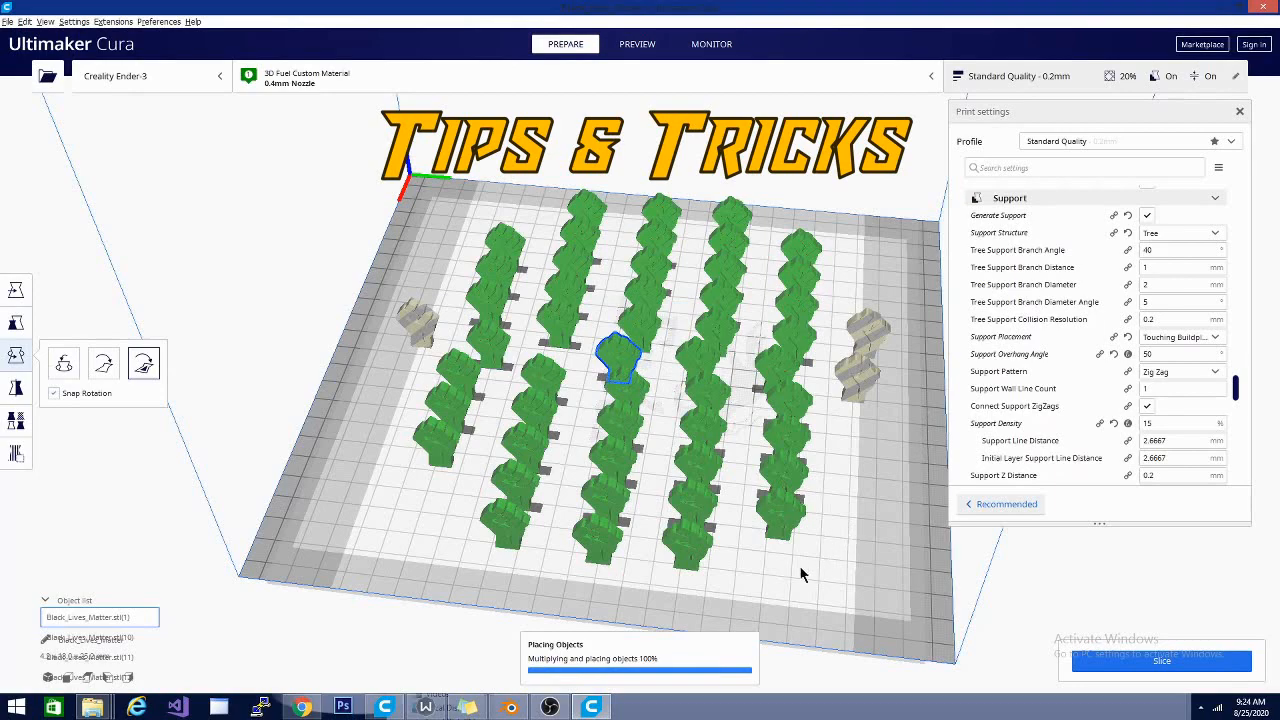
pyautogui.moveTo(726, 588)
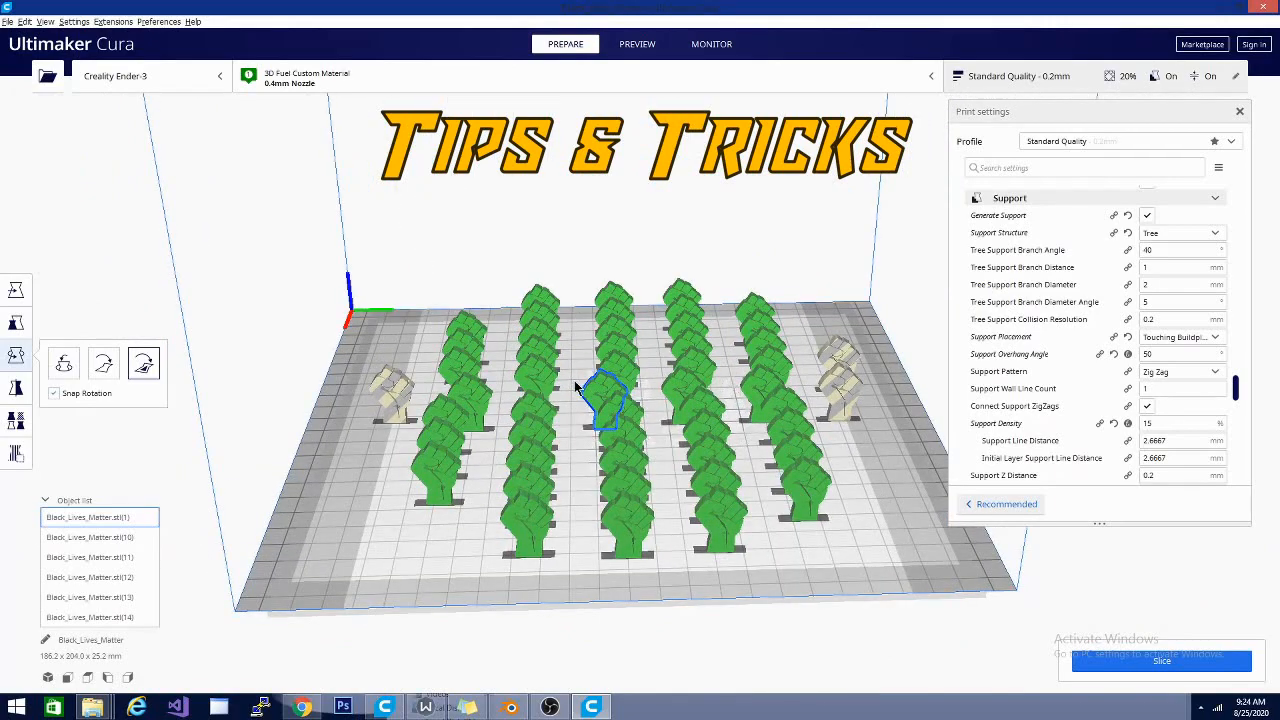
pyautogui.moveTo(658, 614)
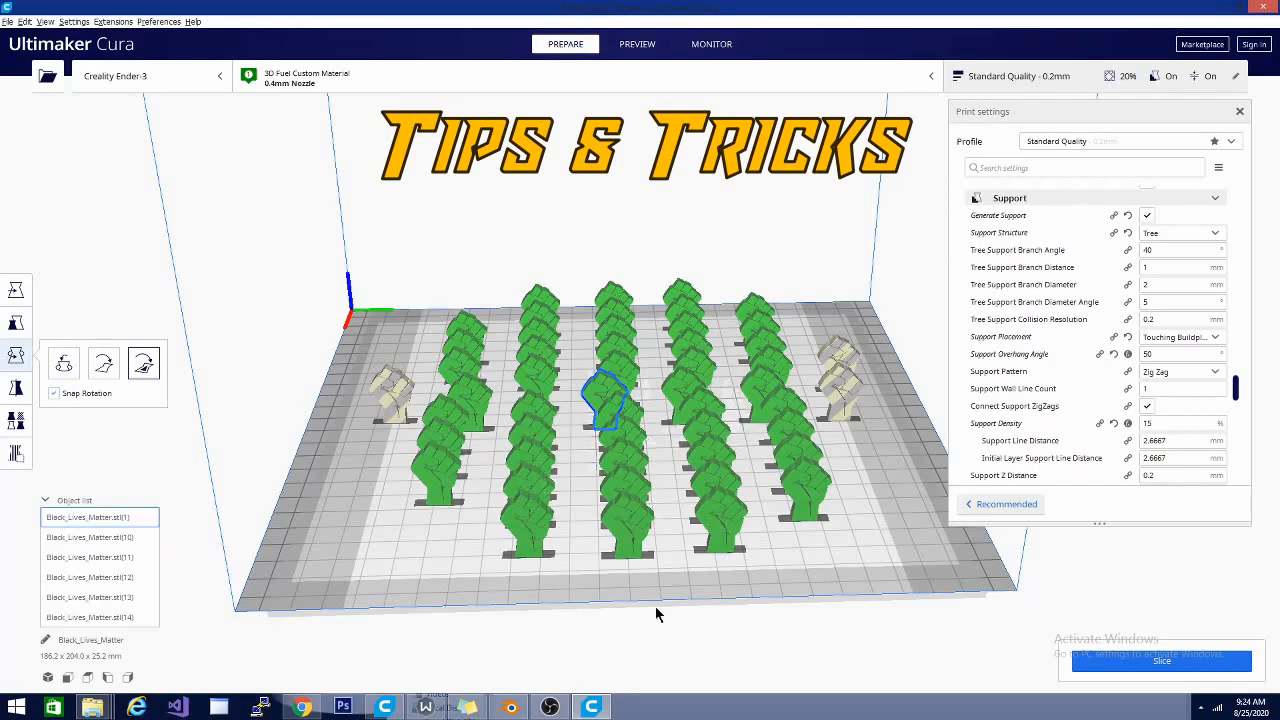
# Drag individual fist copies toward the right edge and centre of the plate, then select a front-row fist.
pyautogui.moveTo(658, 614); pyautogui.dragTo(902, 558)
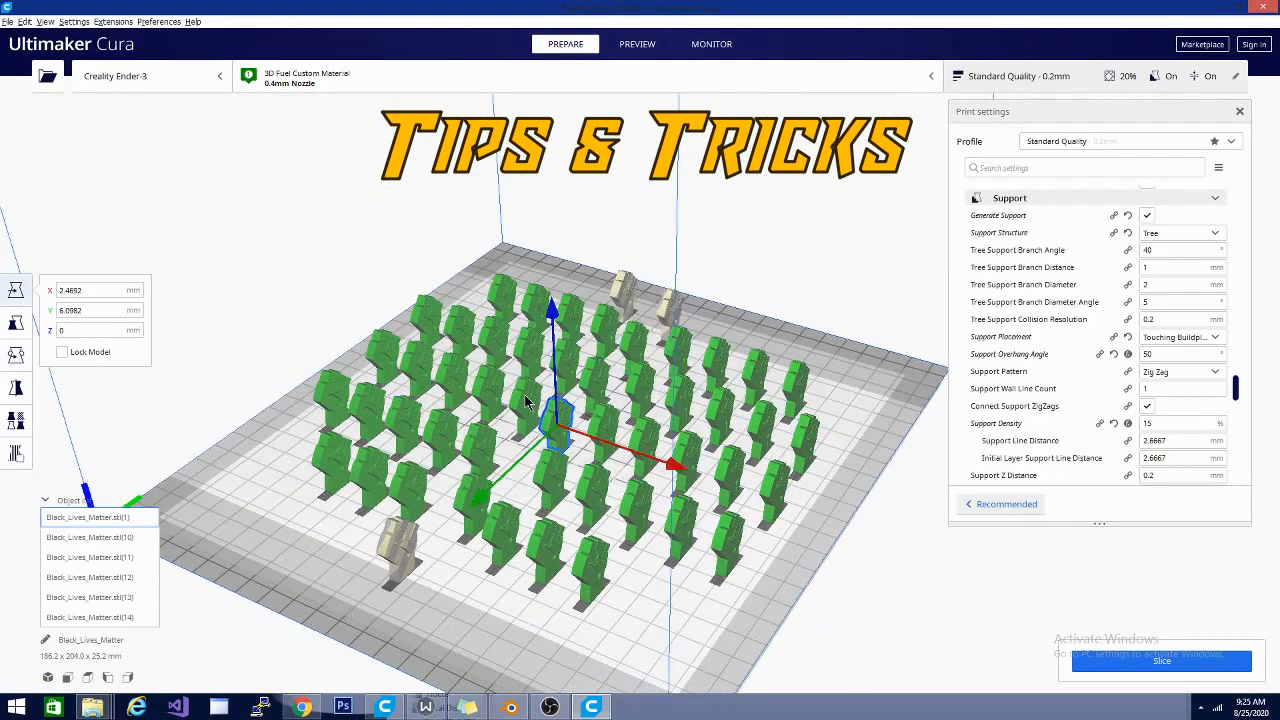
pyautogui.moveTo(560, 420); pyautogui.dragTo(840, 384)
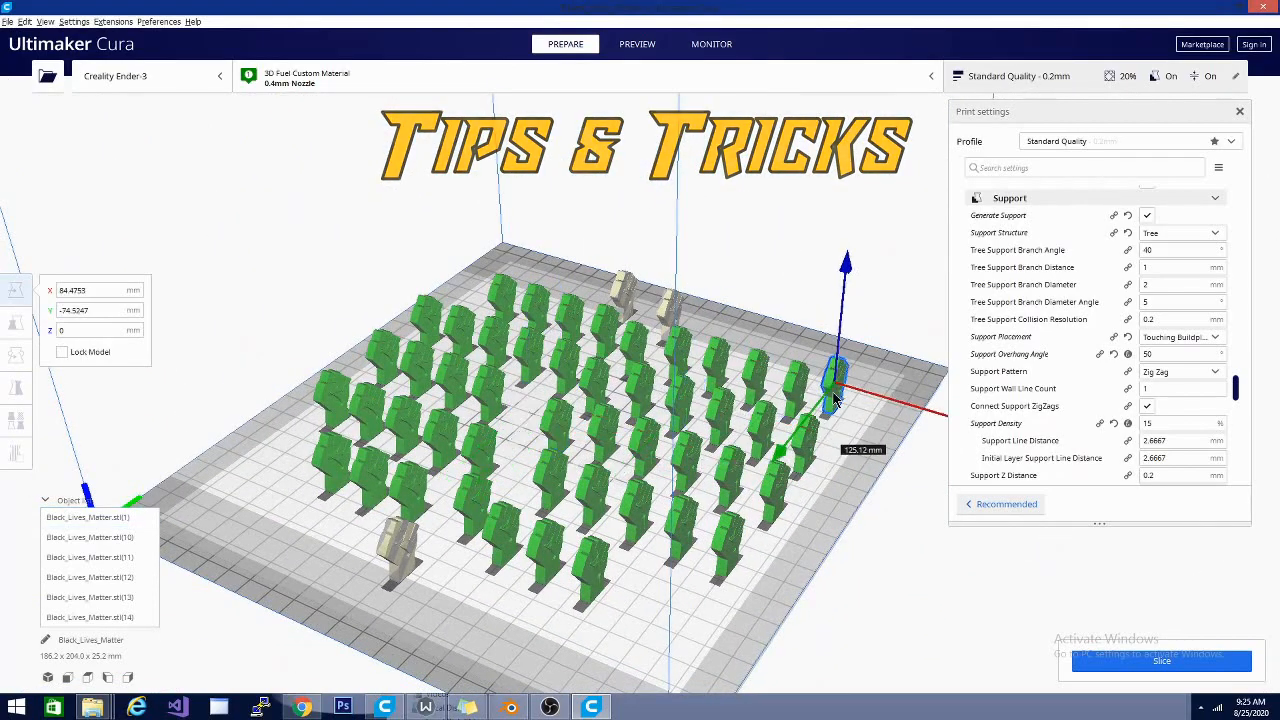
pyautogui.moveTo(836, 384); pyautogui.dragTo(680, 344)
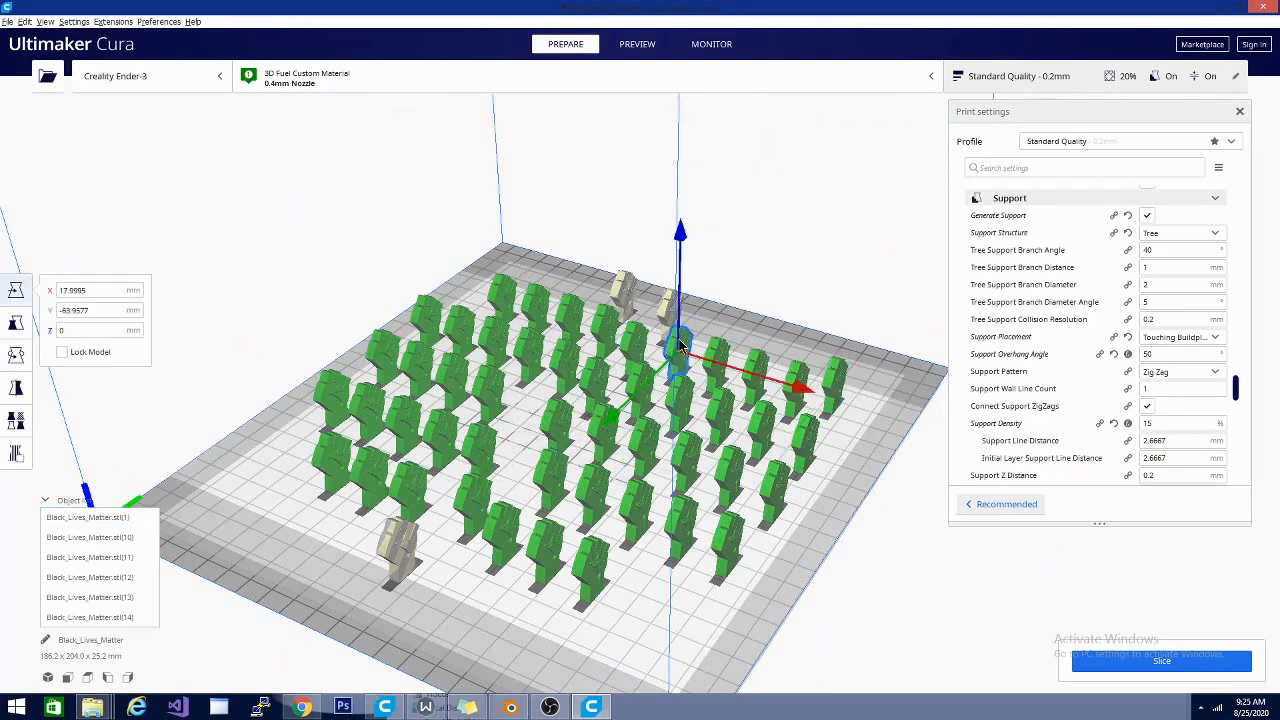
pyautogui.moveTo(680, 344); pyautogui.dragTo(510, 424)
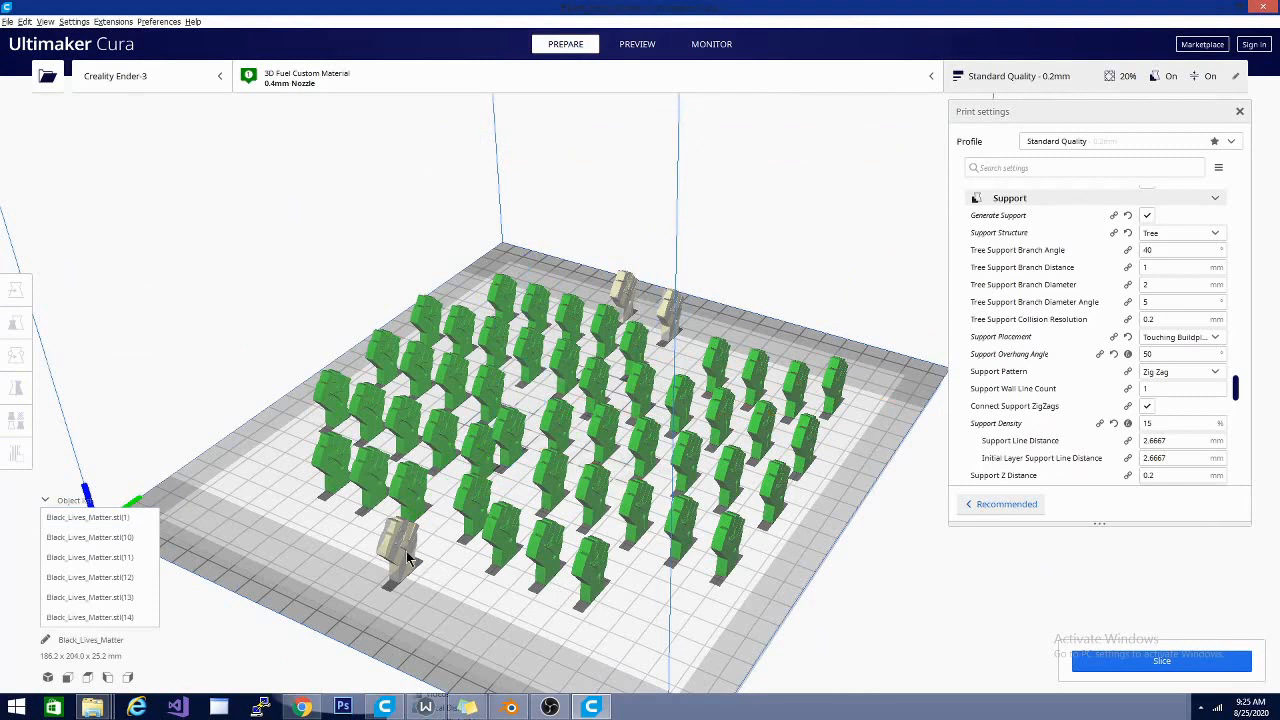
pyautogui.click(620, 570)
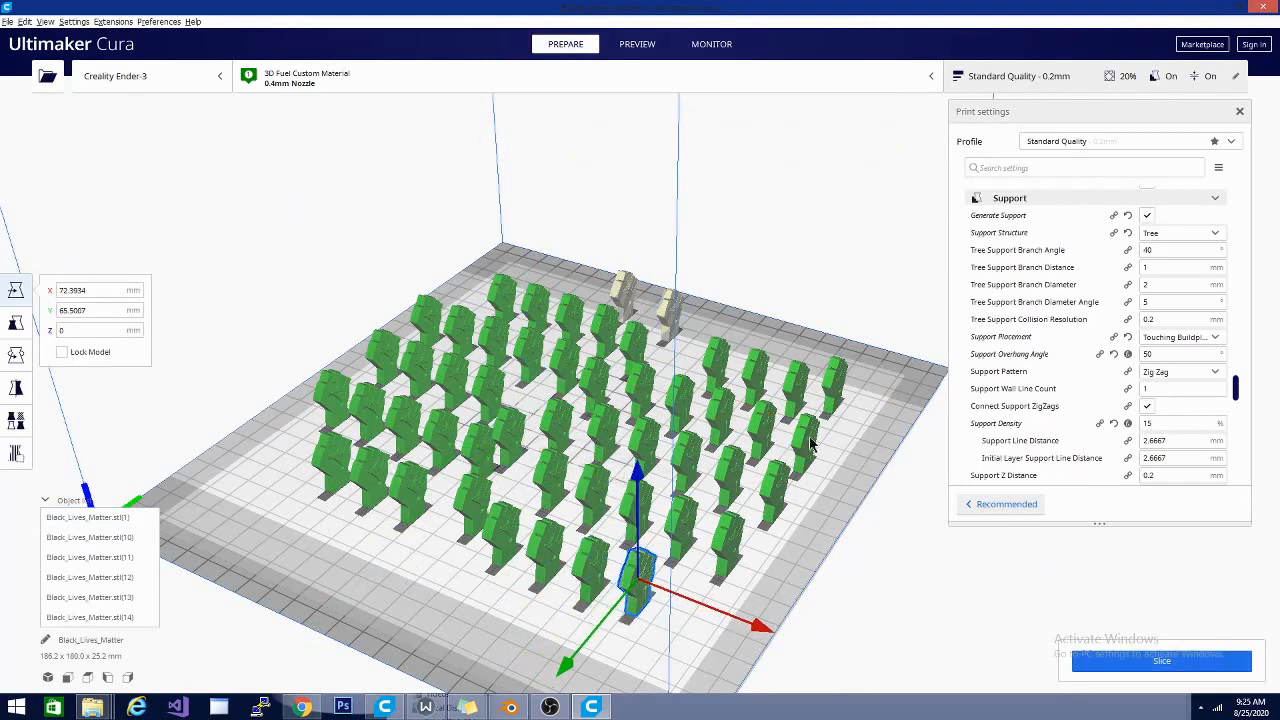
pyautogui.moveTo(872, 432)
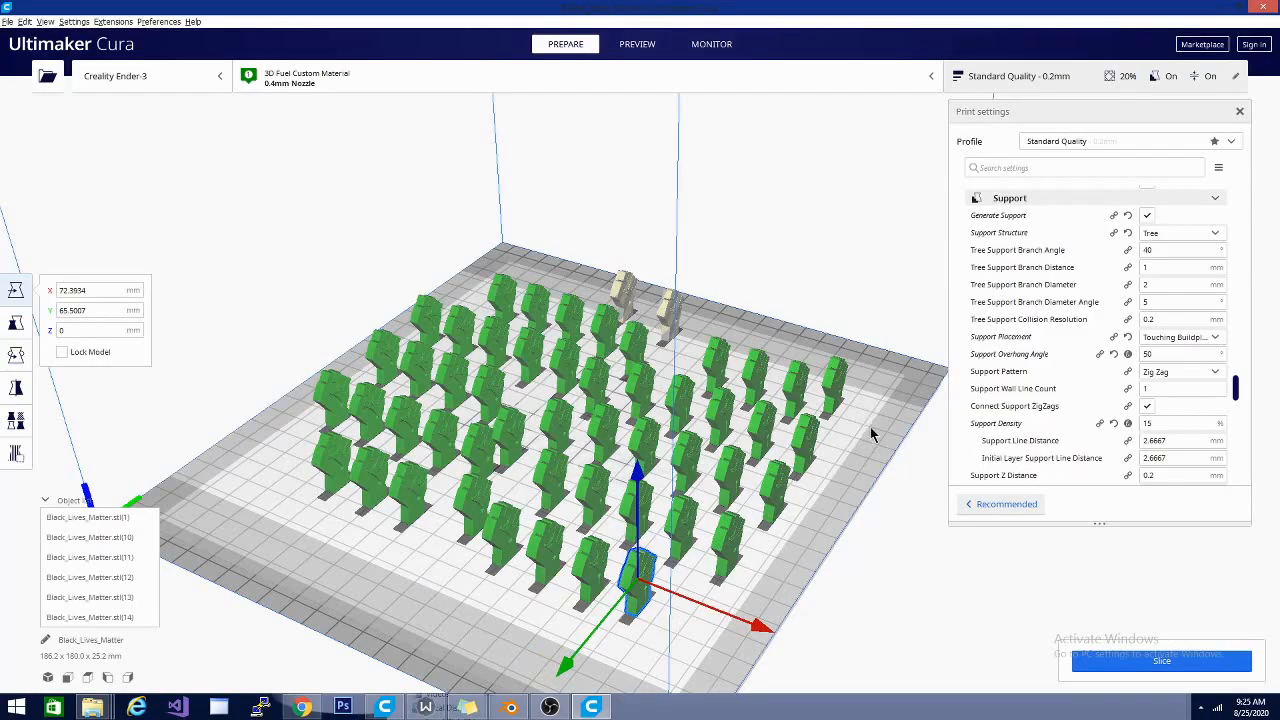